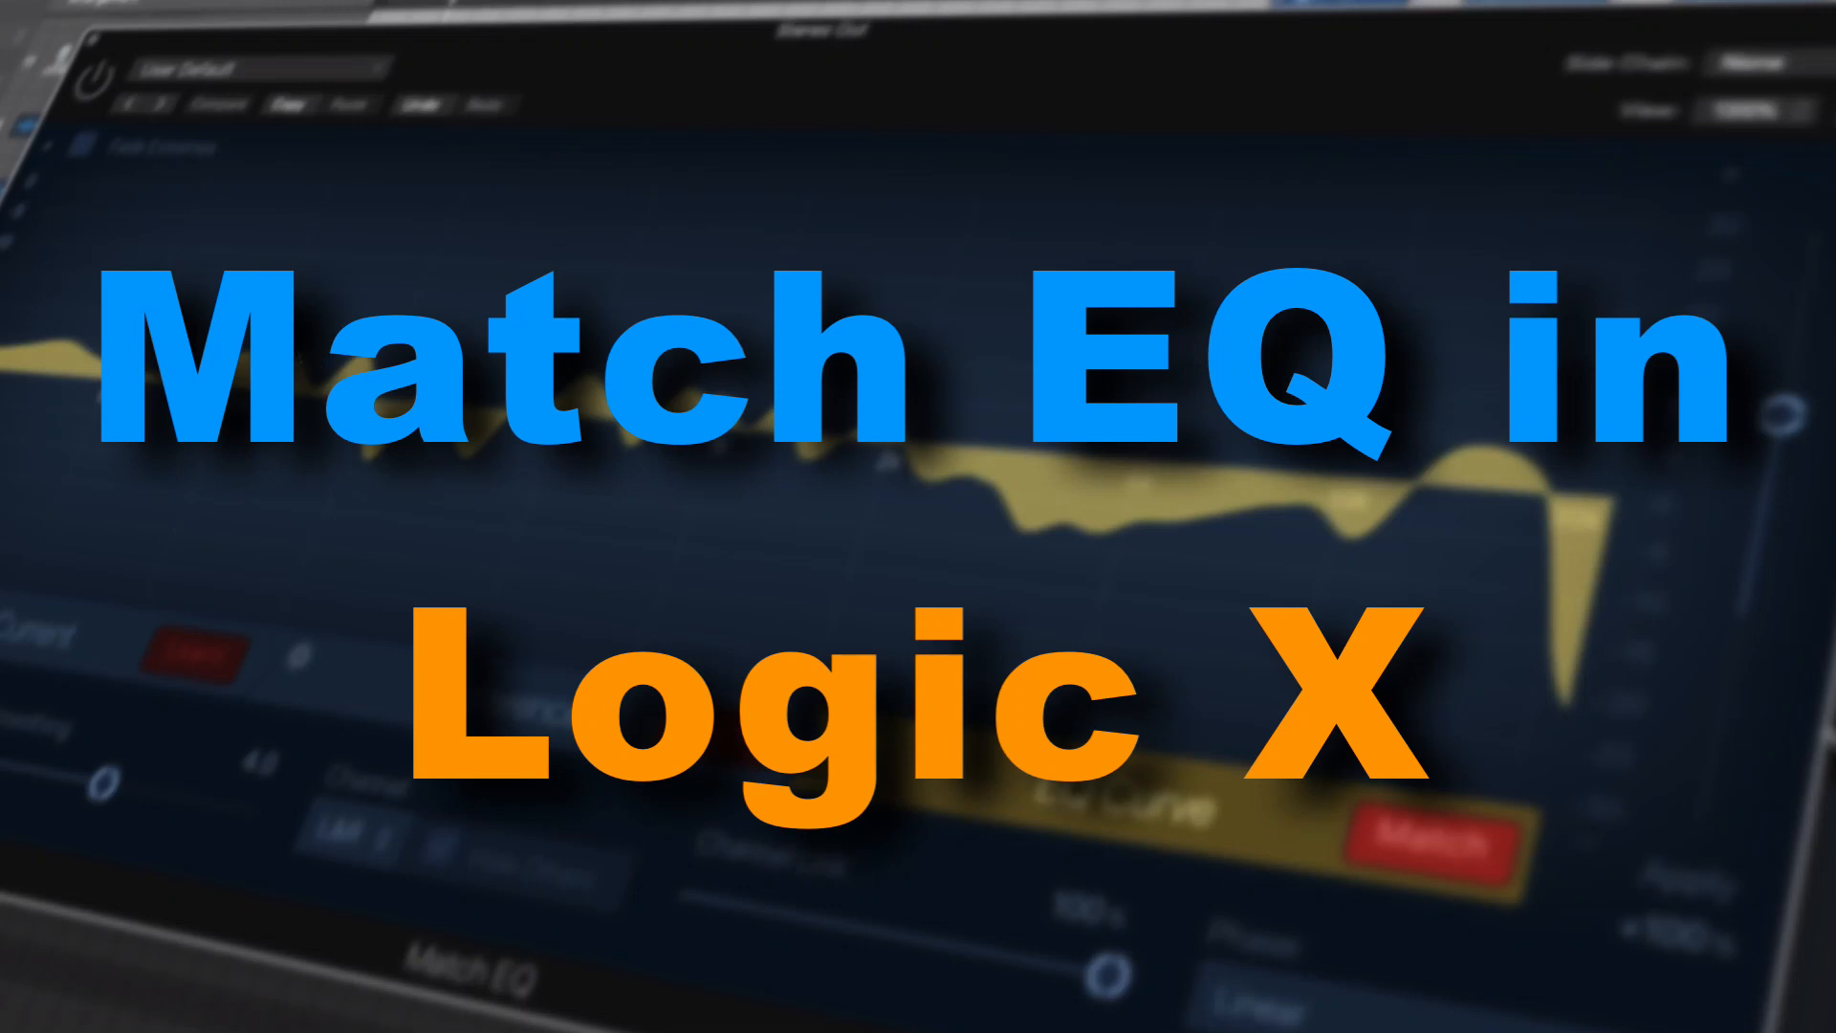
mouse_move(44, 387)
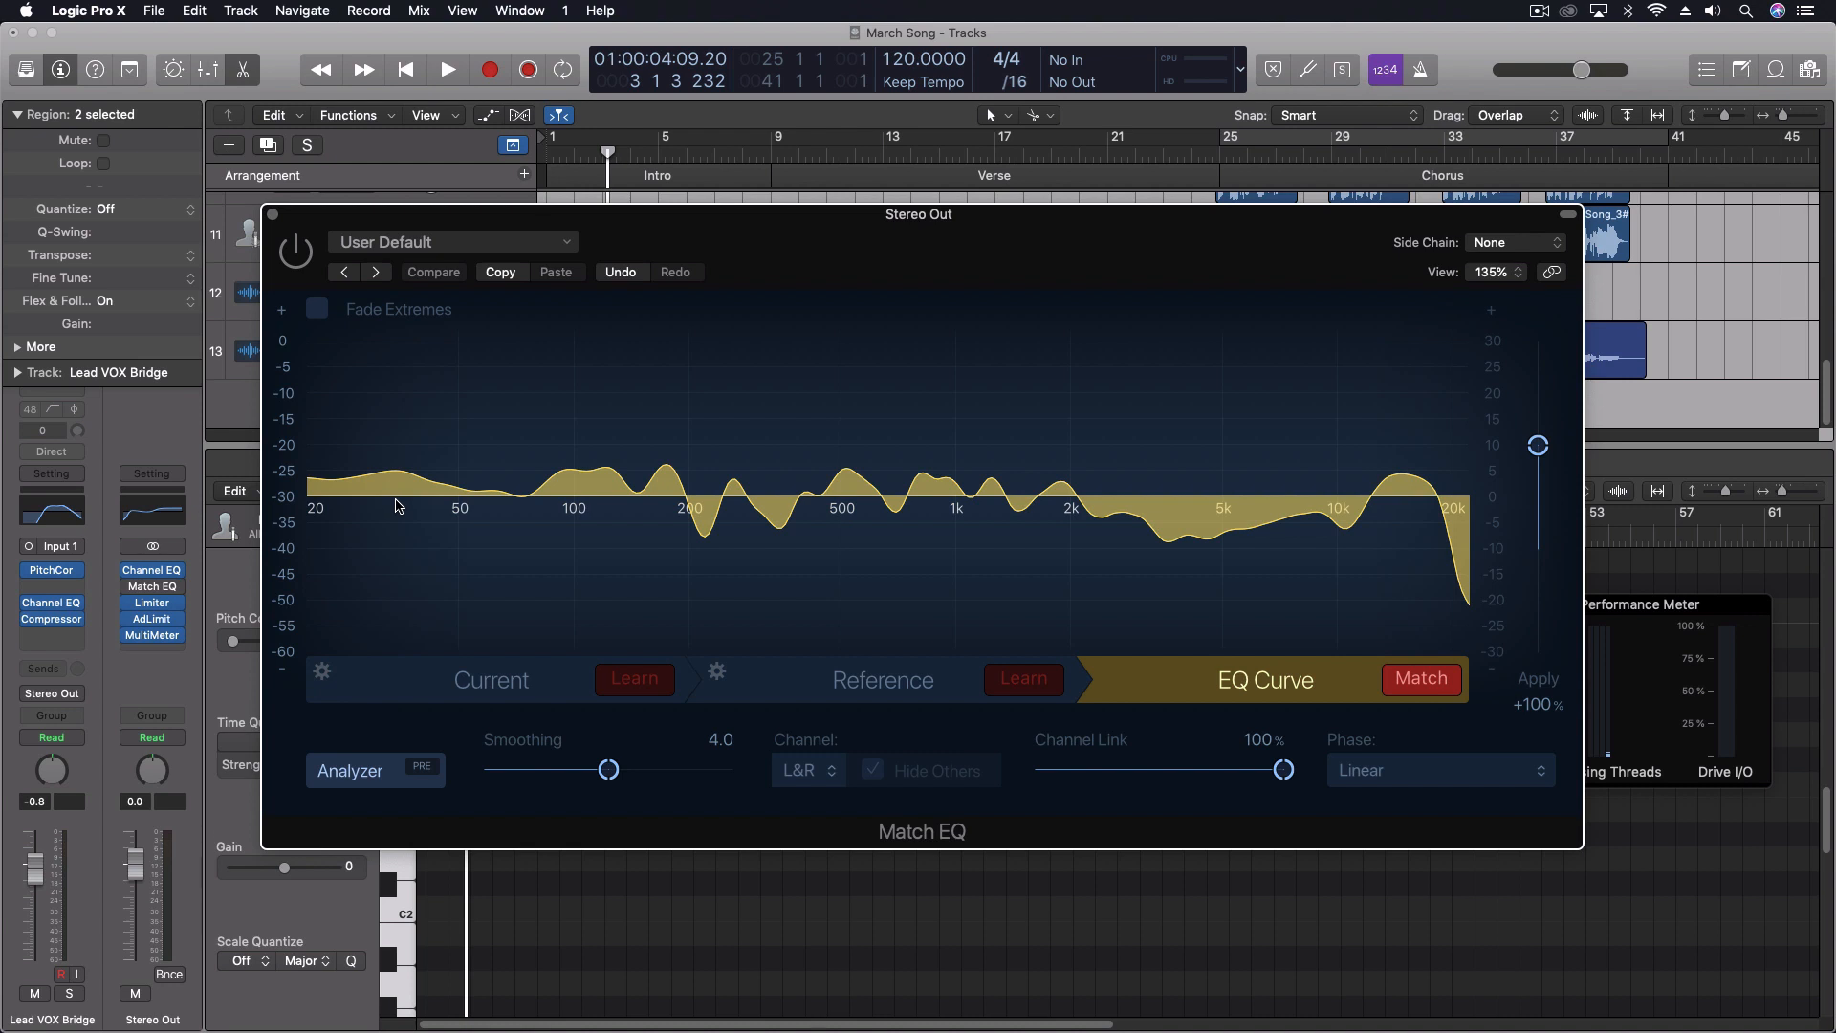
mouse_move(572, 530)
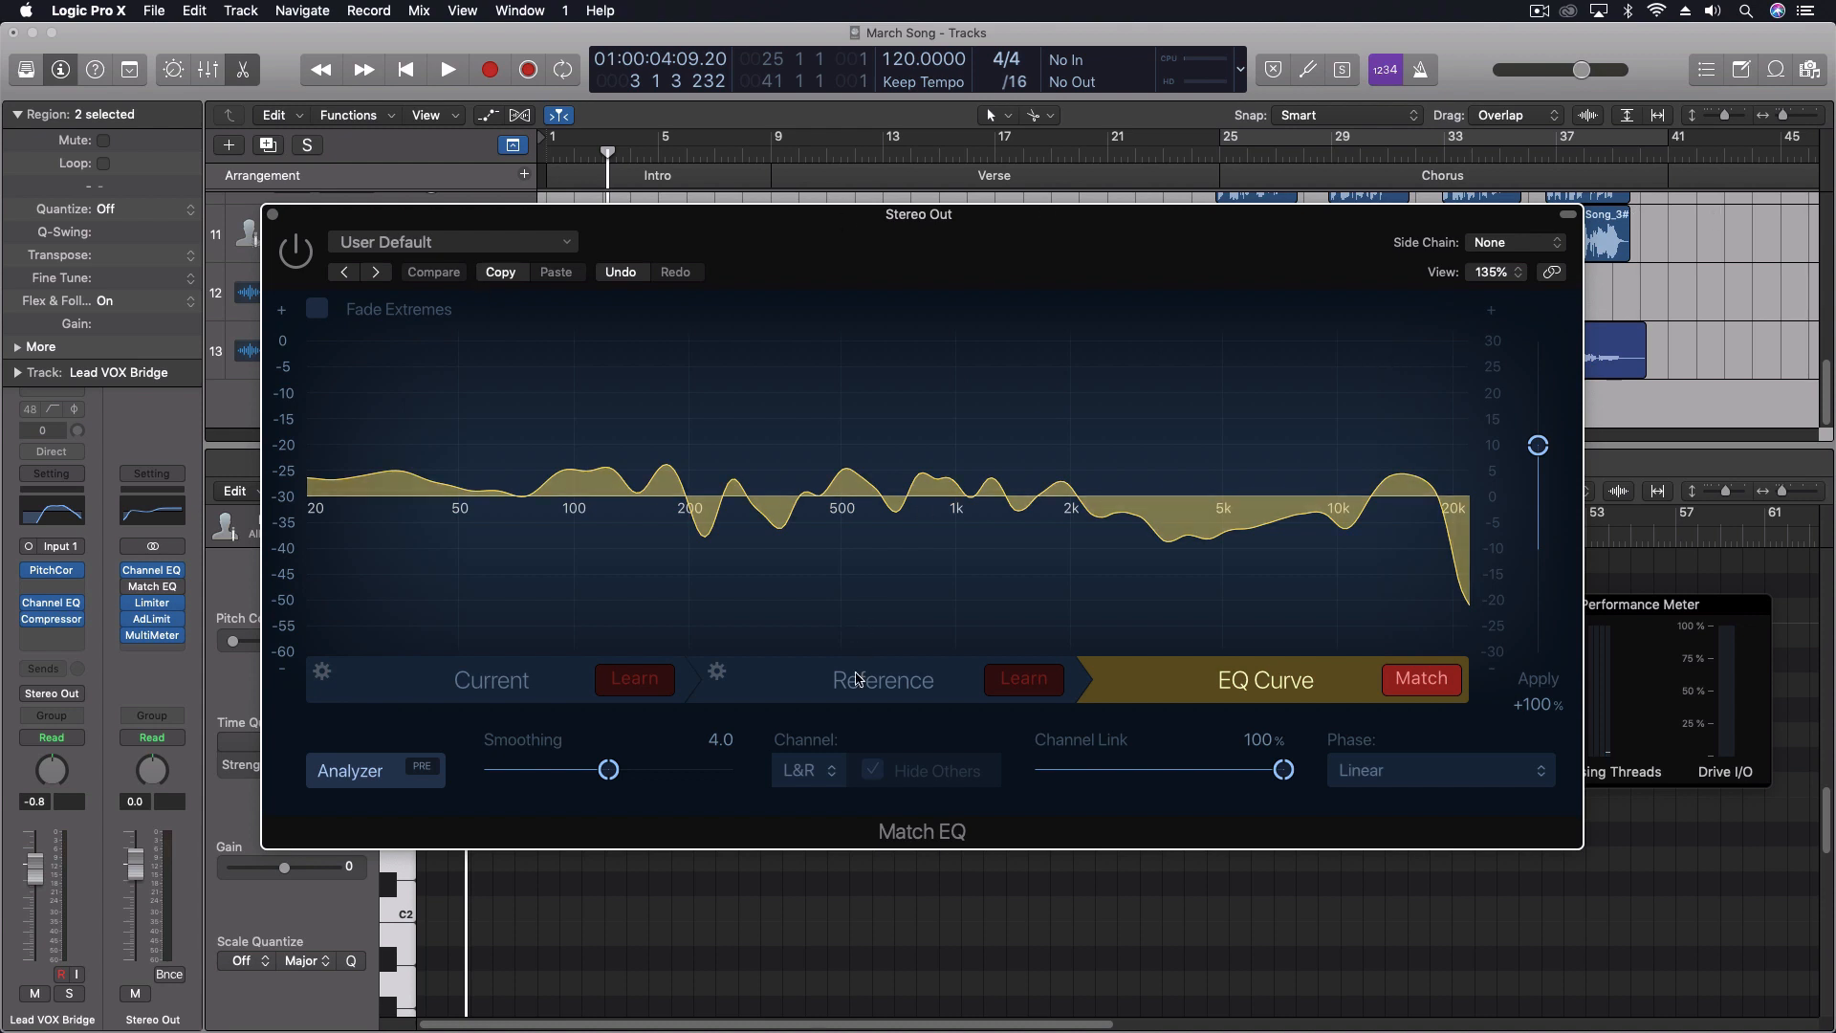
mouse_move(780, 696)
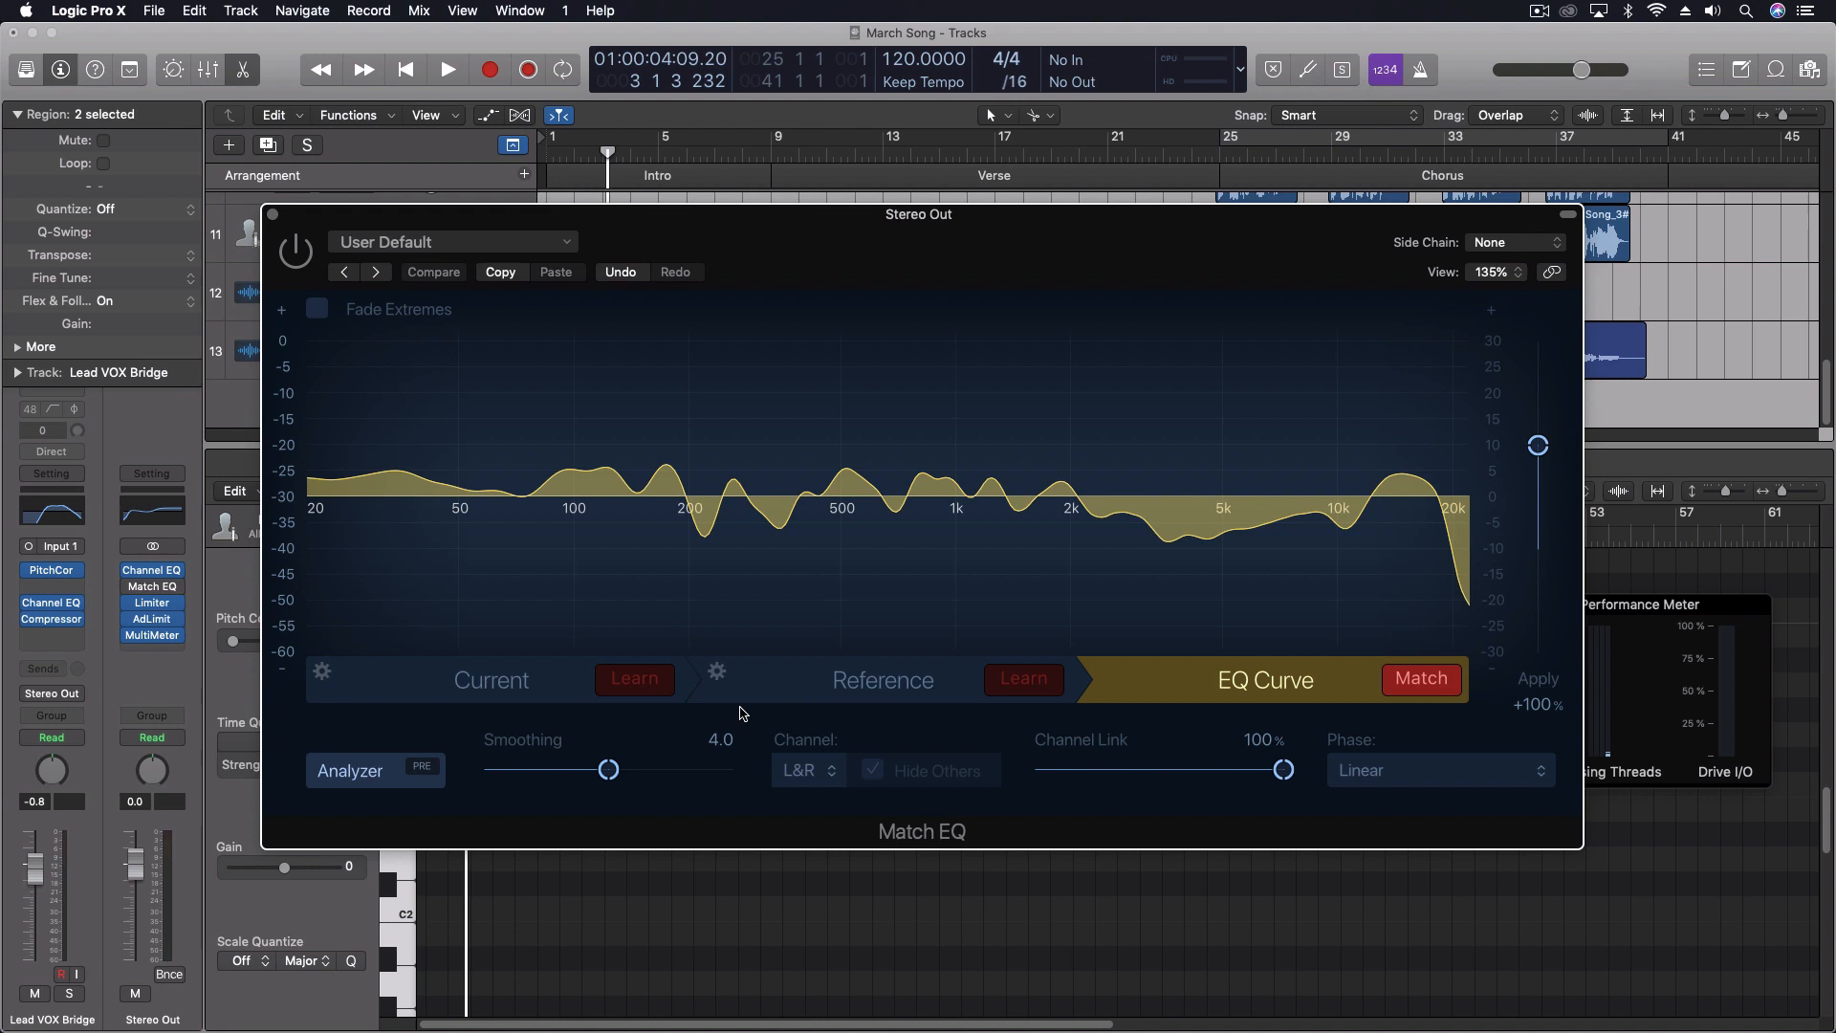
mouse_move(1258, 684)
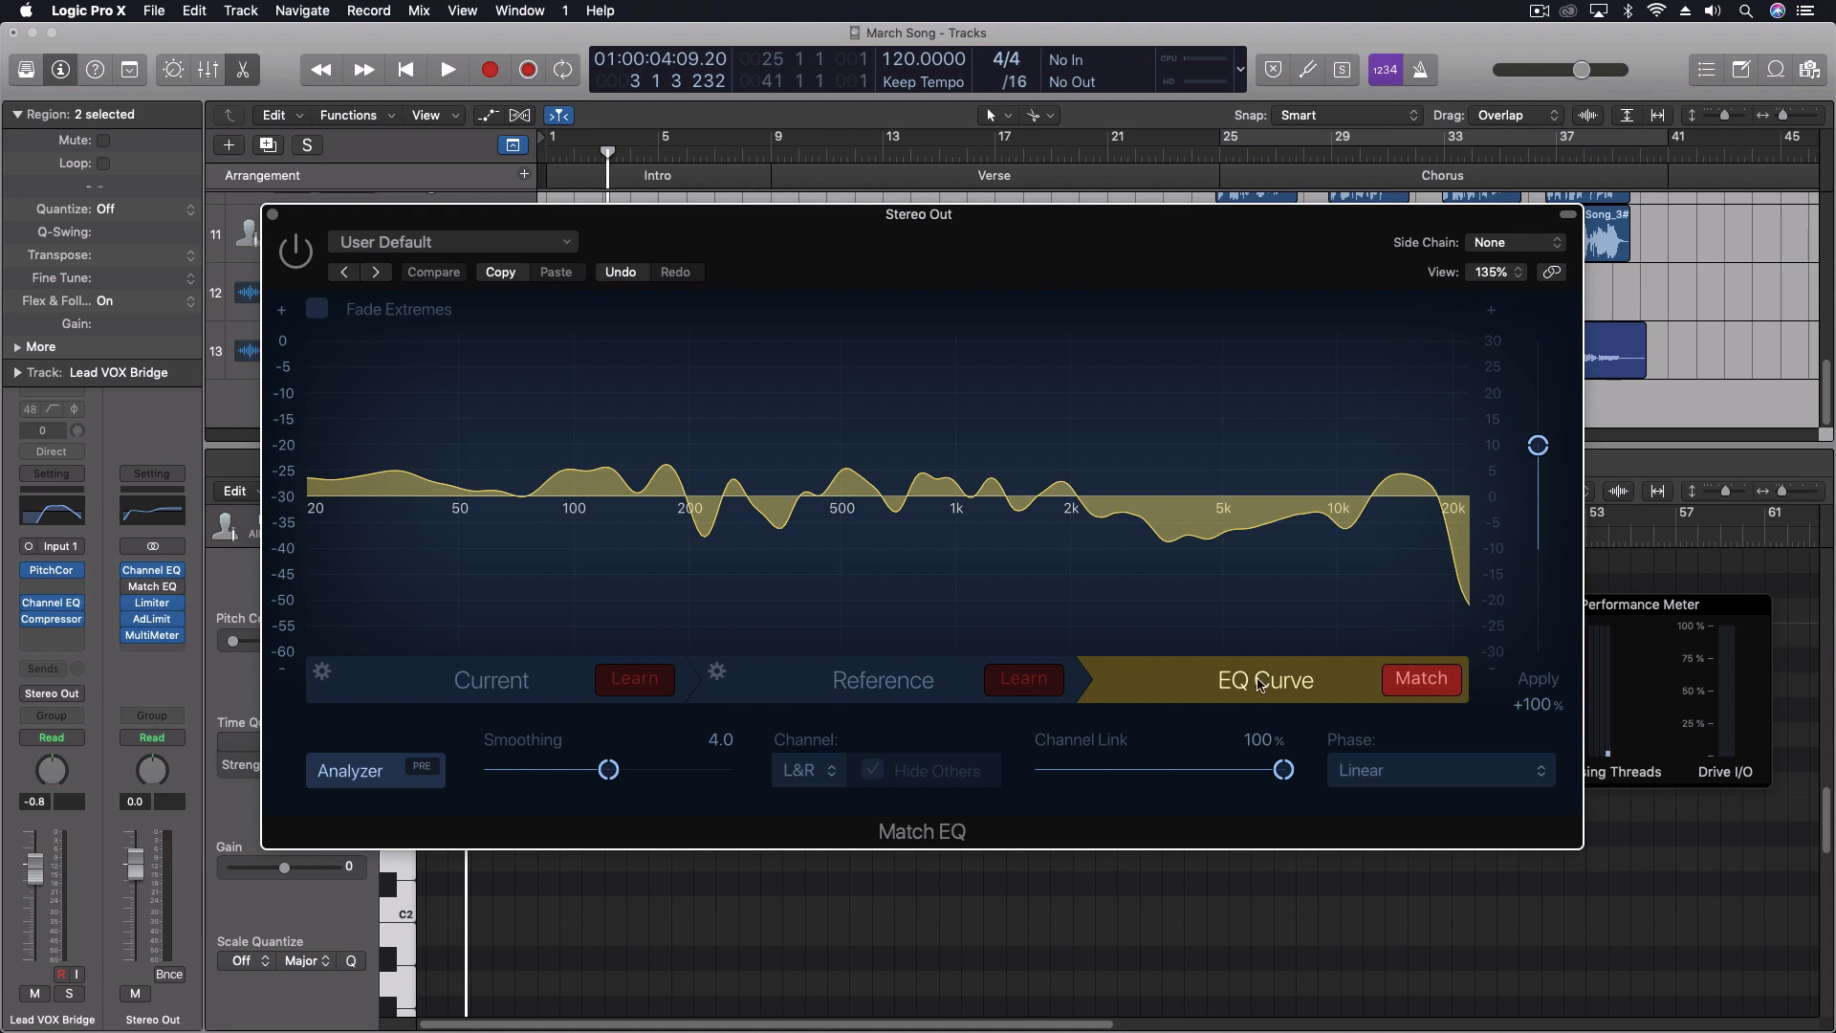
mouse_move(389, 690)
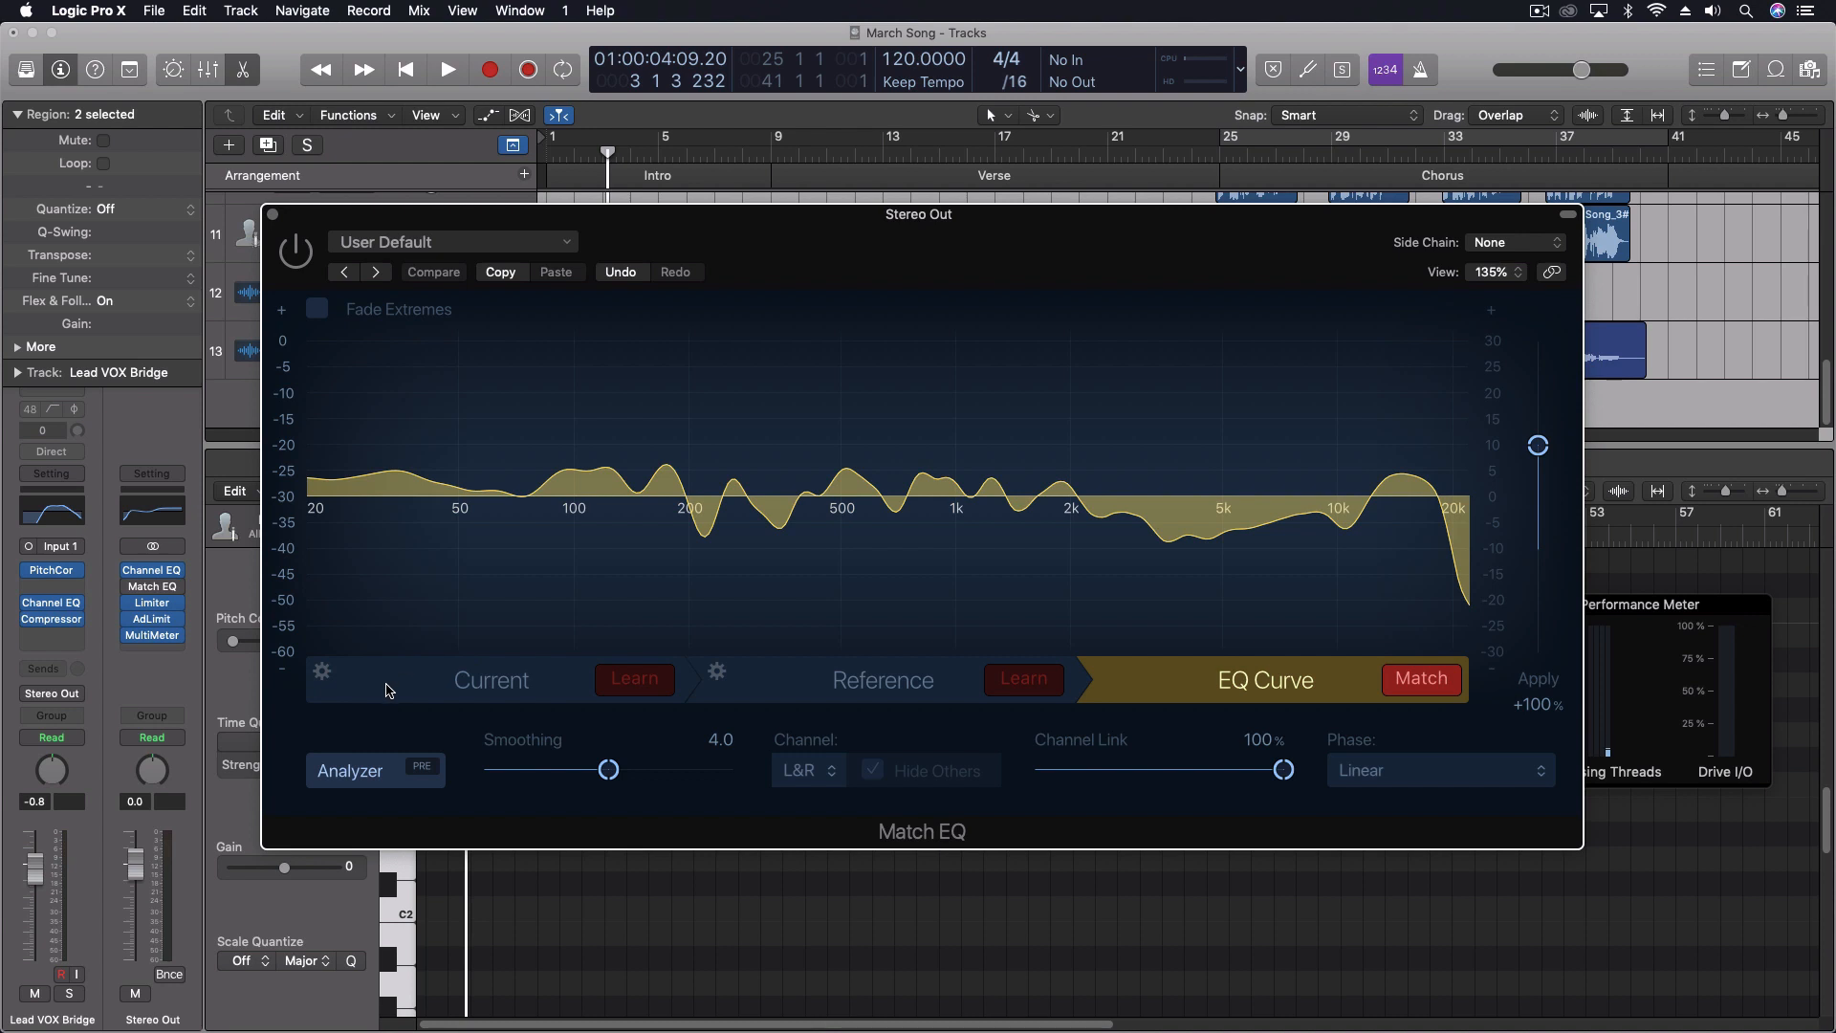
mouse_move(901, 692)
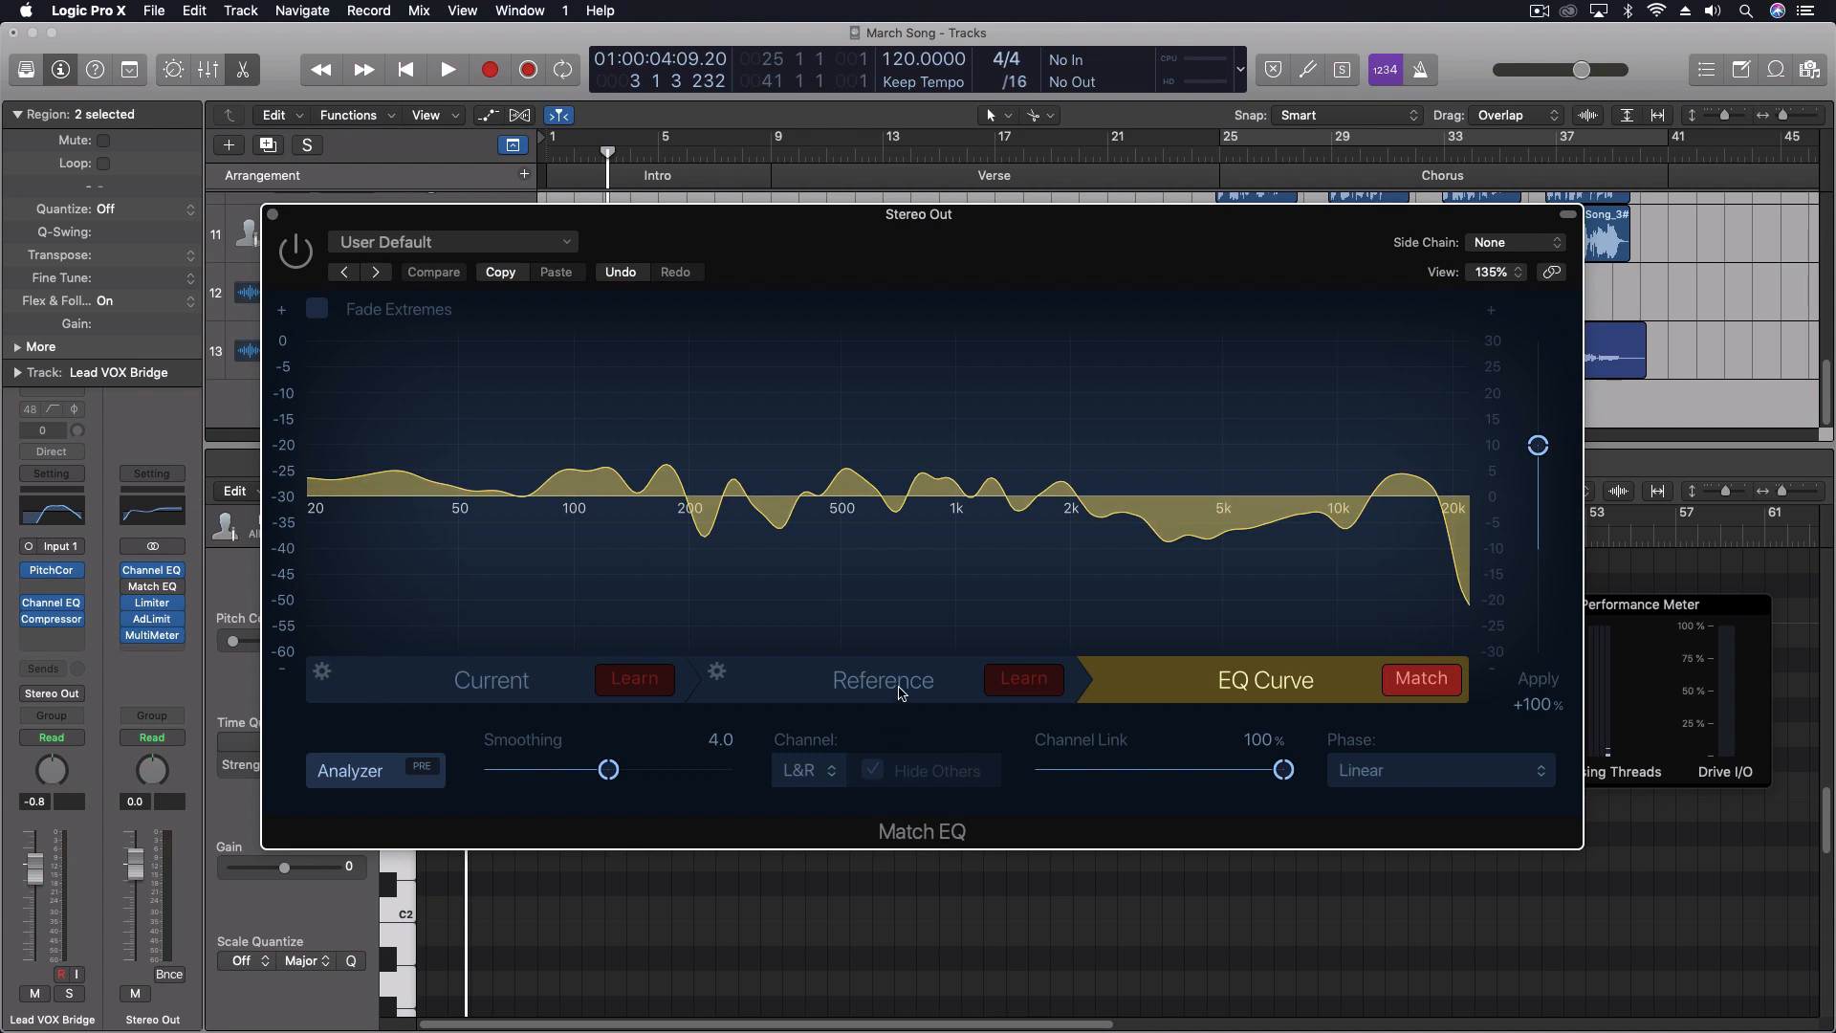
Switch Match EQ's display to the Current mix's stored spectrum.
left_click(491, 679)
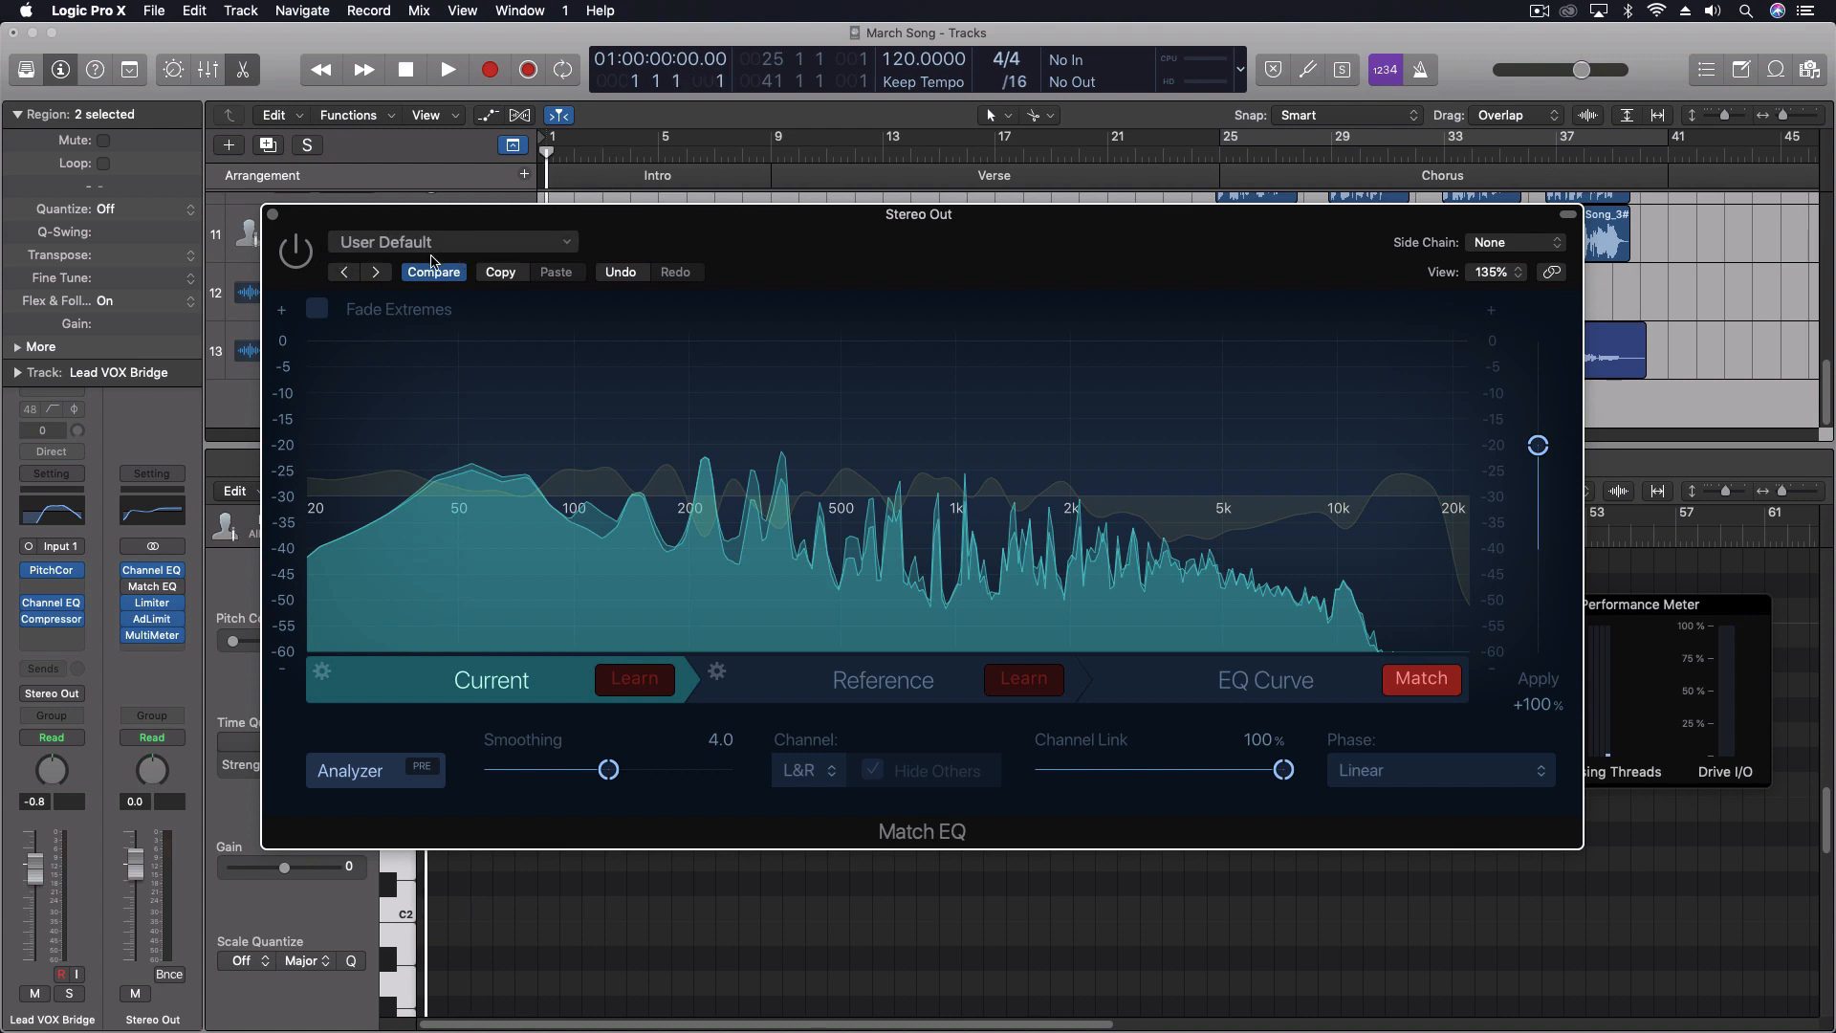
Learn the mix's spectrum into Current while the song plays, then stop playback.
left_click(448, 69)
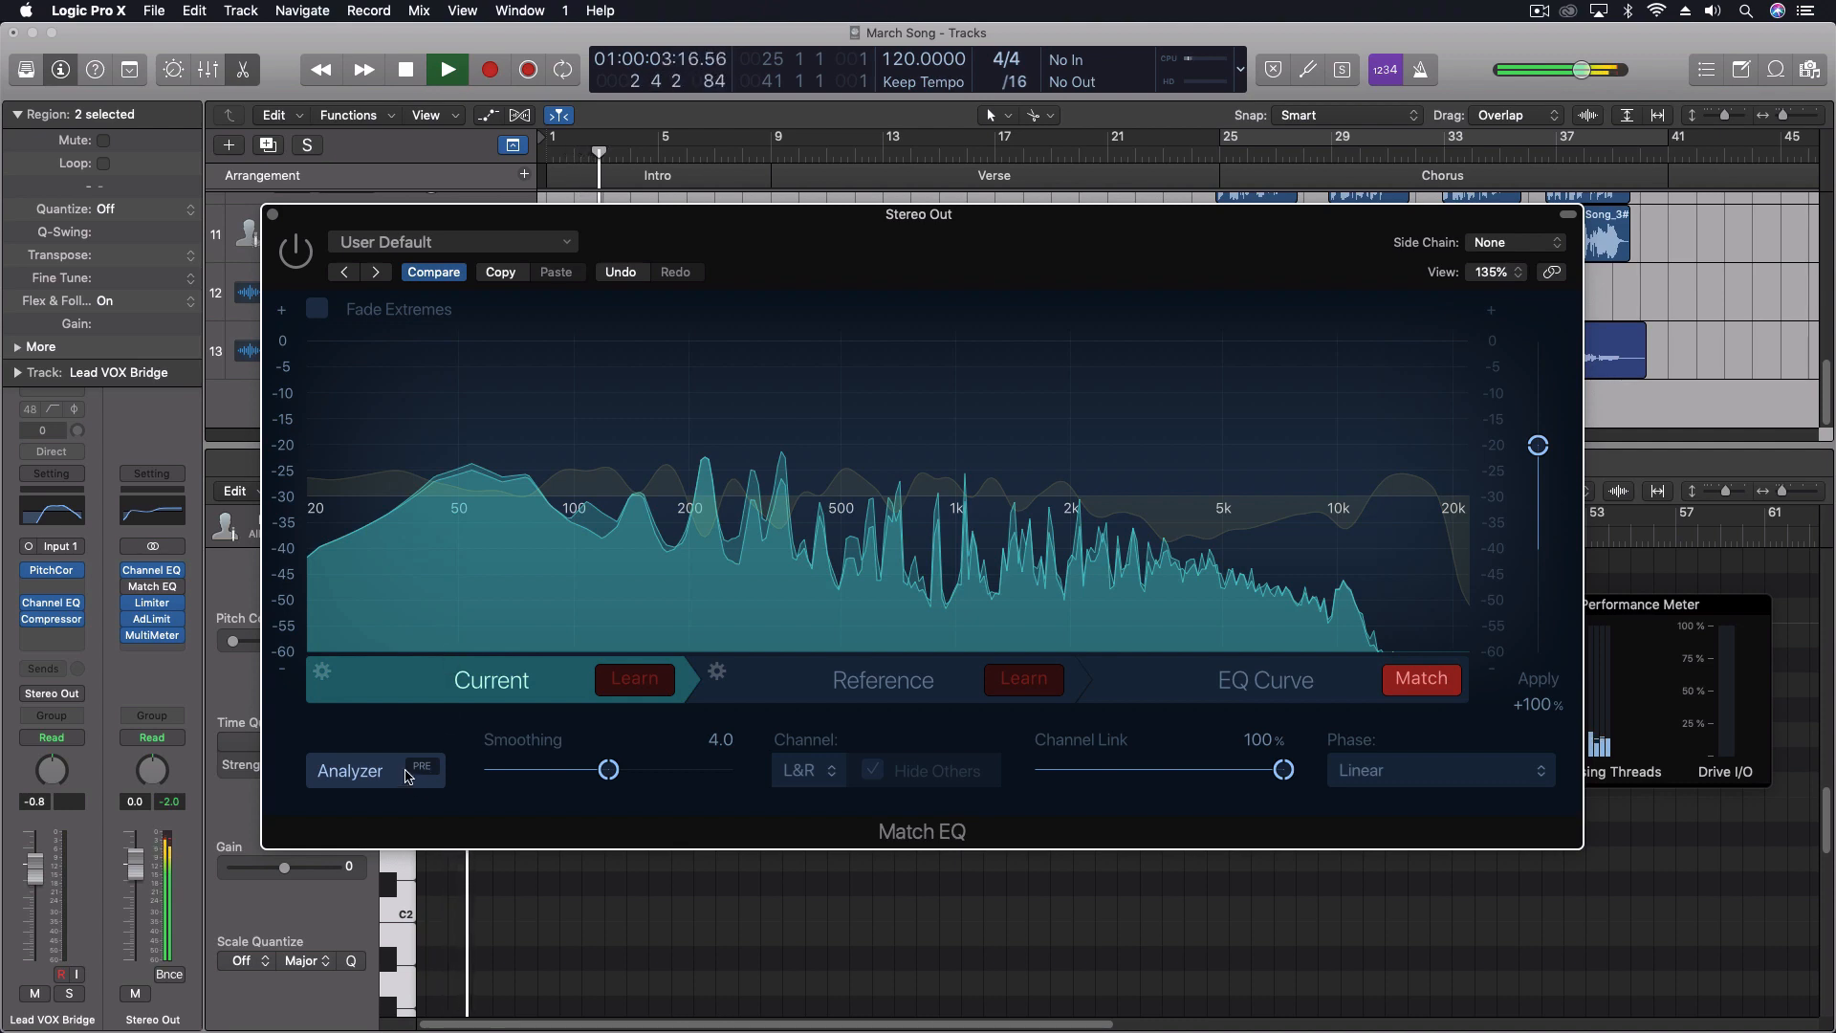
left_click(405, 69)
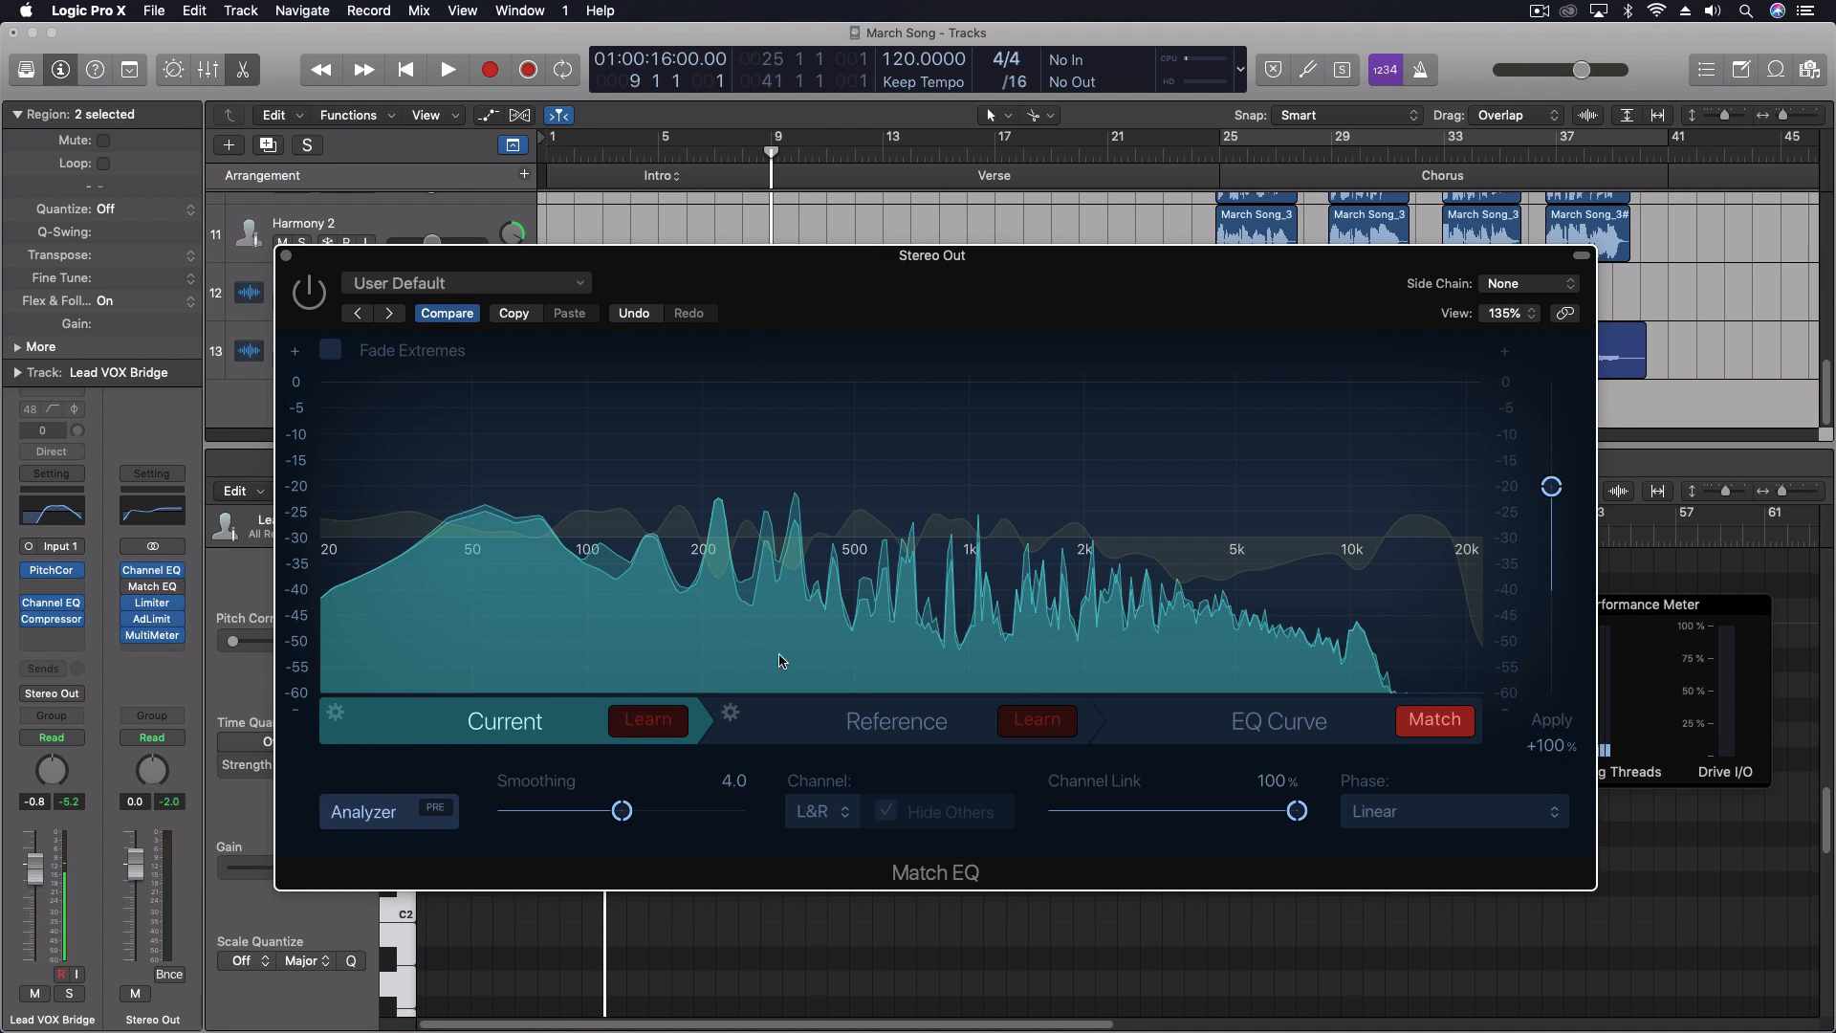
left_click(447, 69)
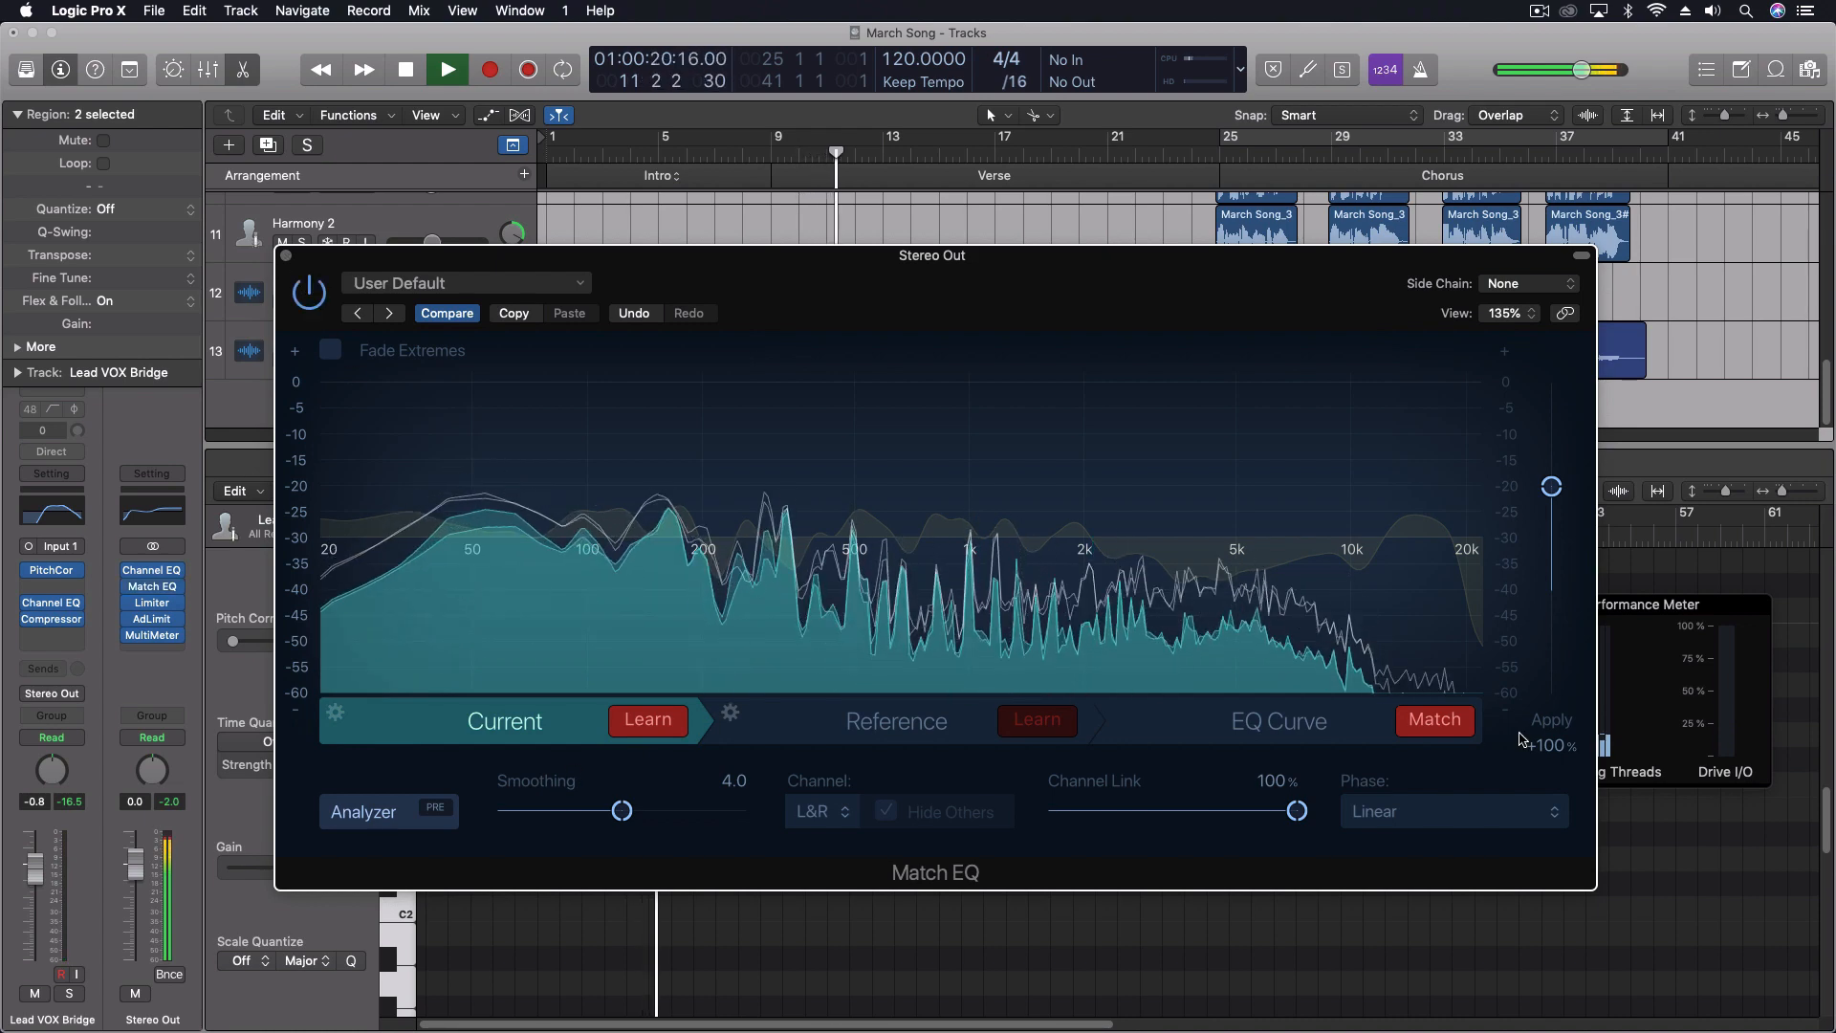
left_click(647, 719)
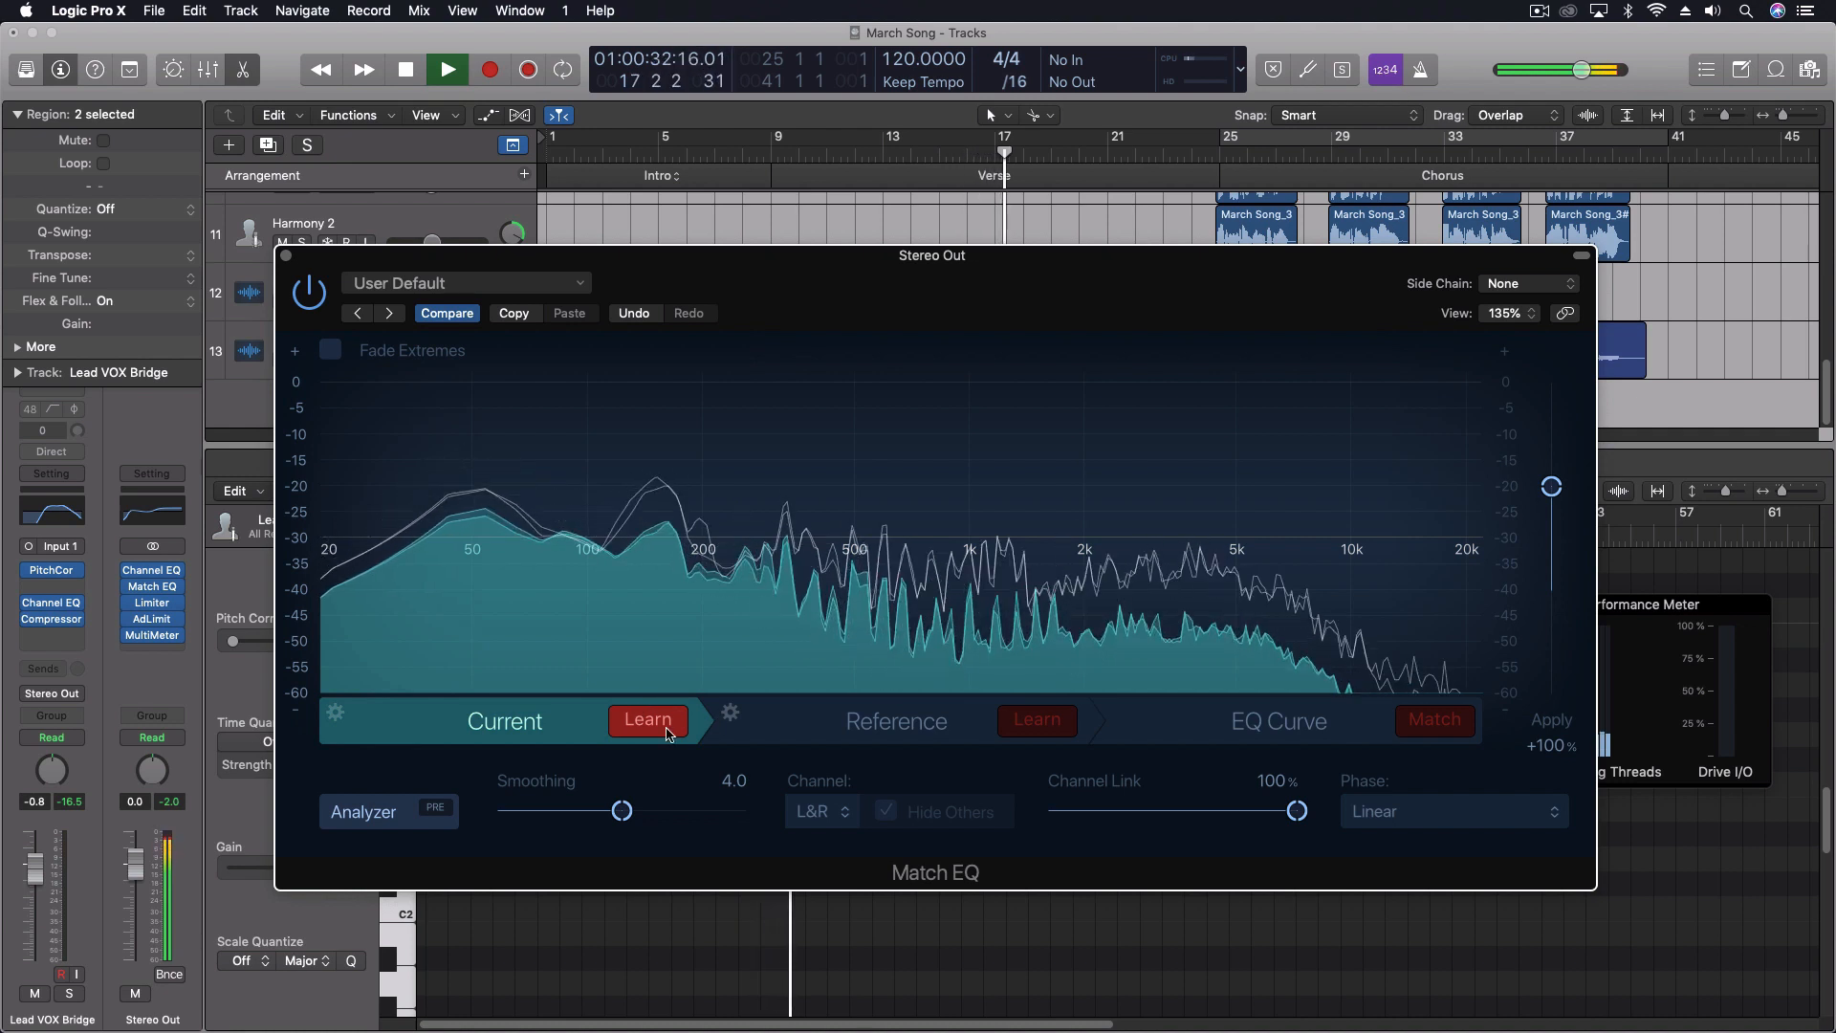
left_click(405, 68)
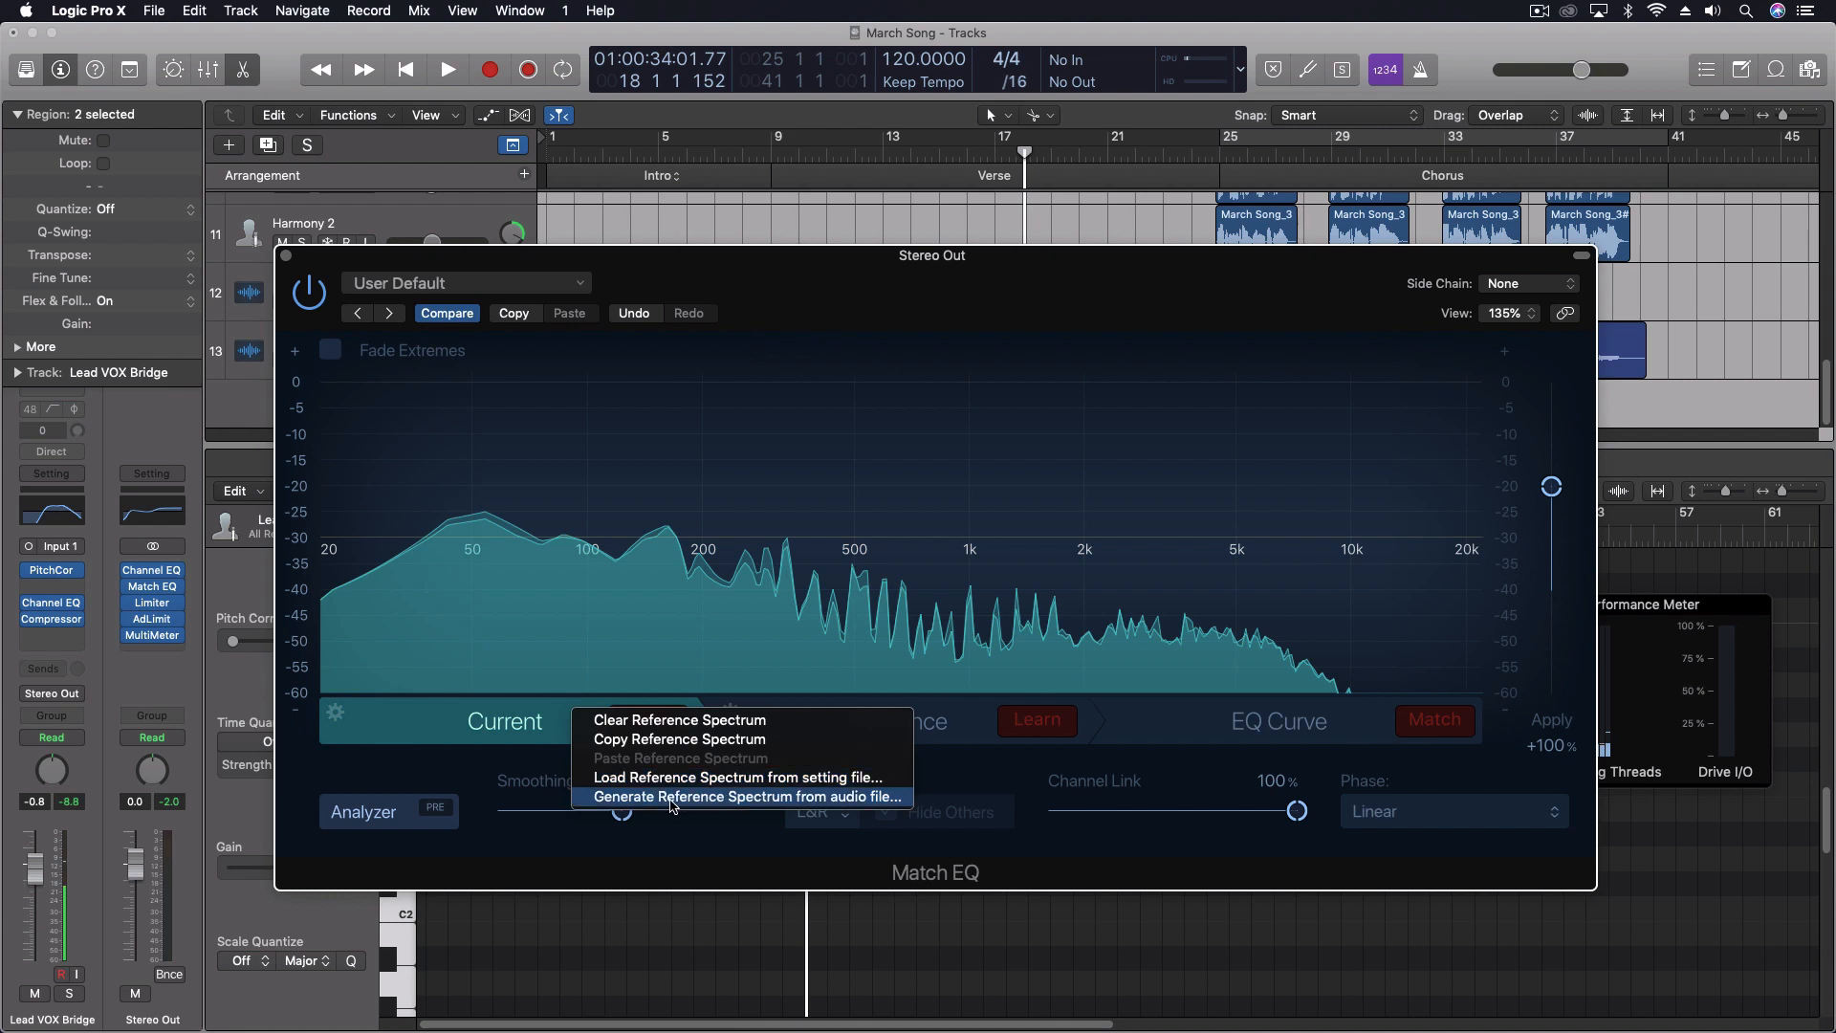
mouse_move(685, 801)
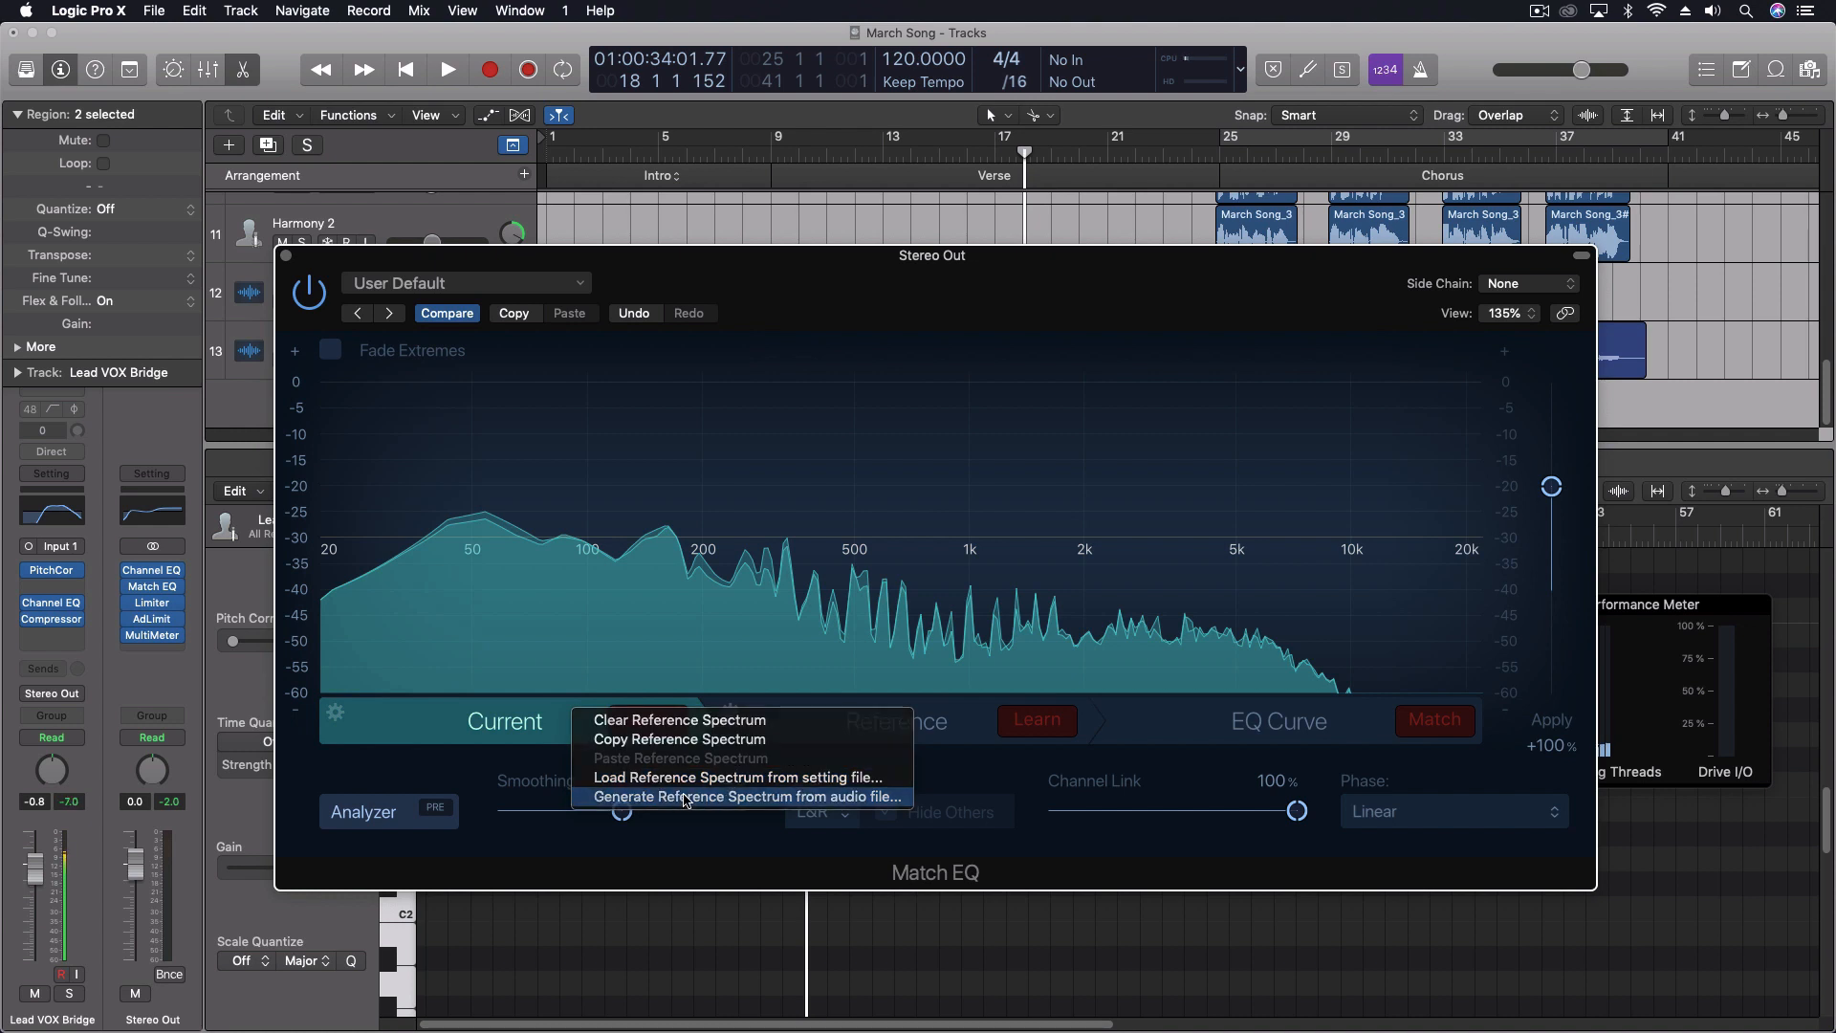
Generate the reference spectrum from MIX 01.9.aif in iTunes Media > Music.
left_click(748, 795)
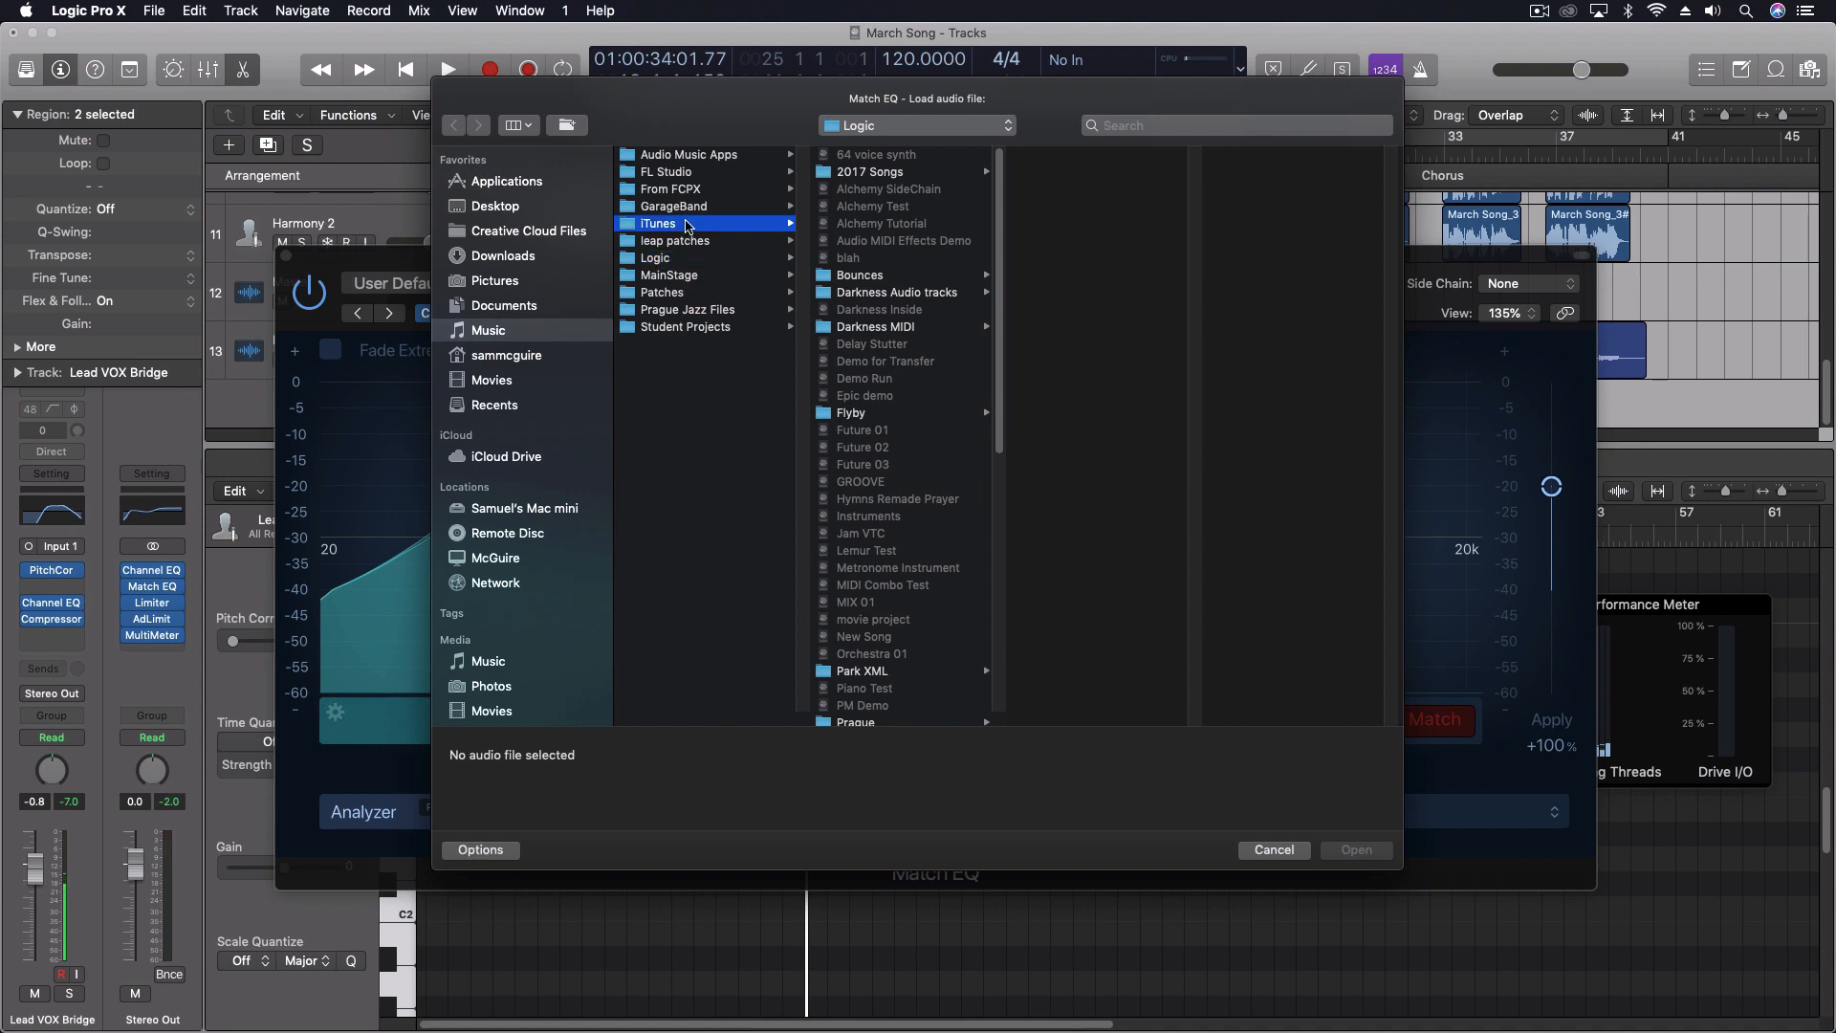
left_click(872, 222)
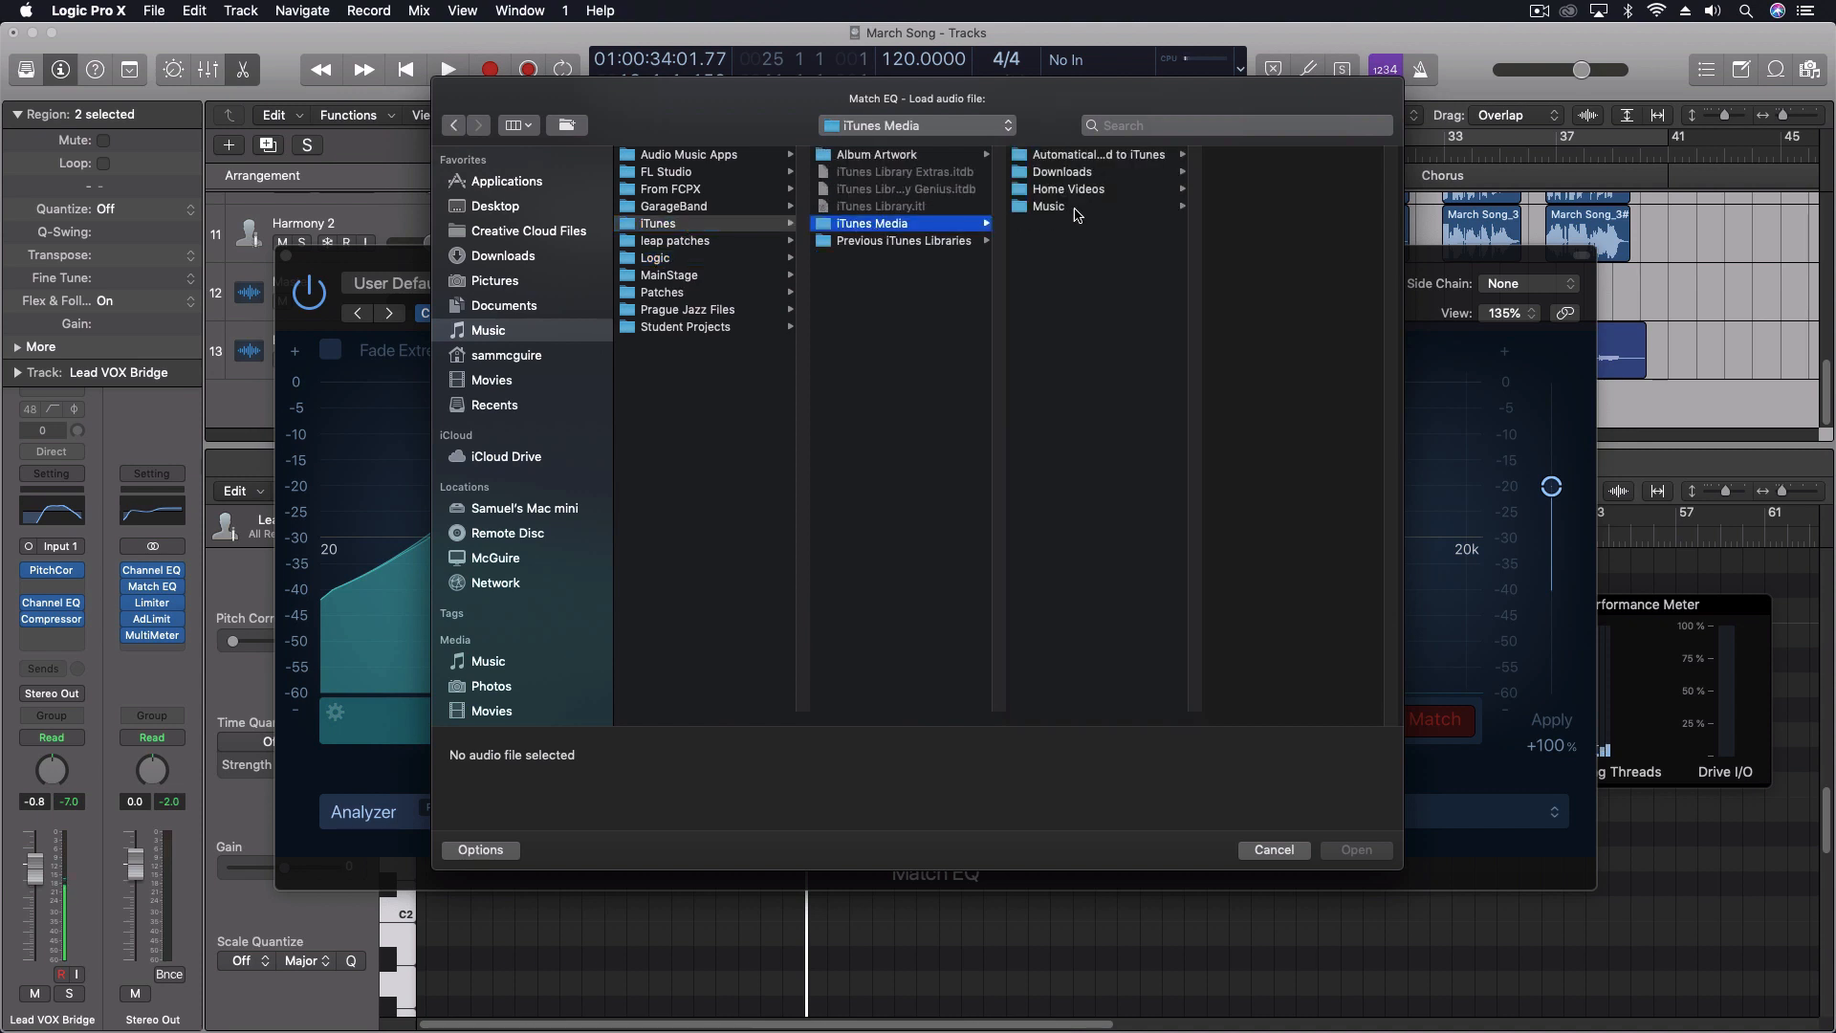
left_click(1050, 206)
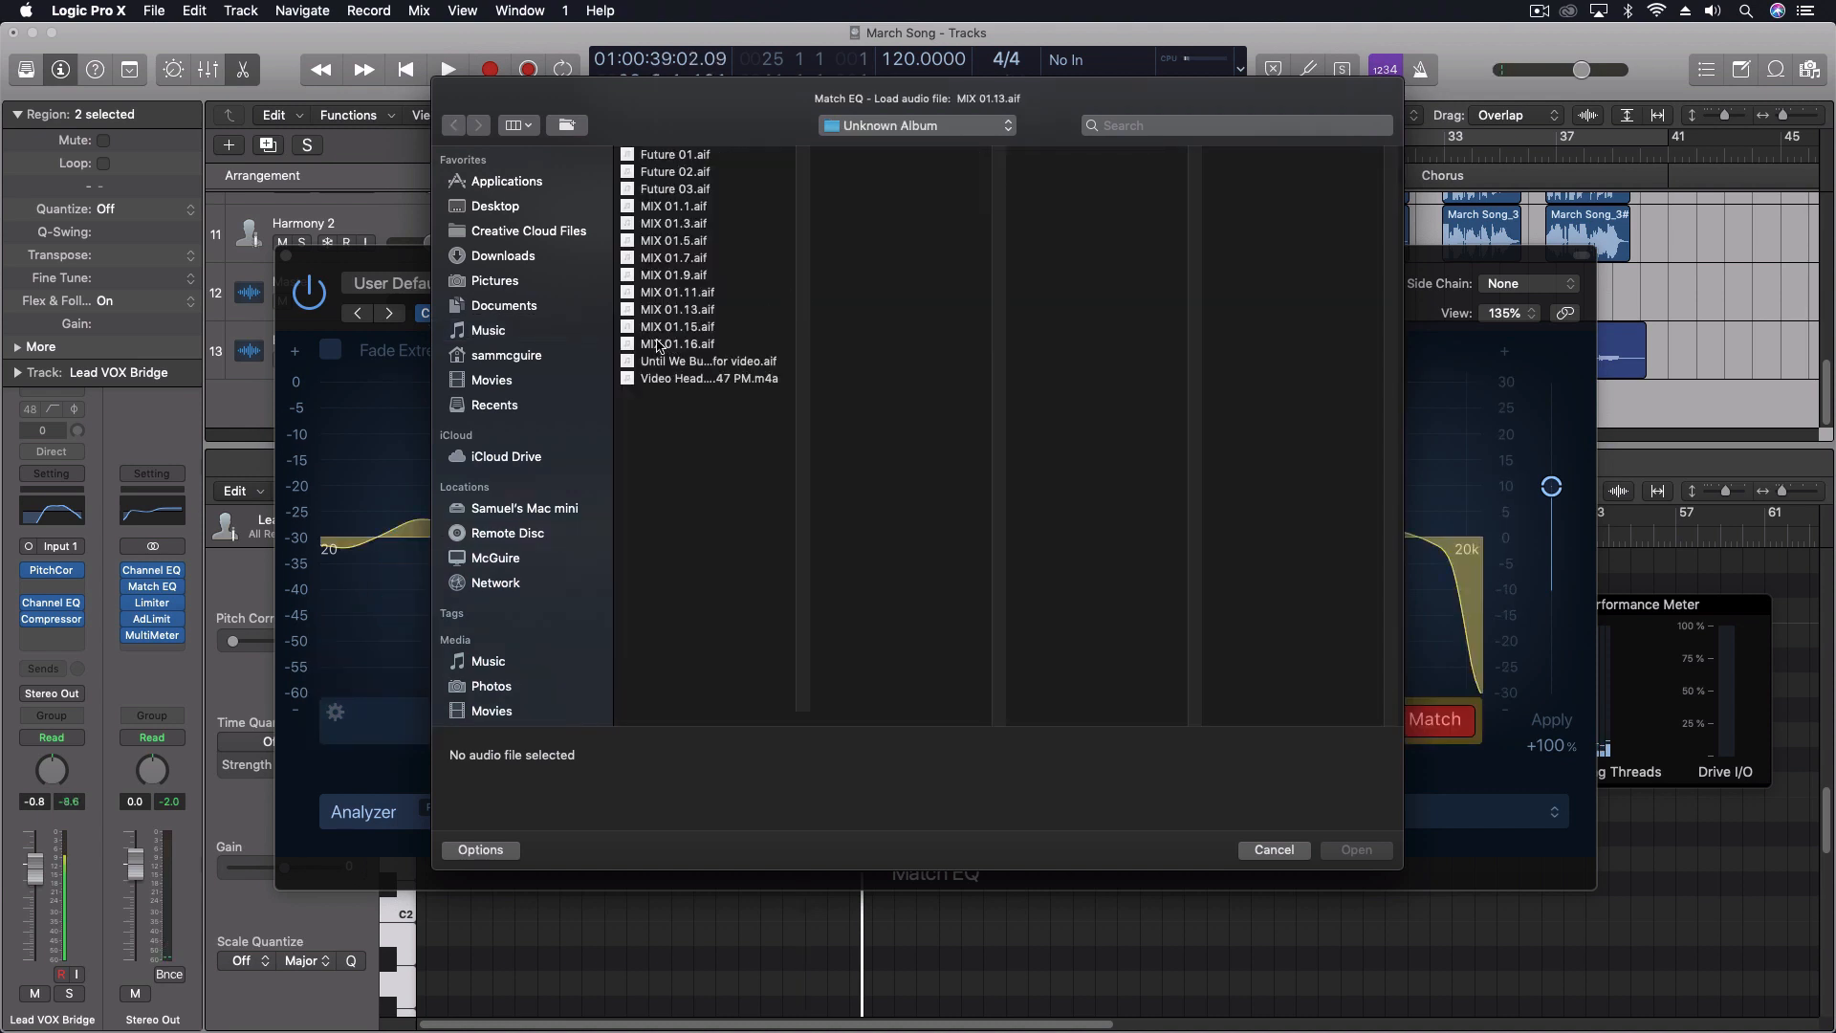
left_click(675, 274)
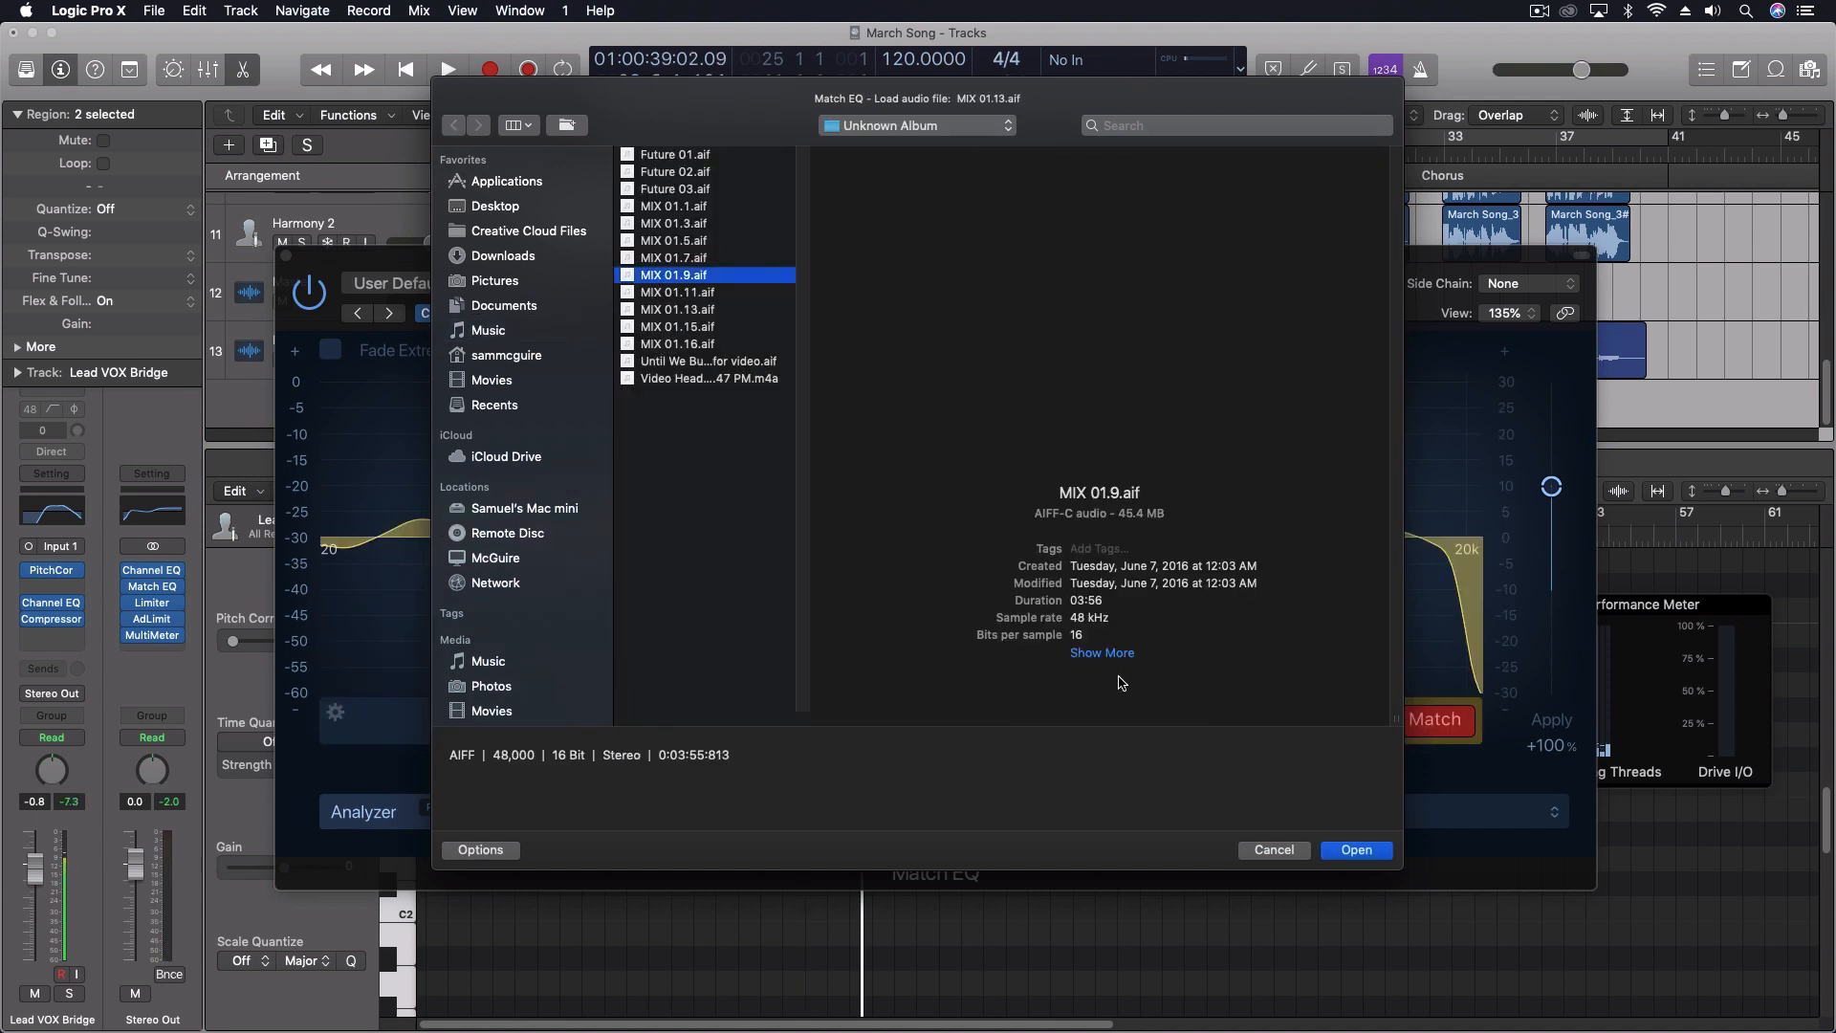
left_click(1354, 849)
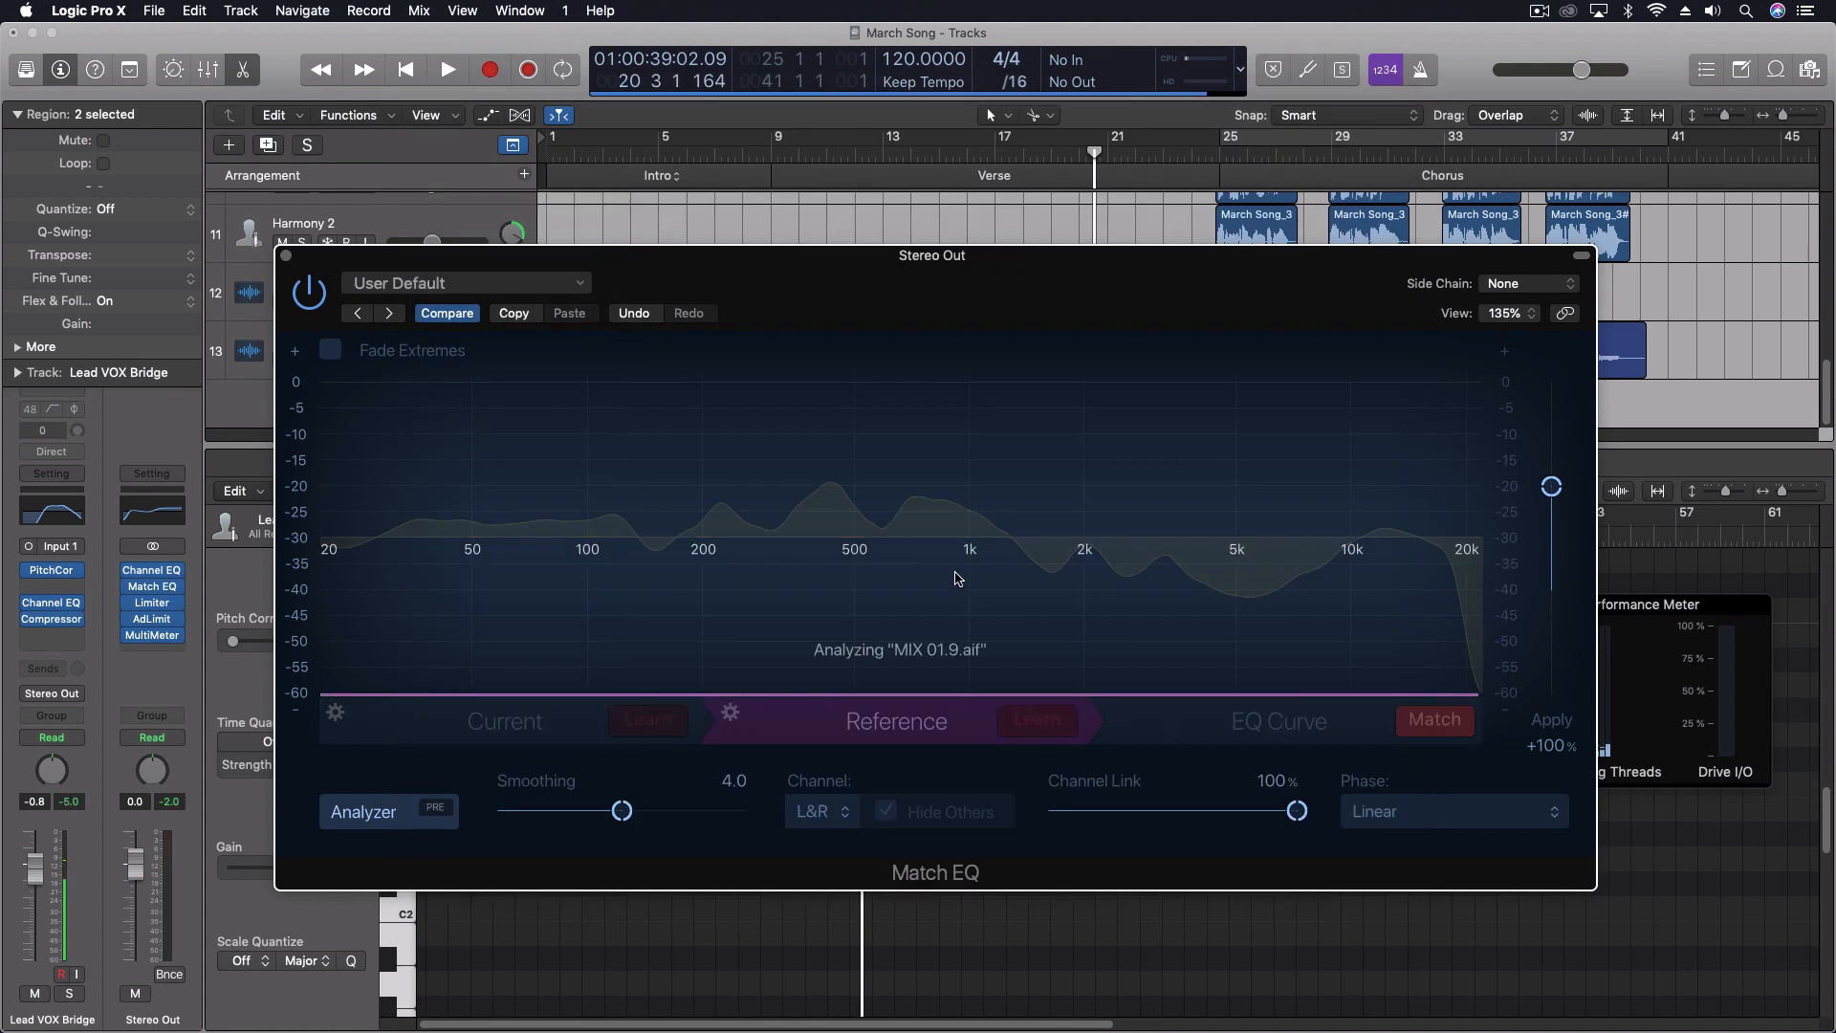
Display the Reference spectrum from MIX 01.9.aif against the live analyzer.
left_click(1034, 721)
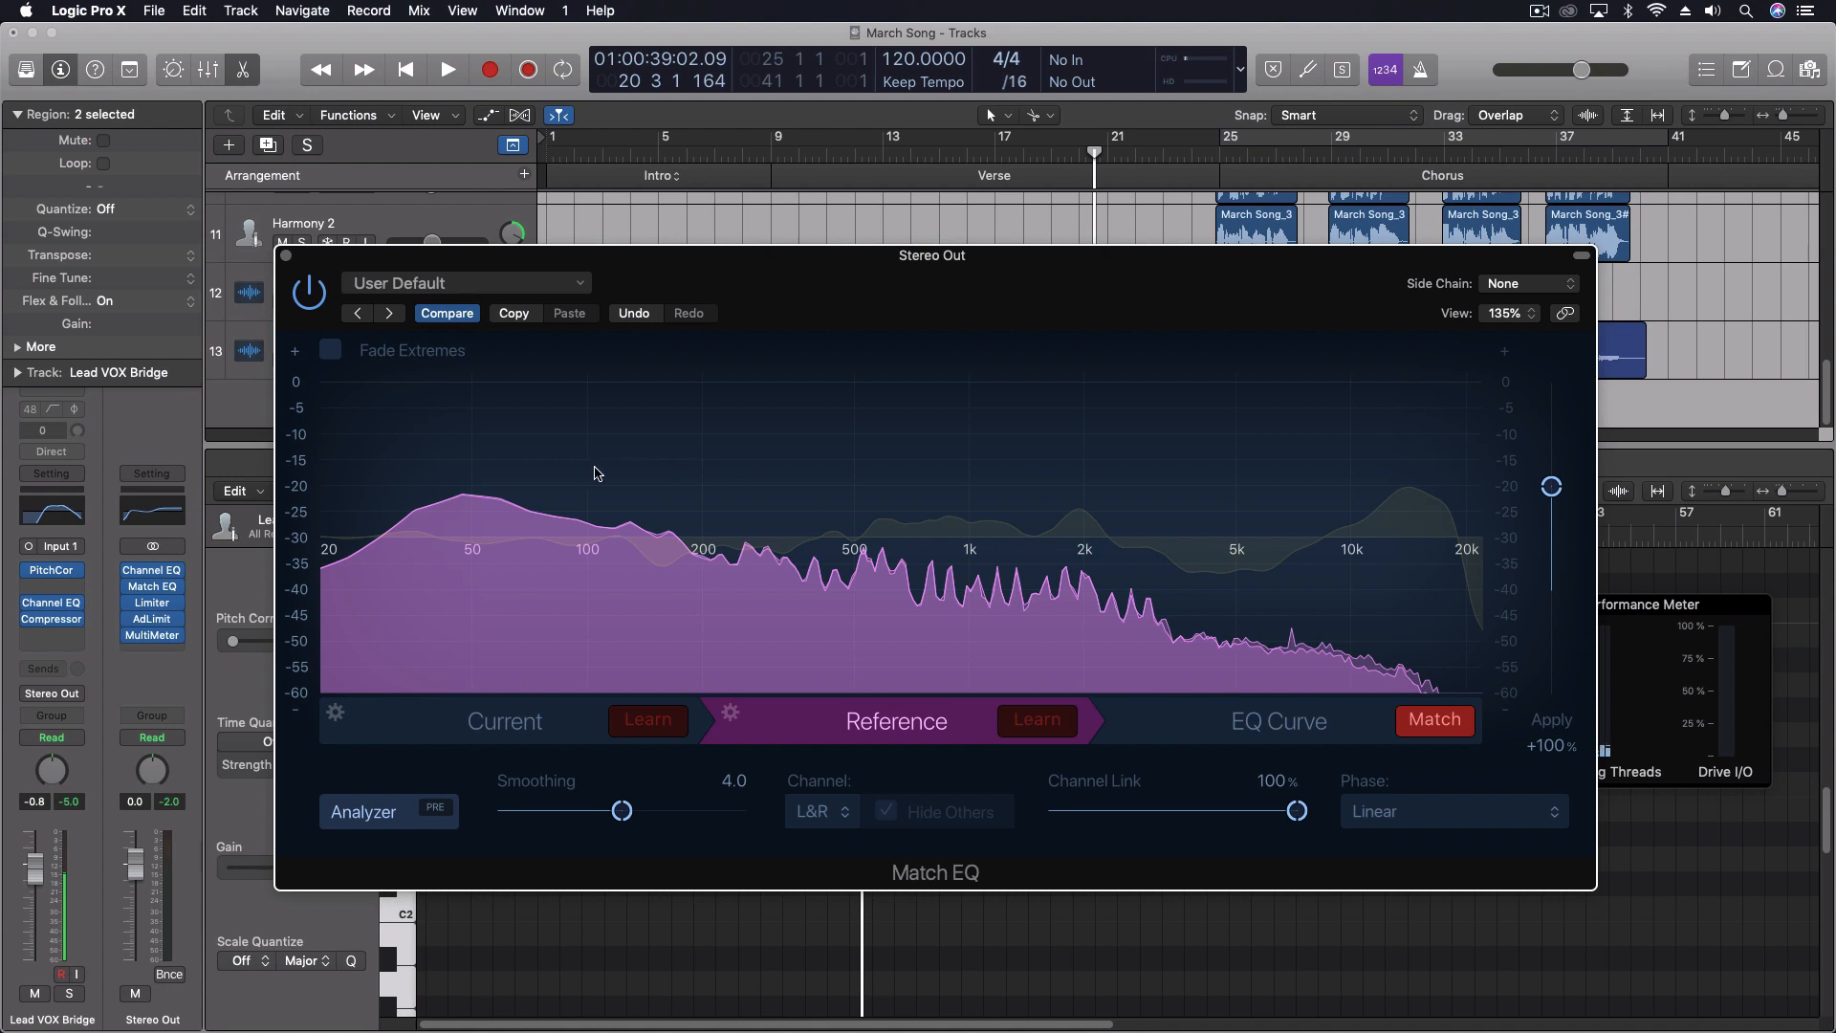
mouse_move(573, 591)
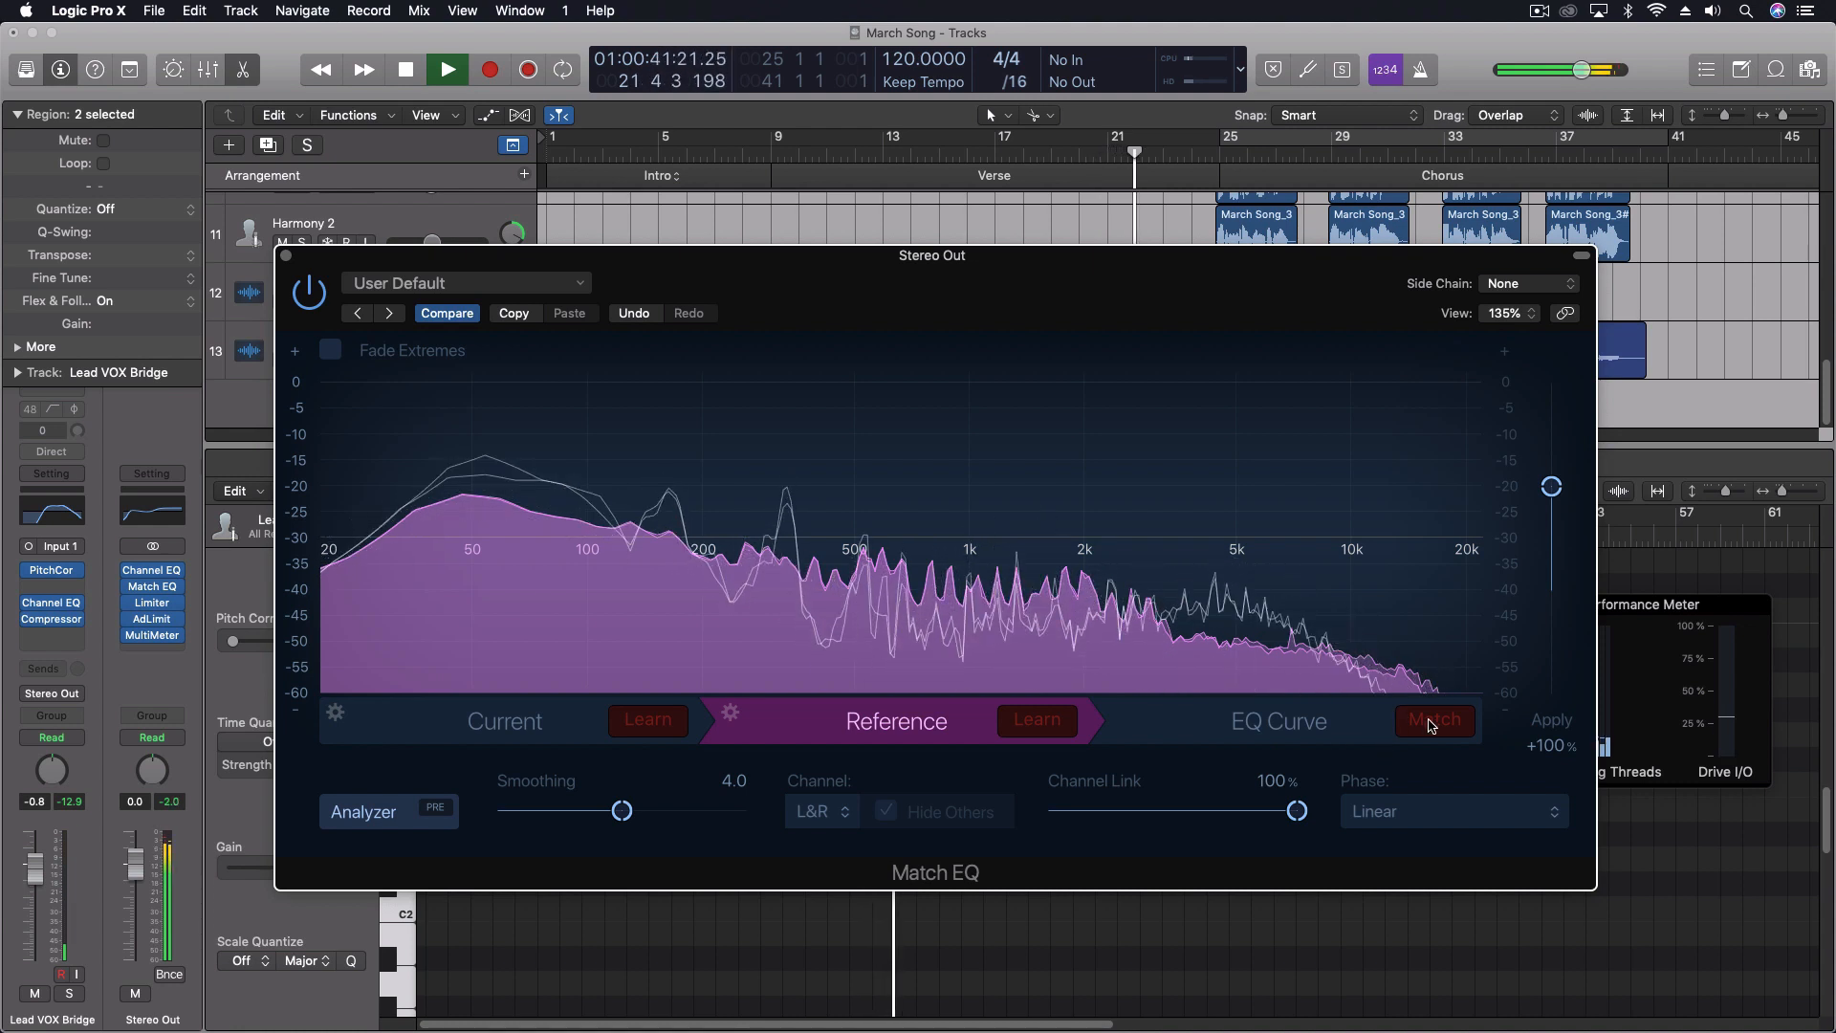
Match the EQ curve from the current mix to the reference spectrum.
left_click(1432, 721)
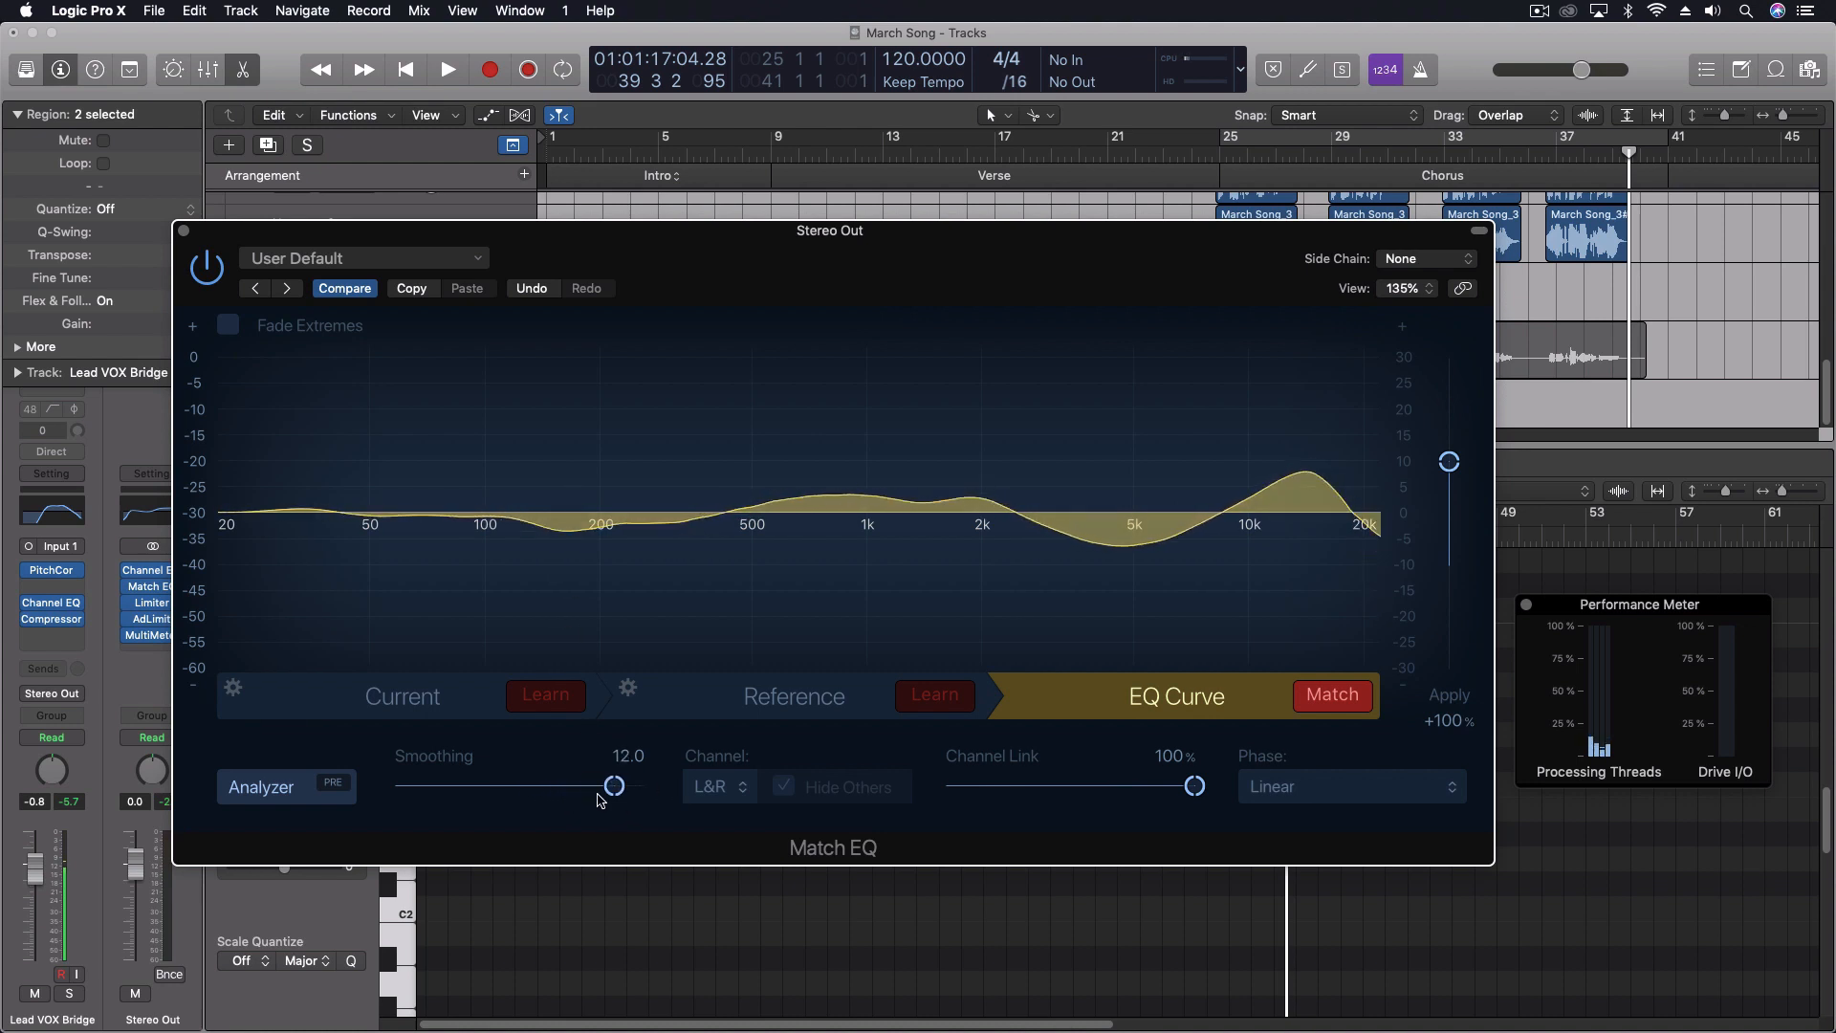
mouse_move(651, 801)
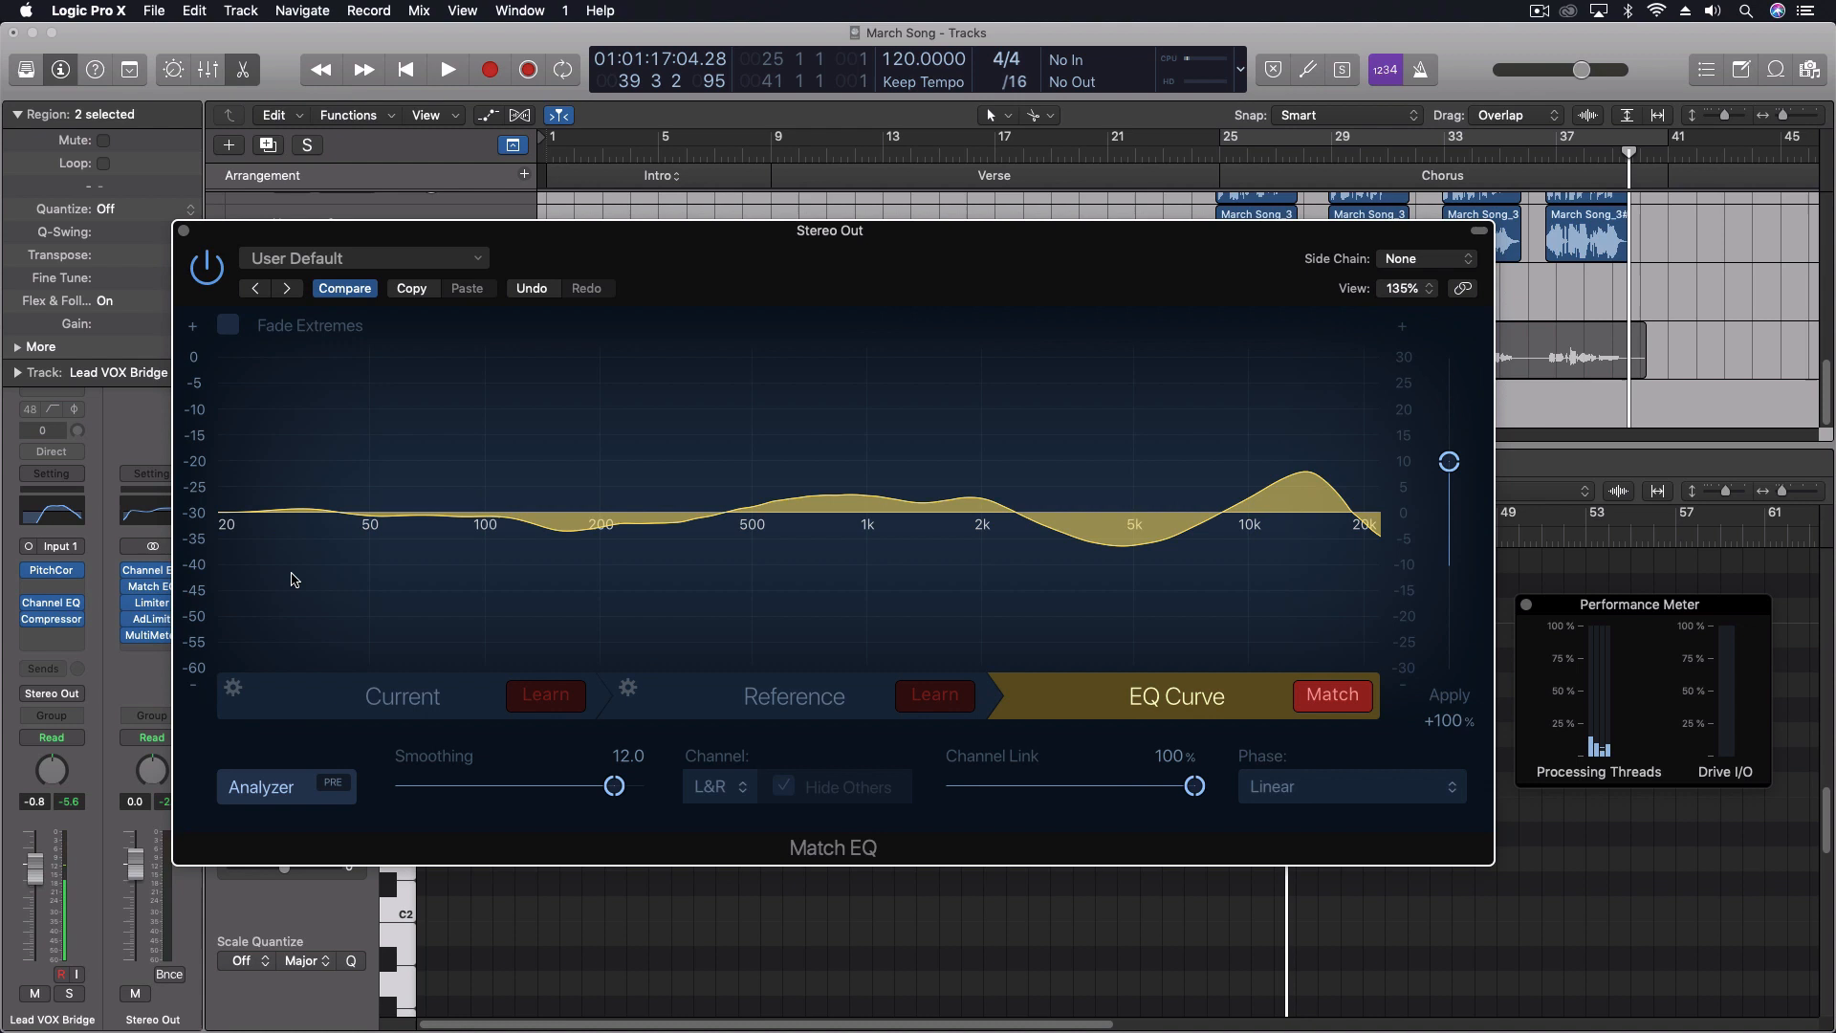
mouse_move(756, 714)
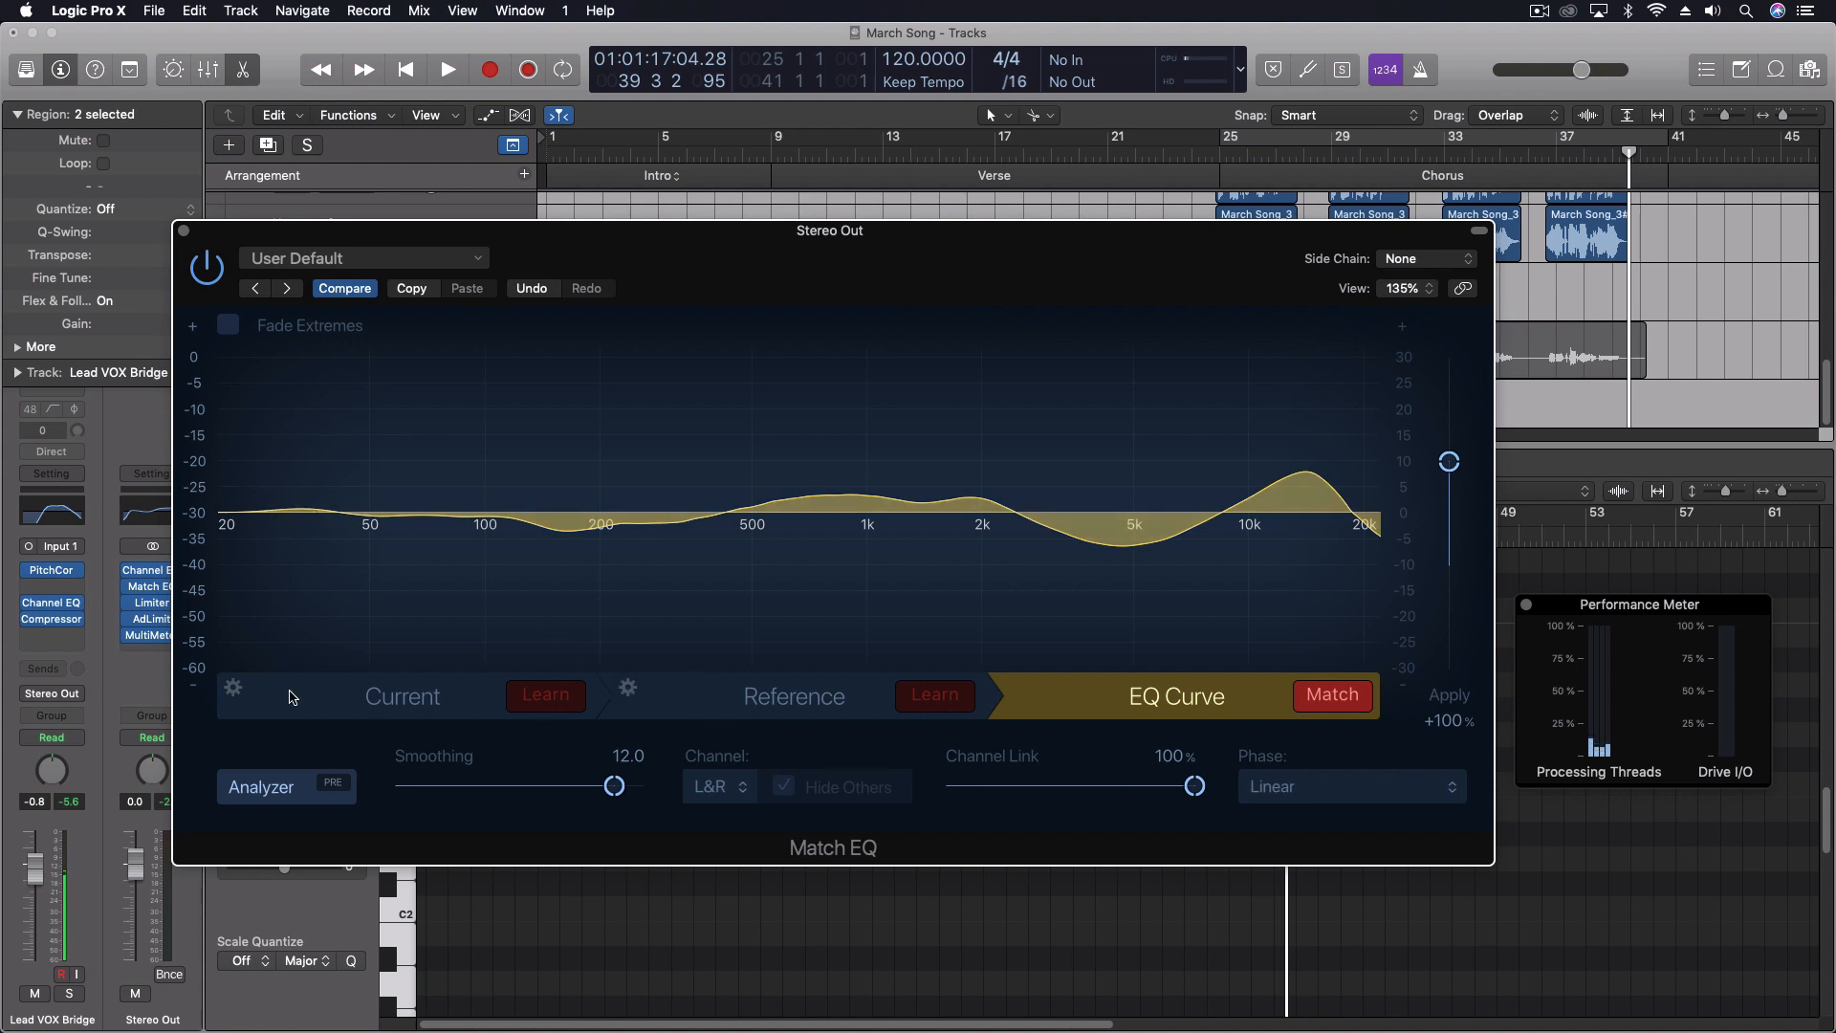
mouse_move(822, 512)
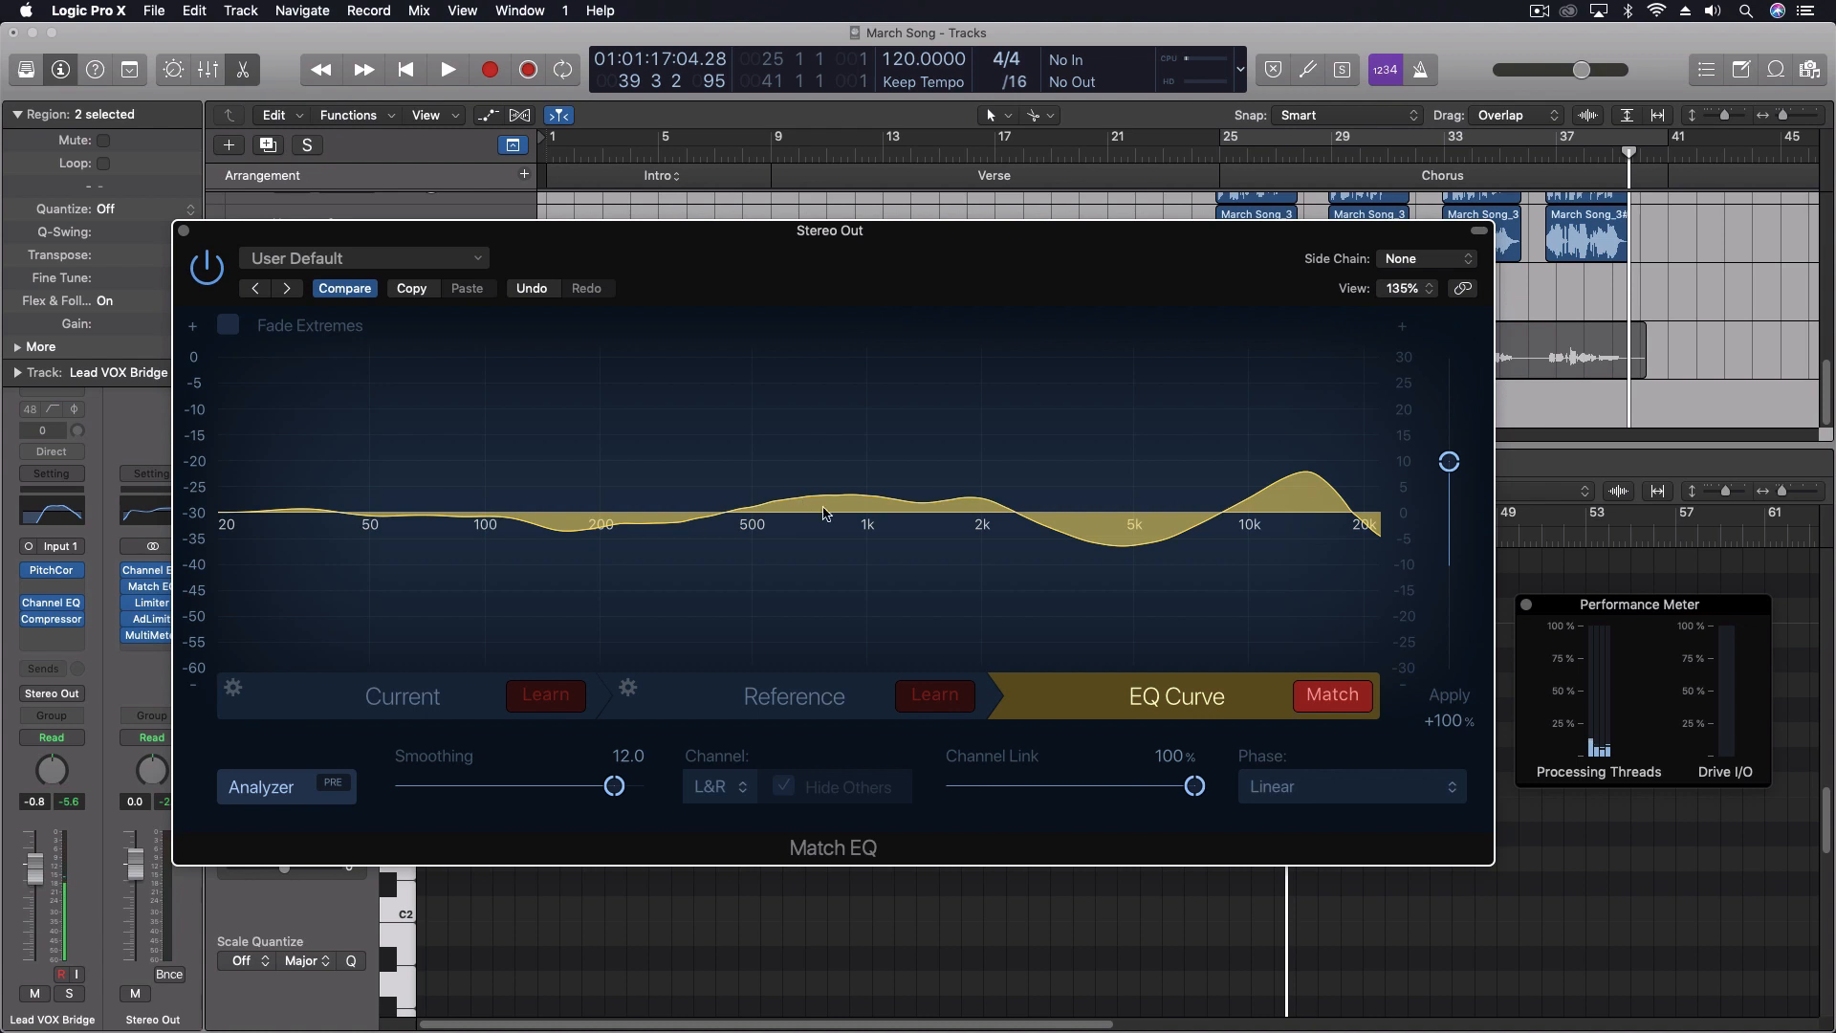
mouse_move(1260, 498)
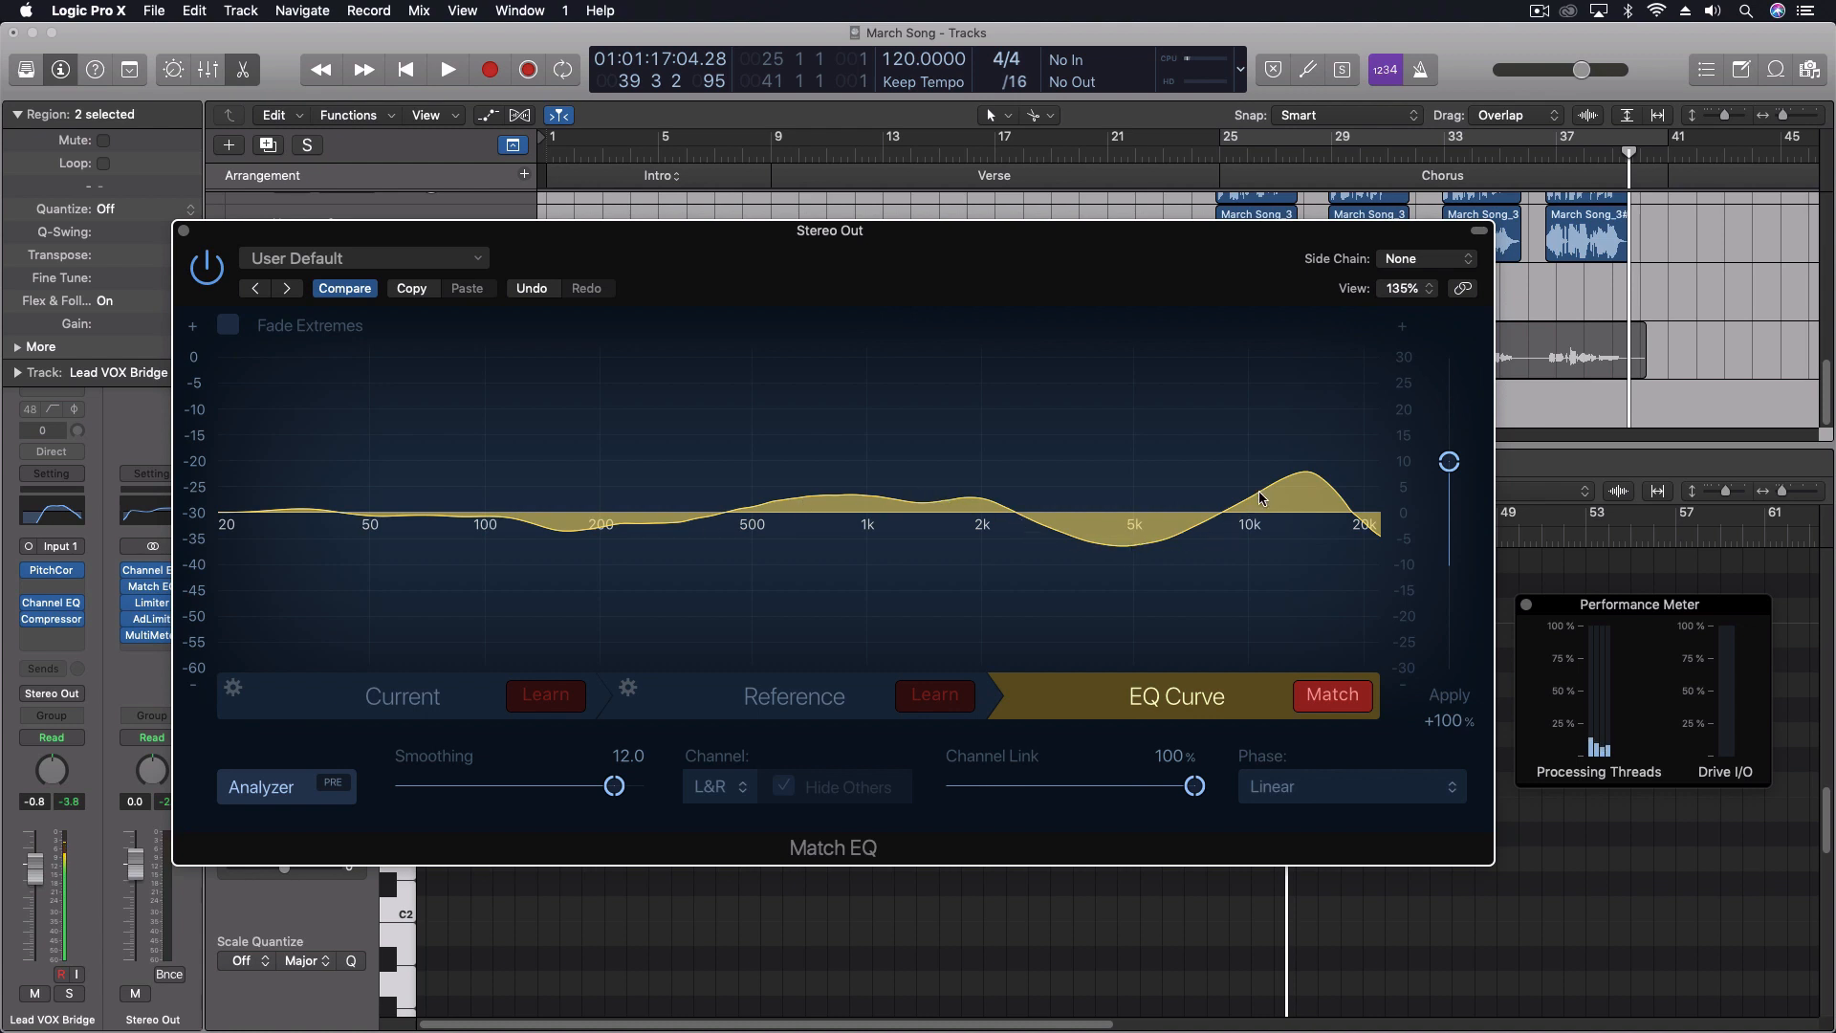
mouse_move(547, 536)
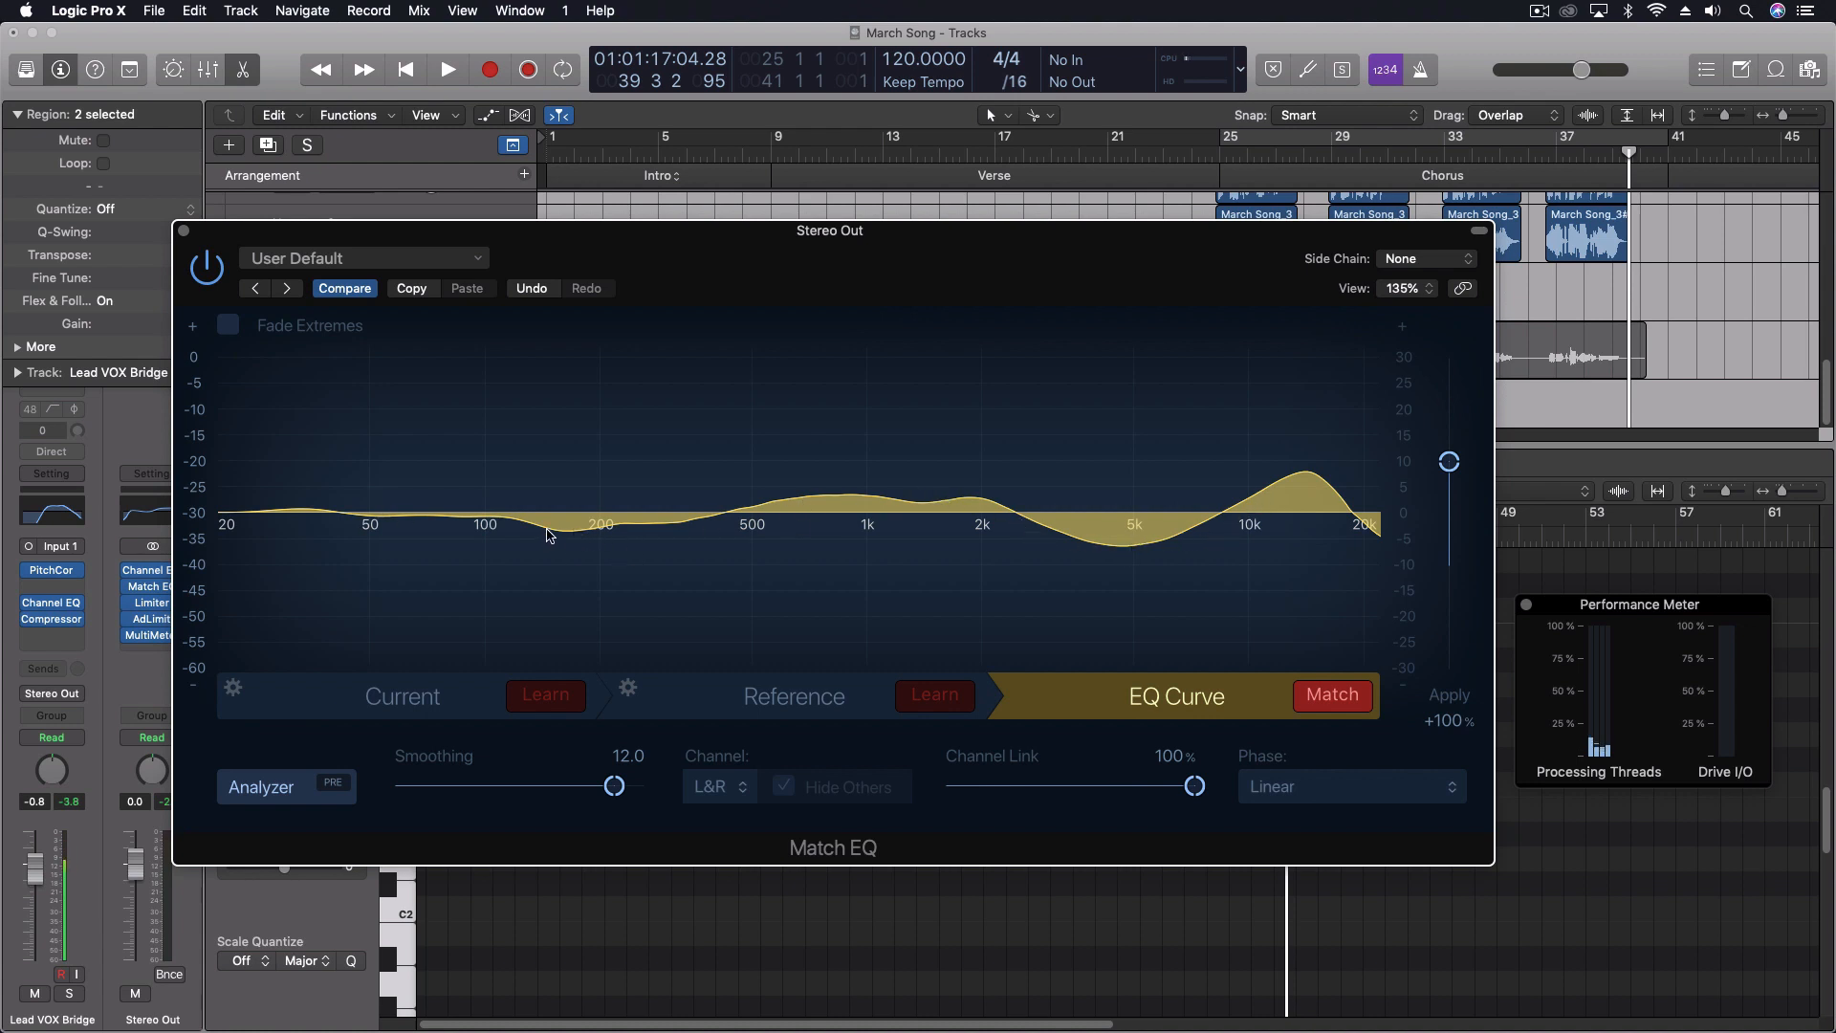
mouse_move(700, 524)
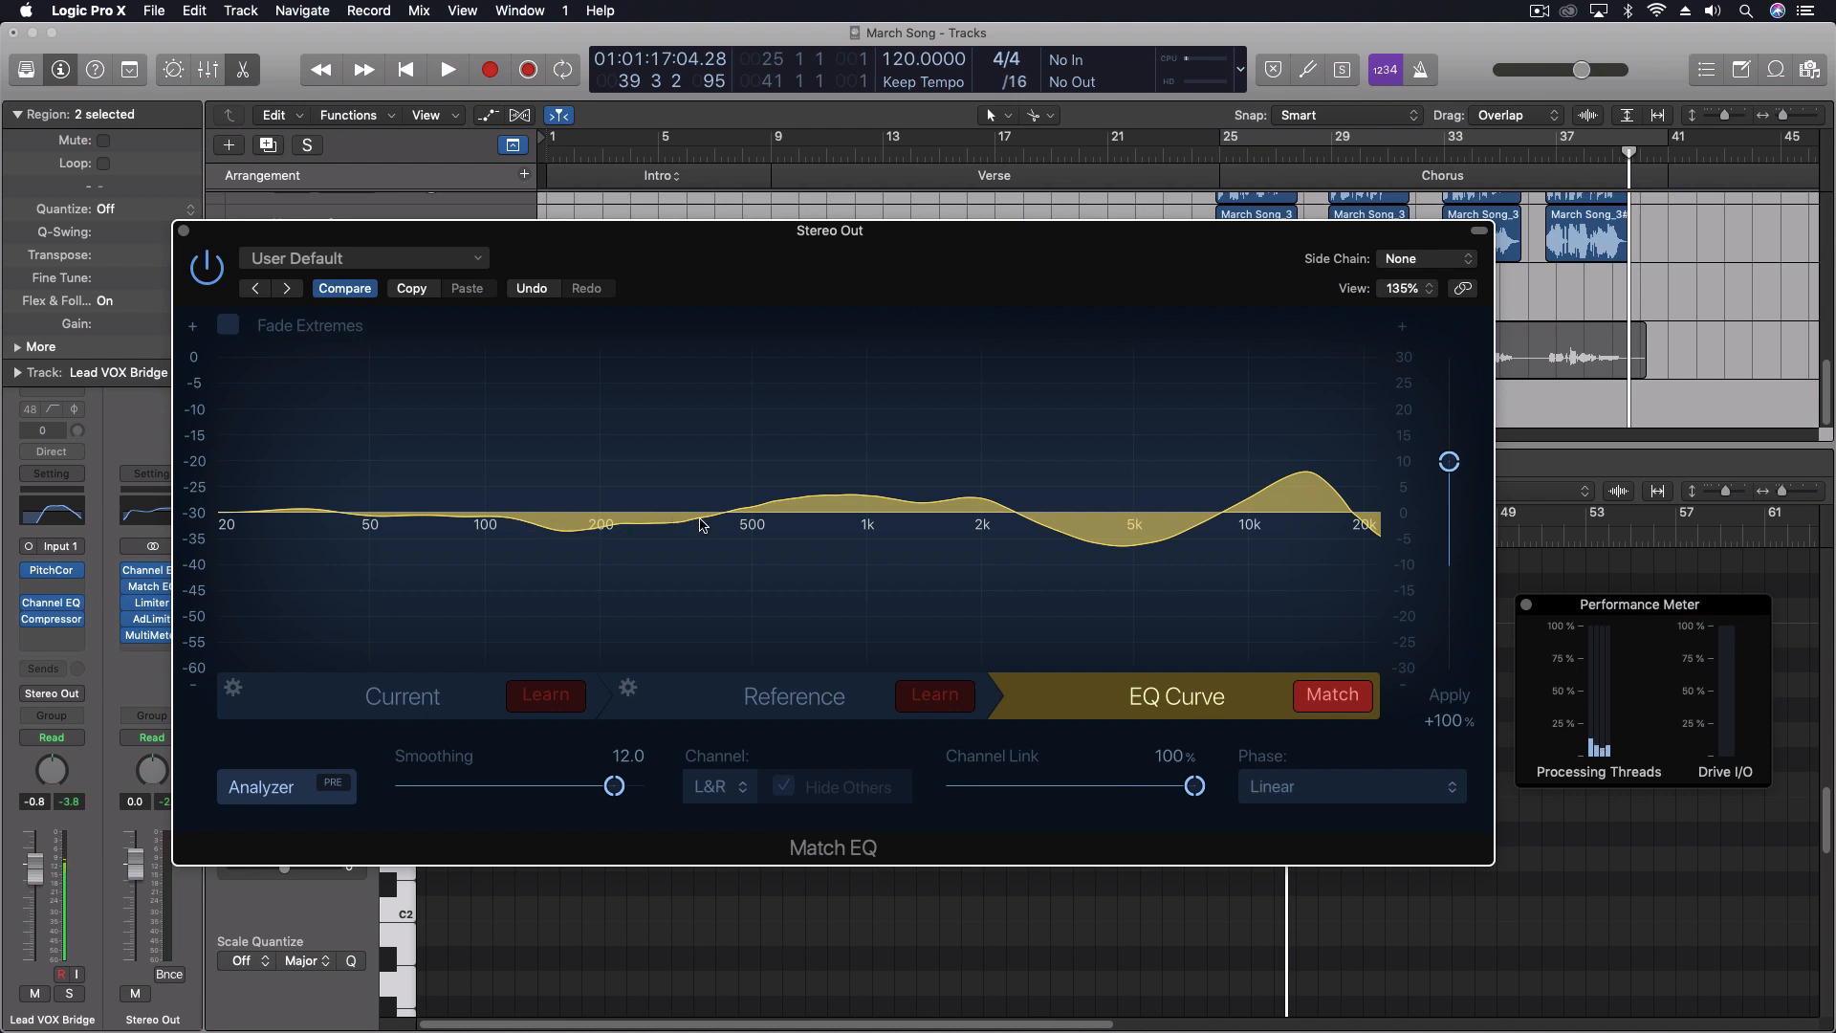
mouse_move(811, 515)
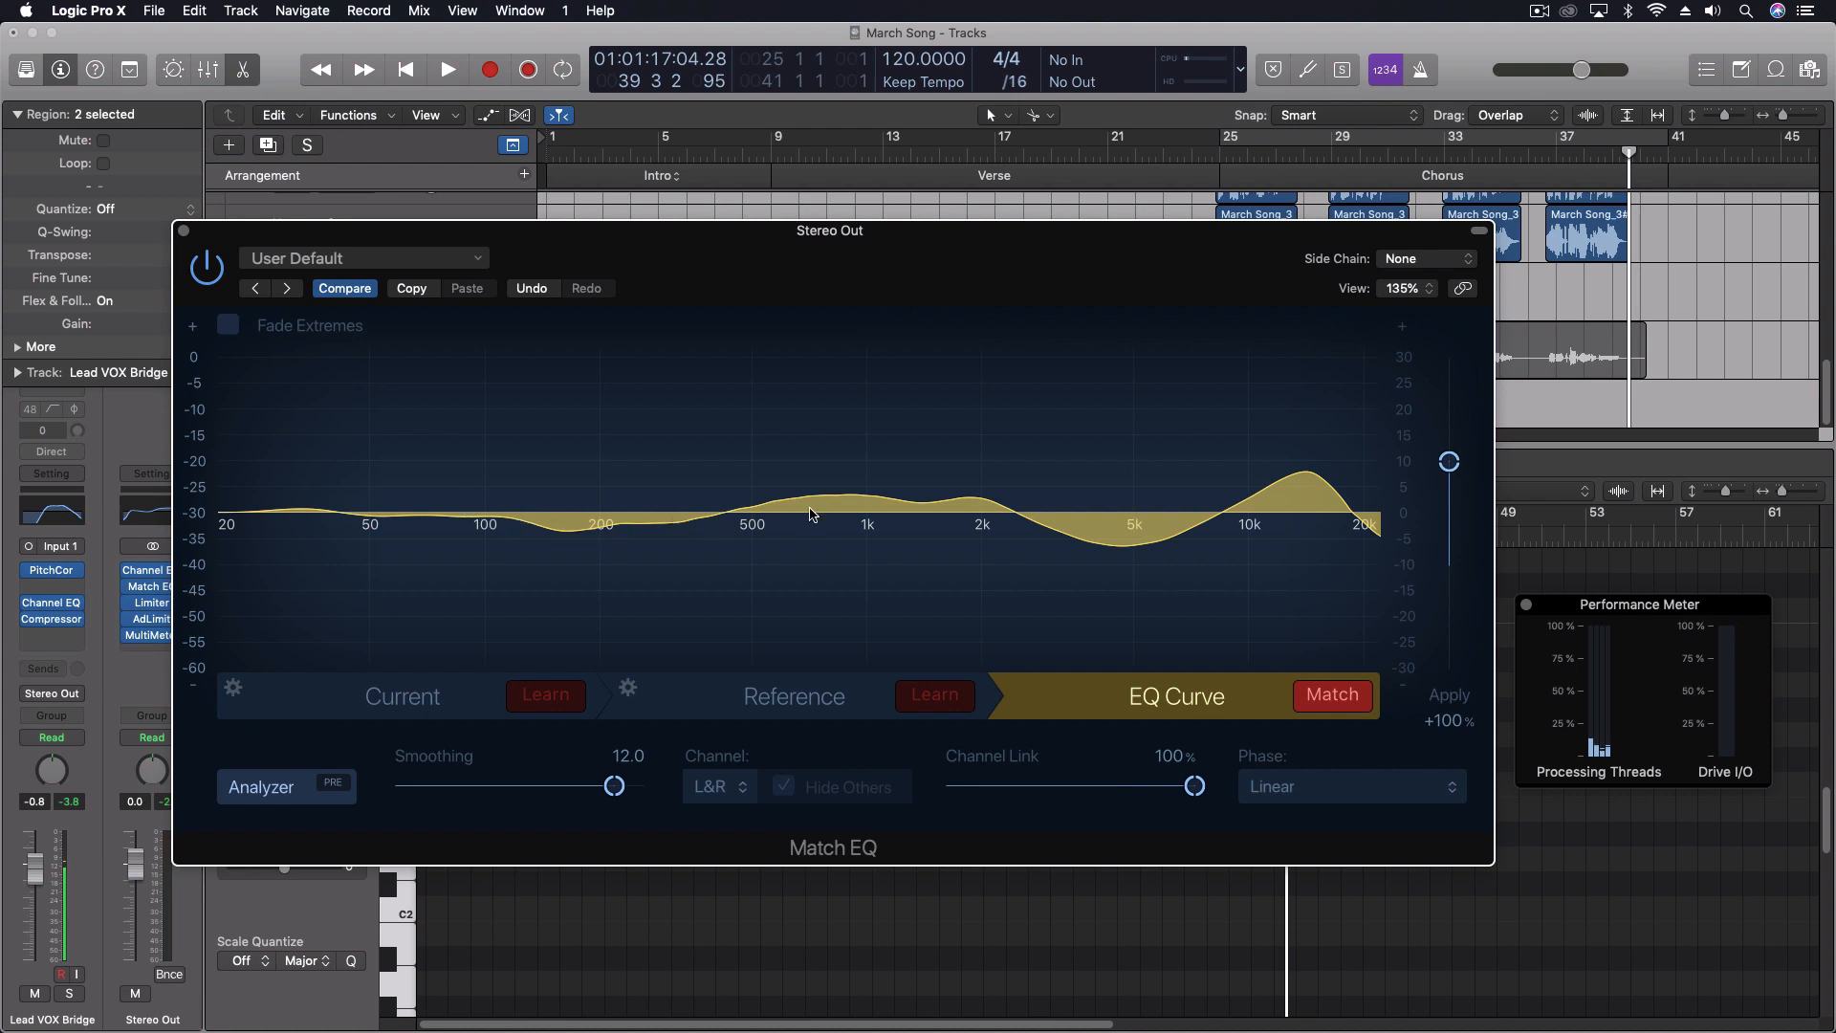
mouse_move(805, 499)
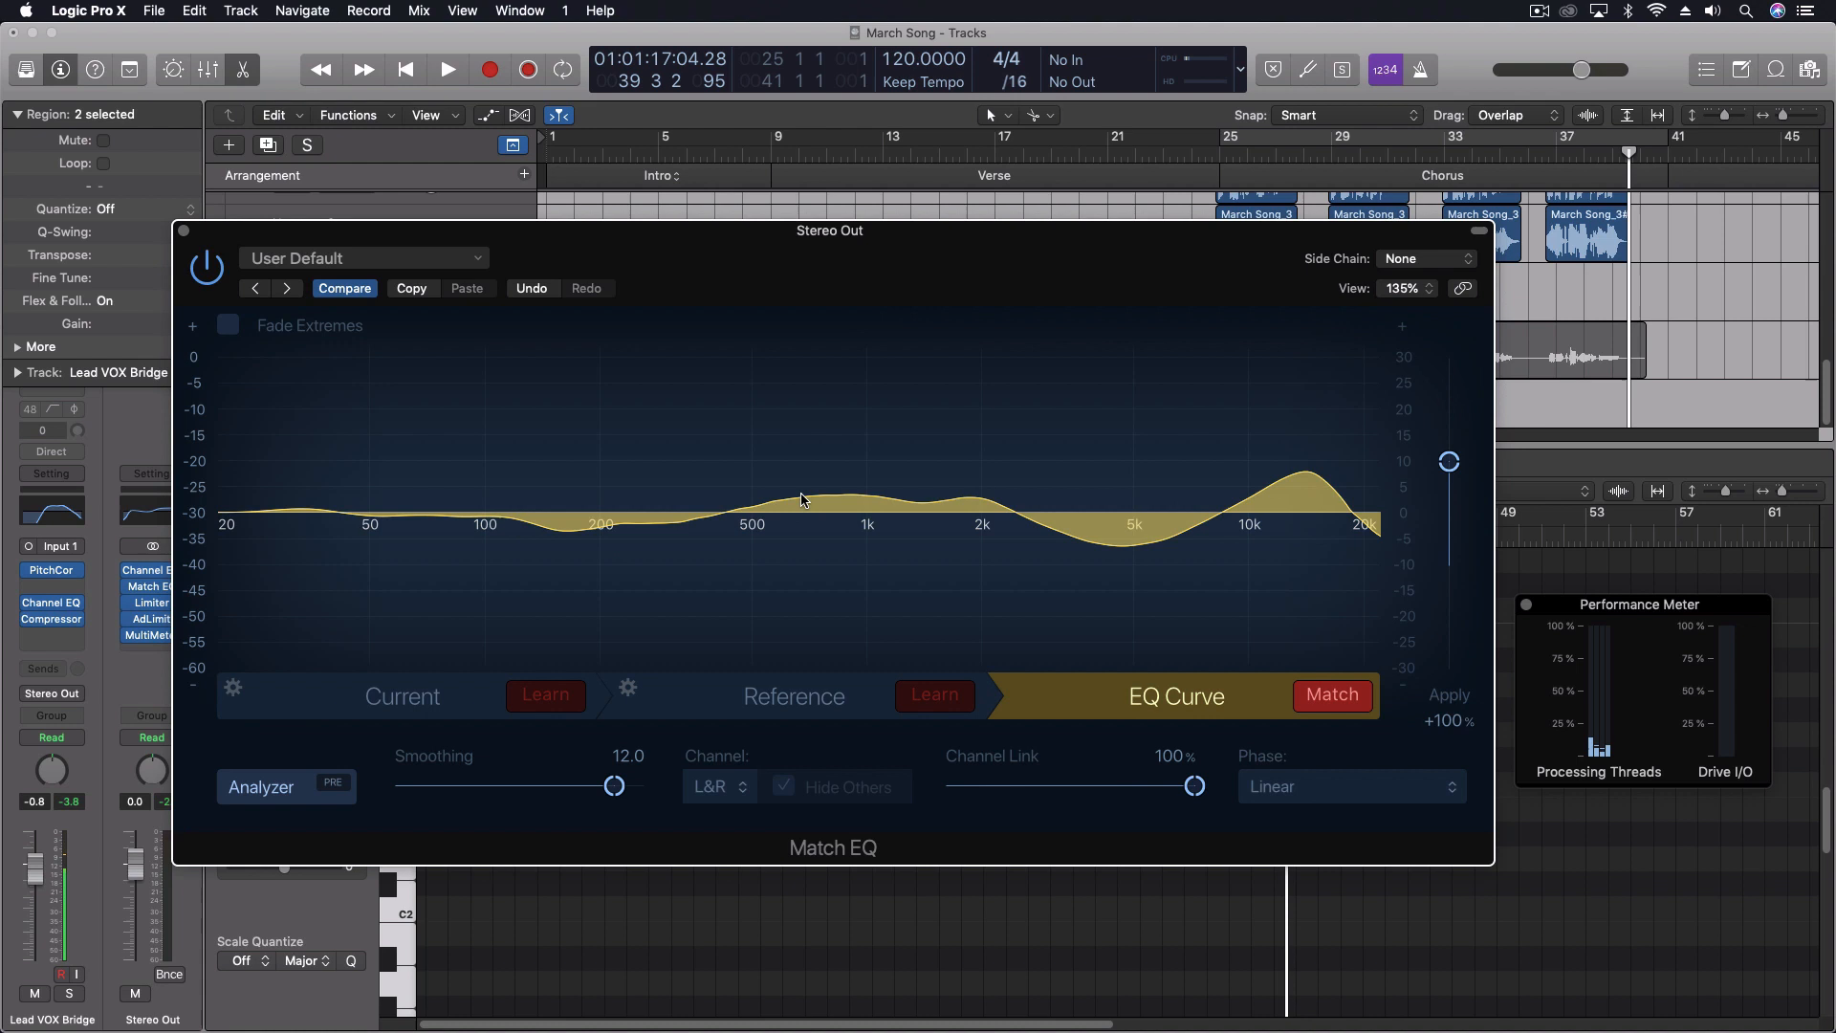
mouse_move(1088, 518)
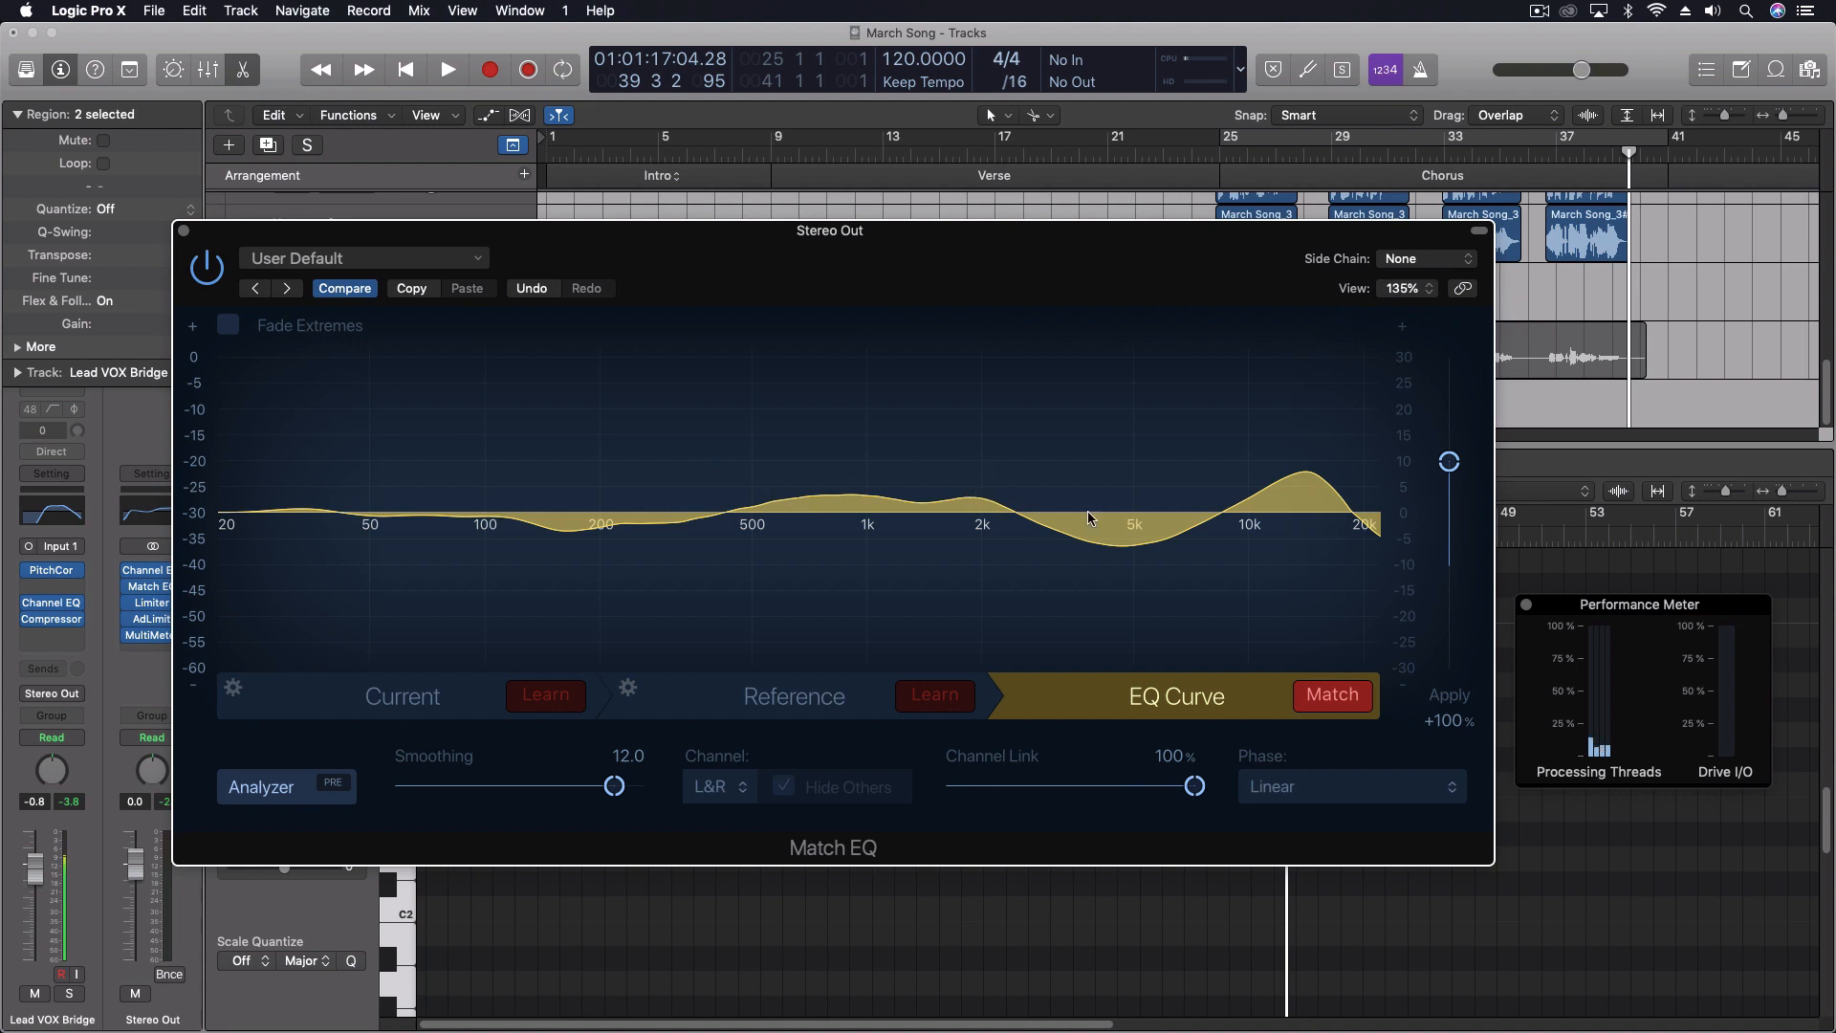
mouse_move(1199, 526)
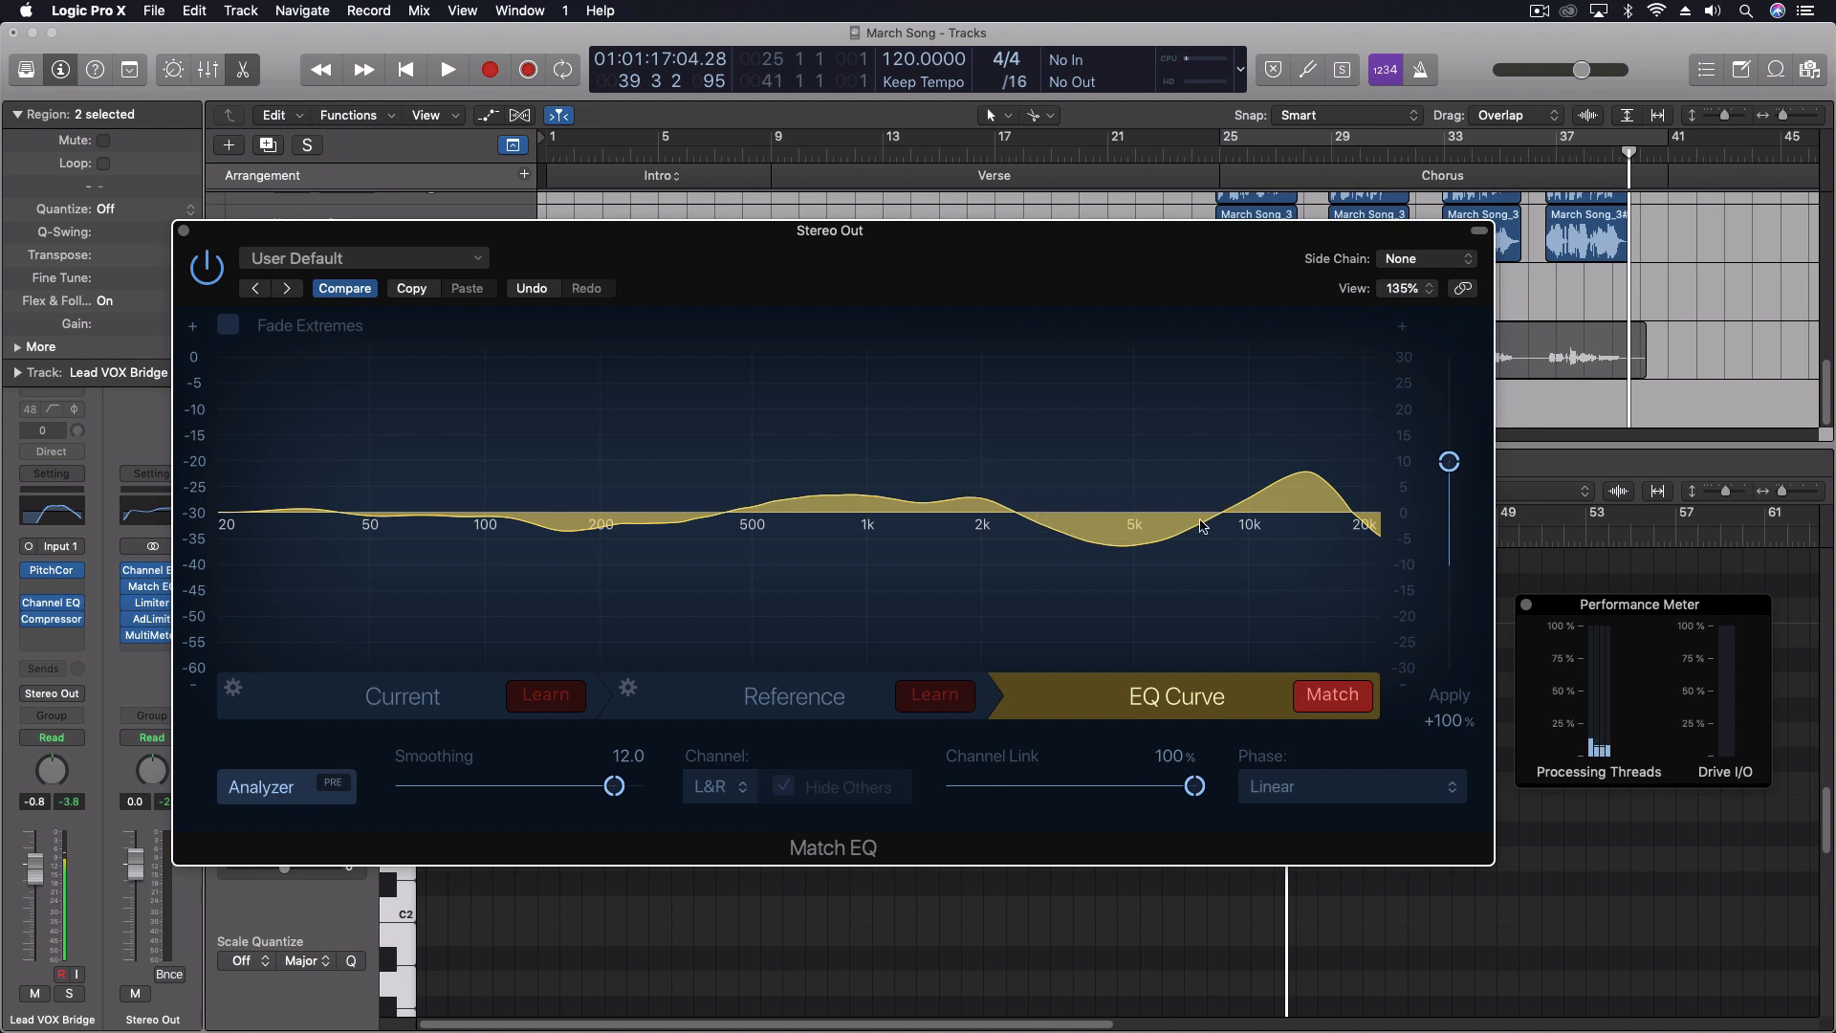
mouse_move(1329, 463)
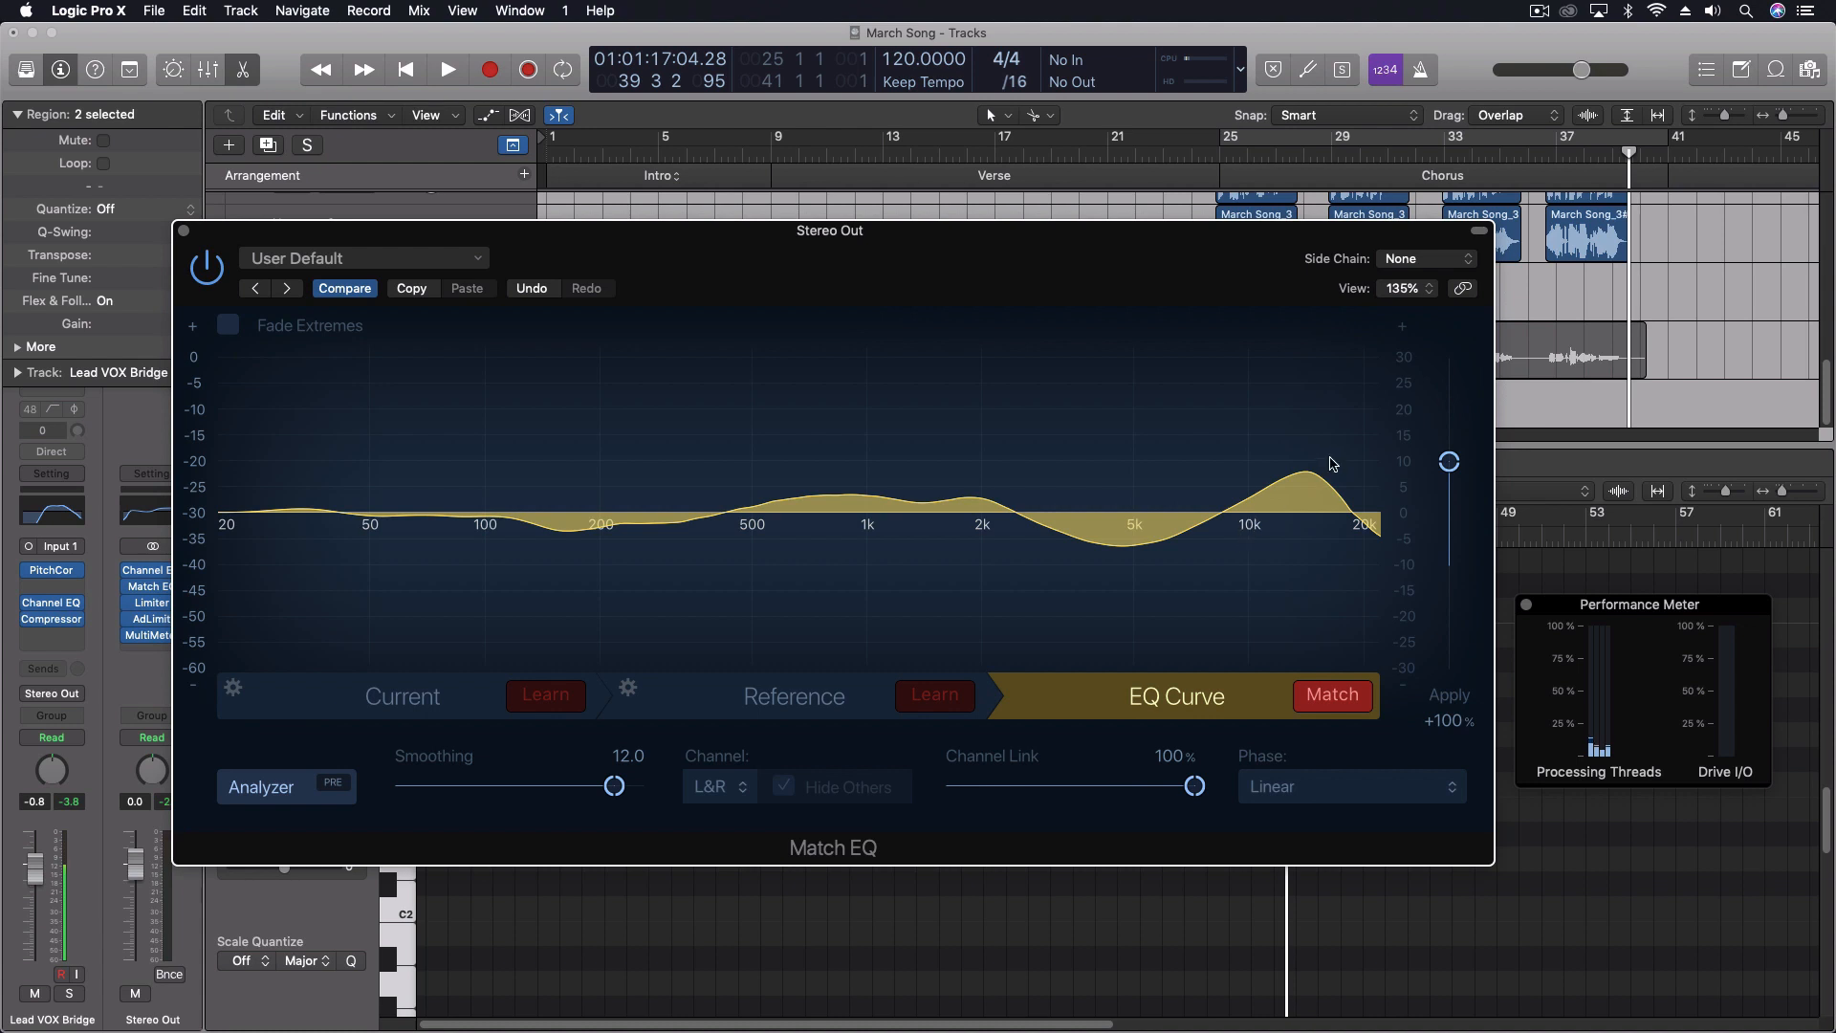
mouse_move(1335, 550)
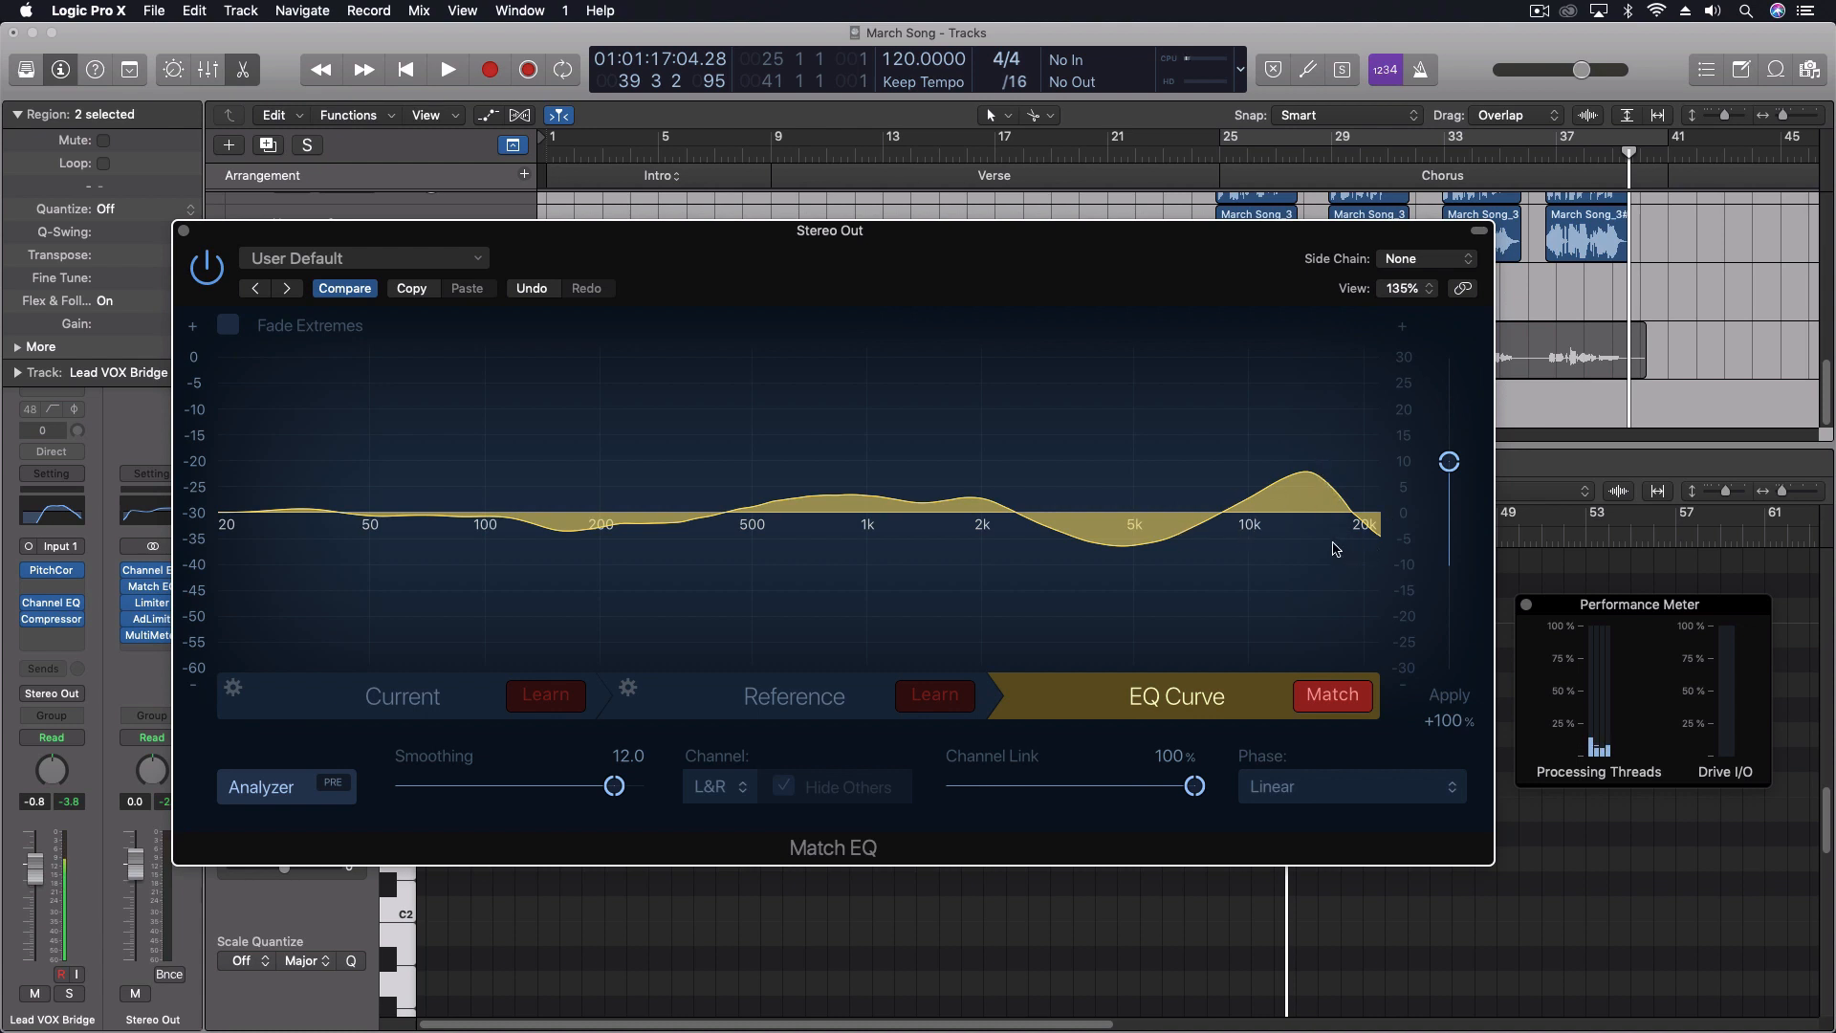
mouse_move(315, 507)
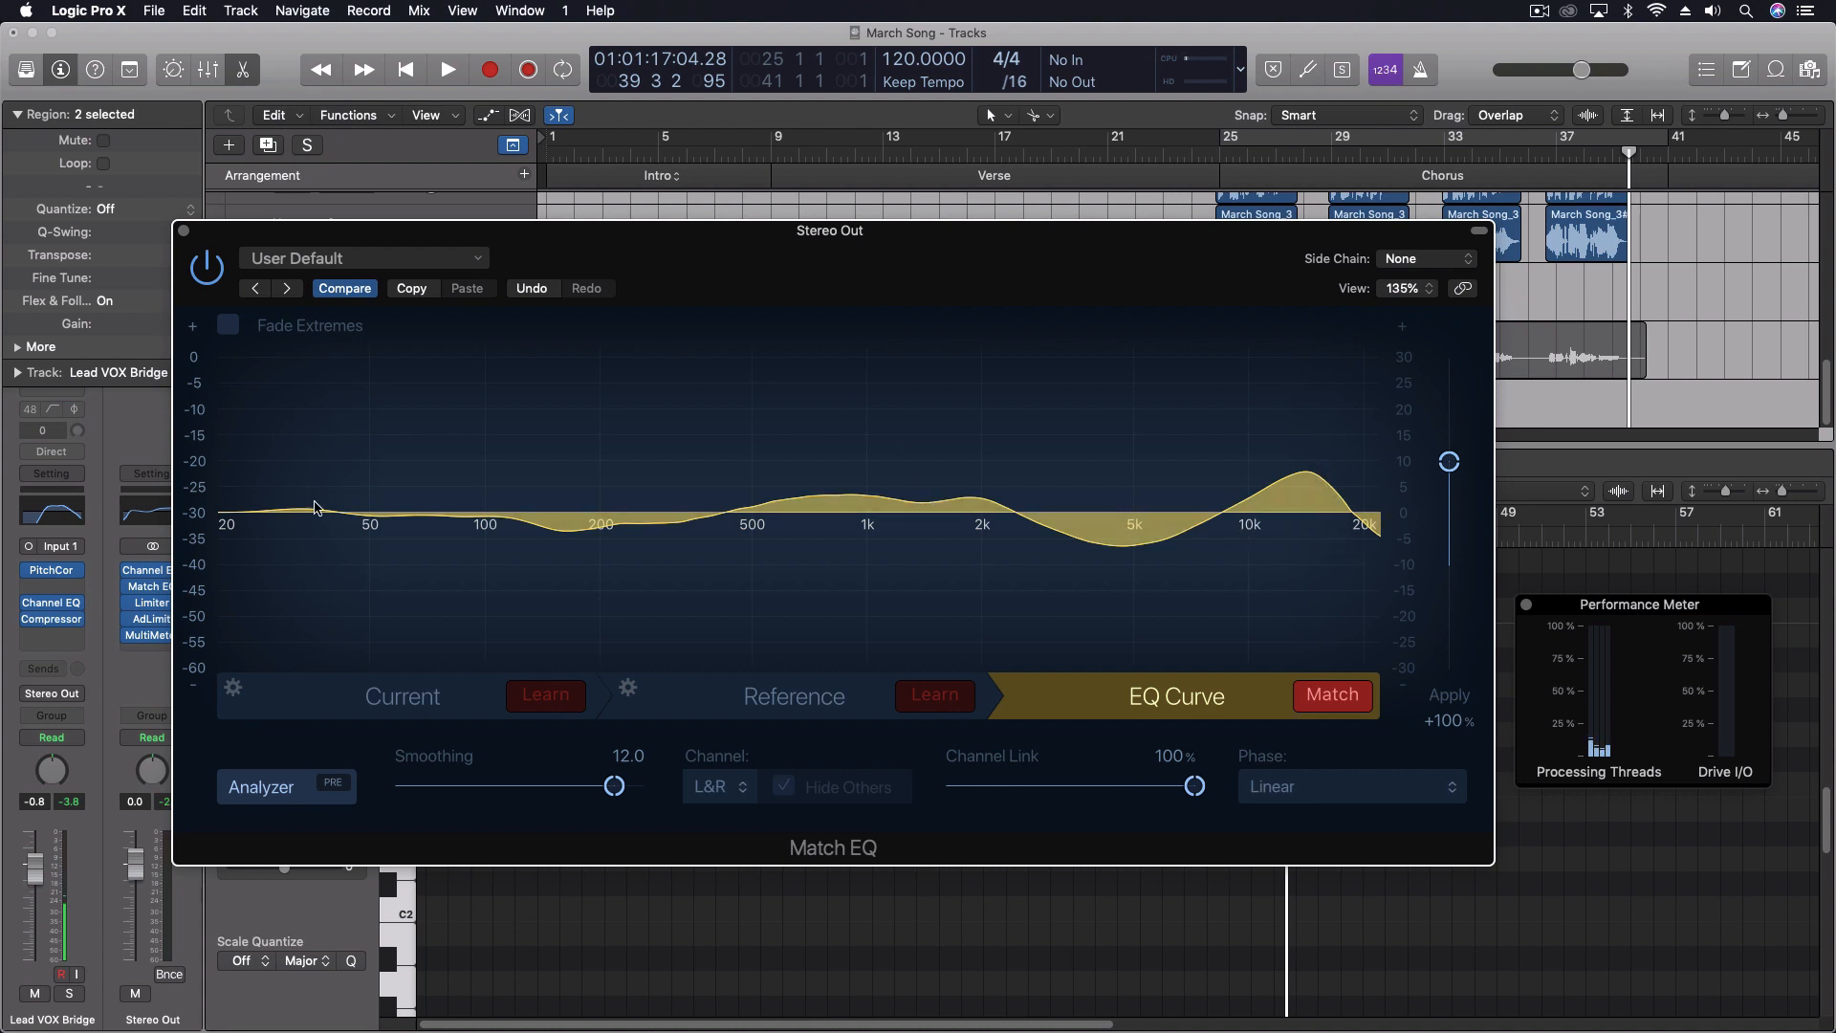
mouse_move(1052, 488)
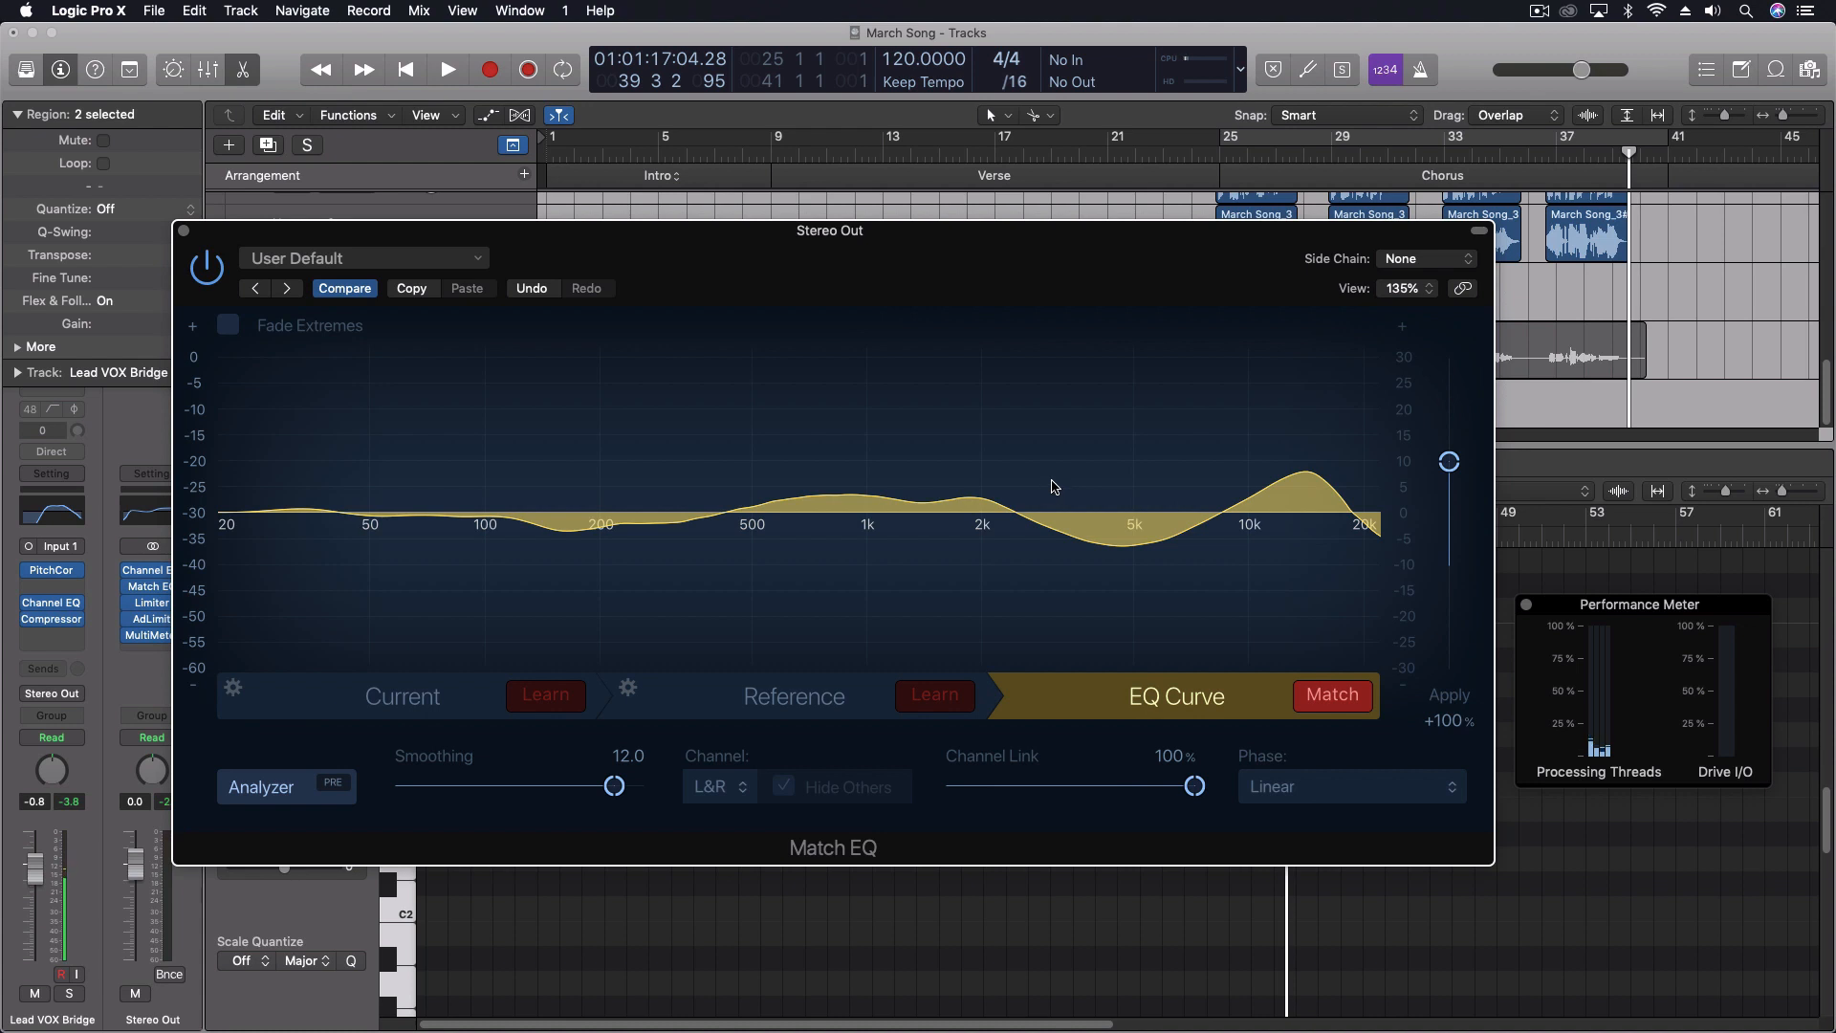
mouse_move(1004, 493)
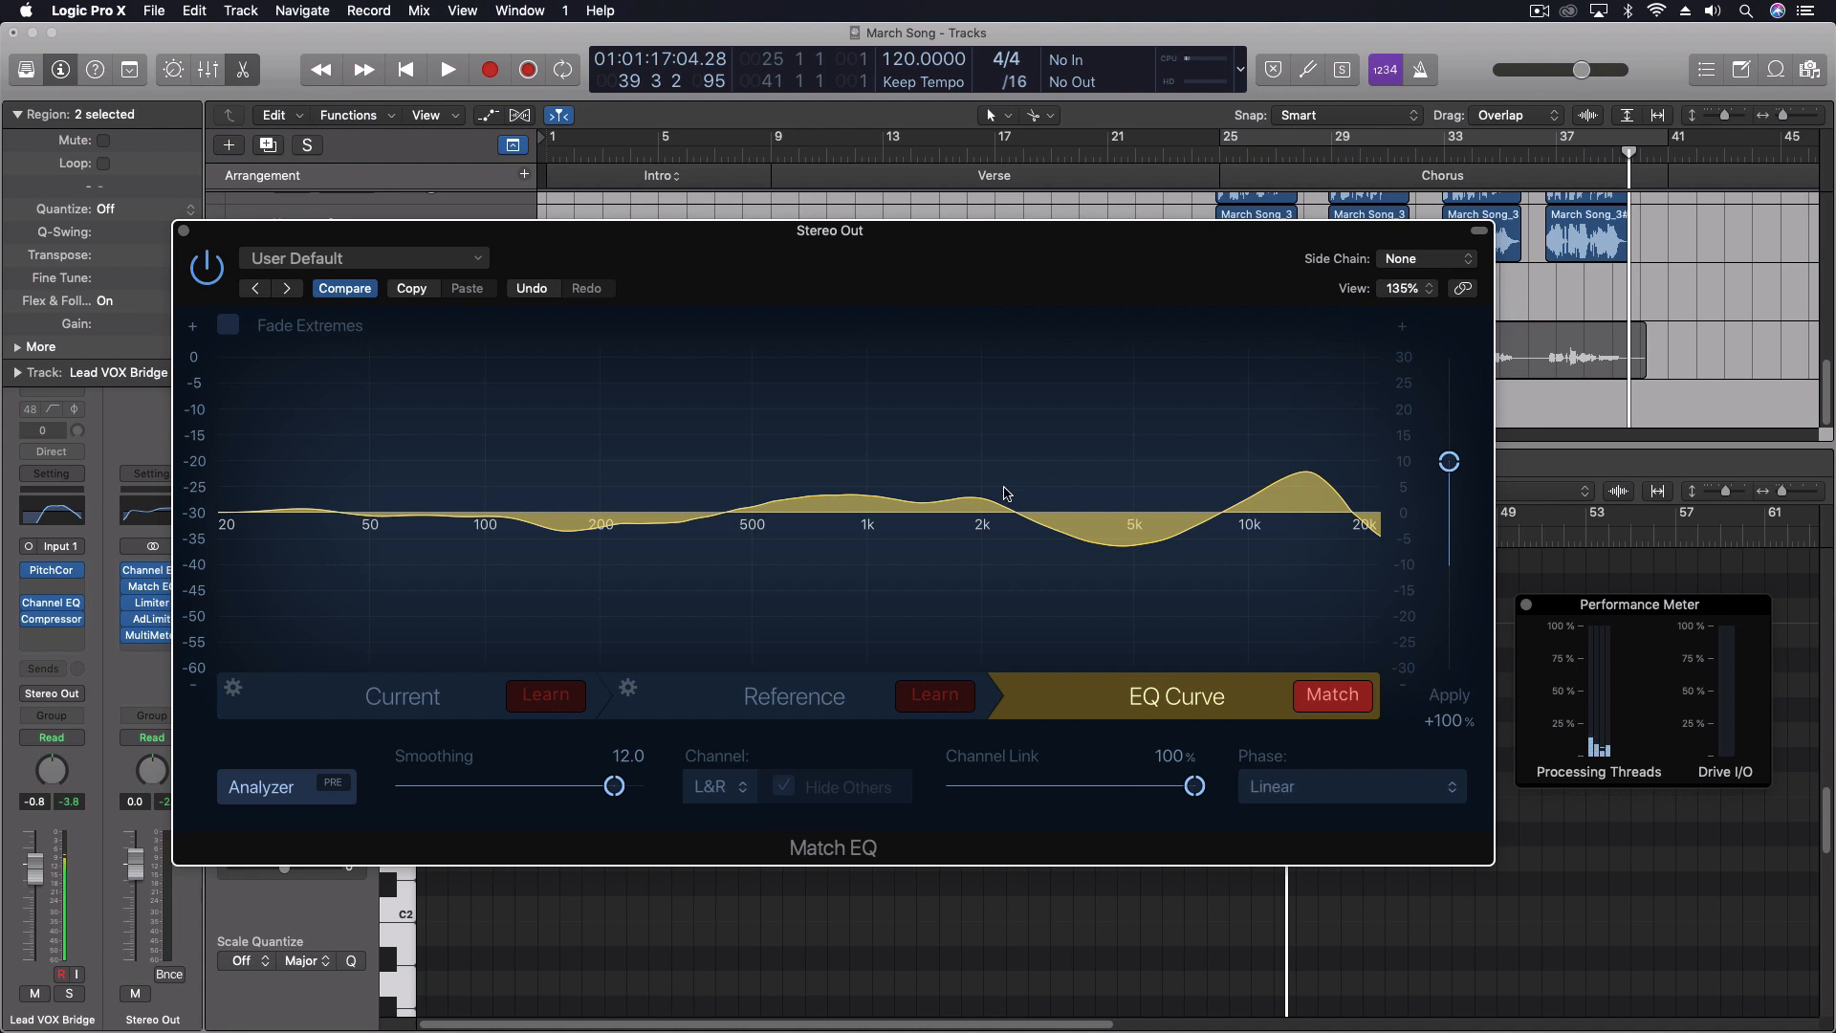
mouse_move(512, 498)
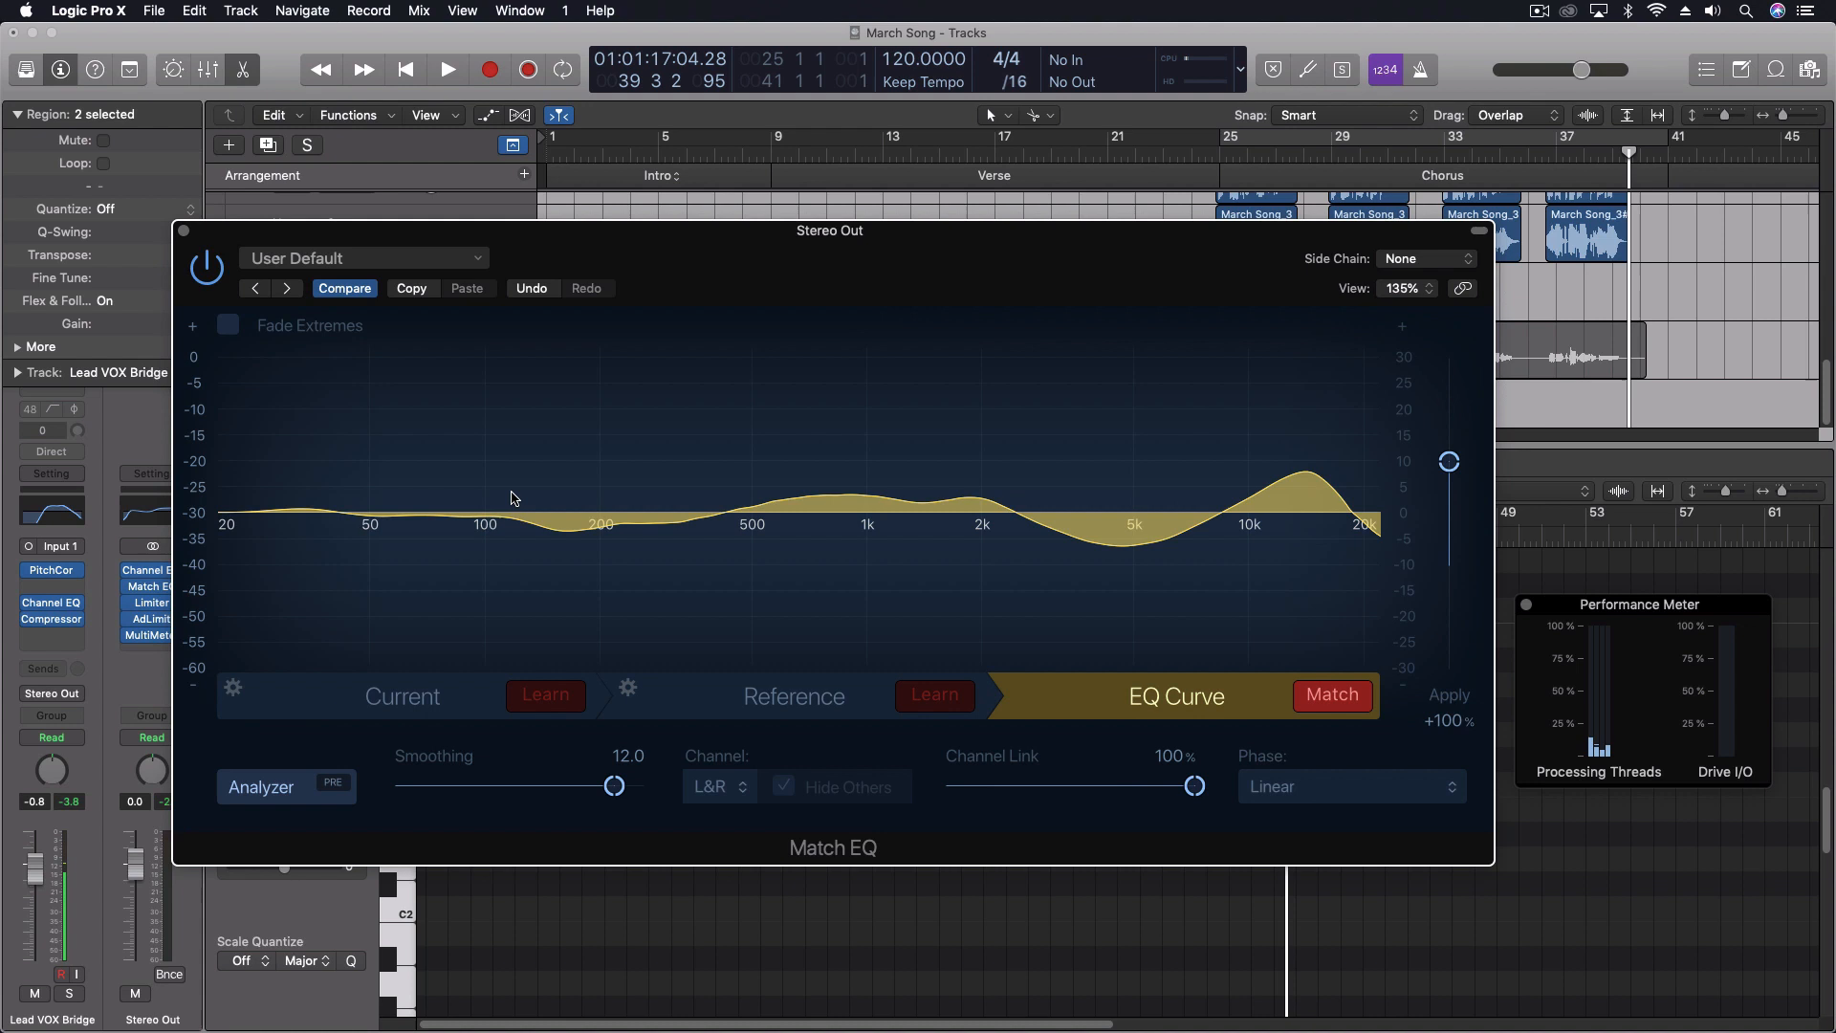
mouse_move(926, 543)
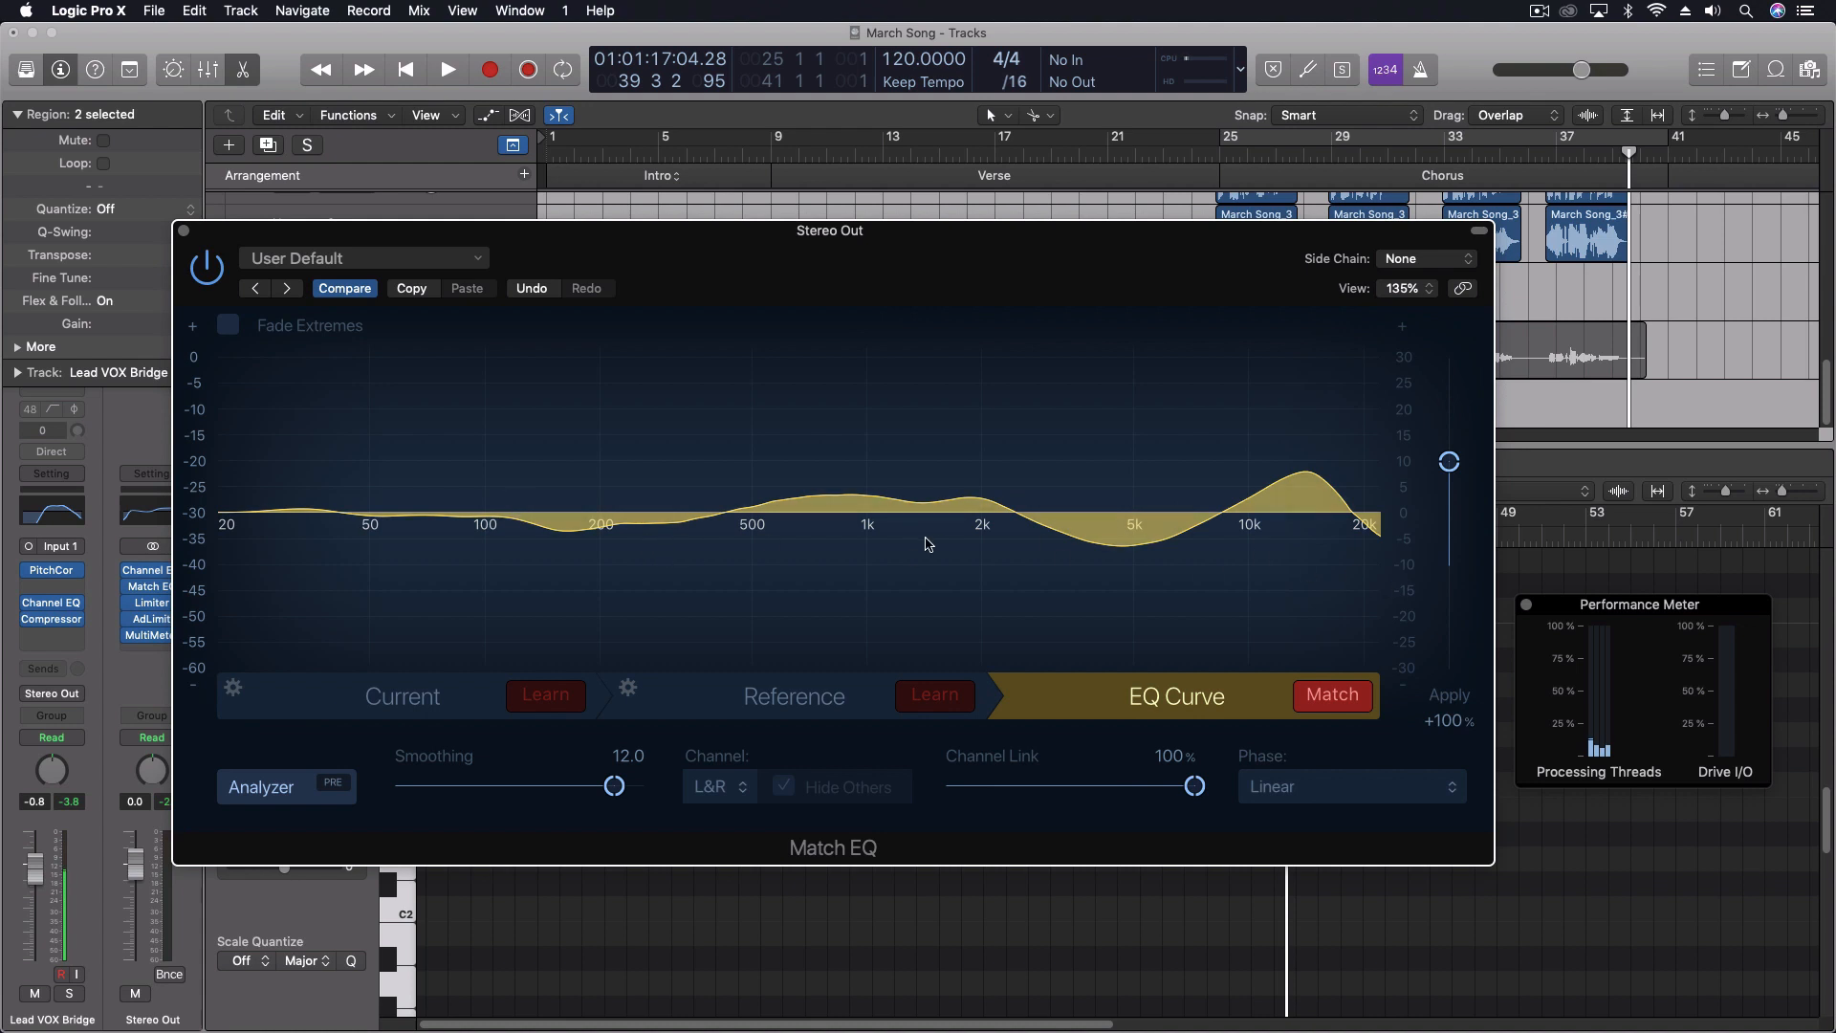
mouse_move(864, 586)
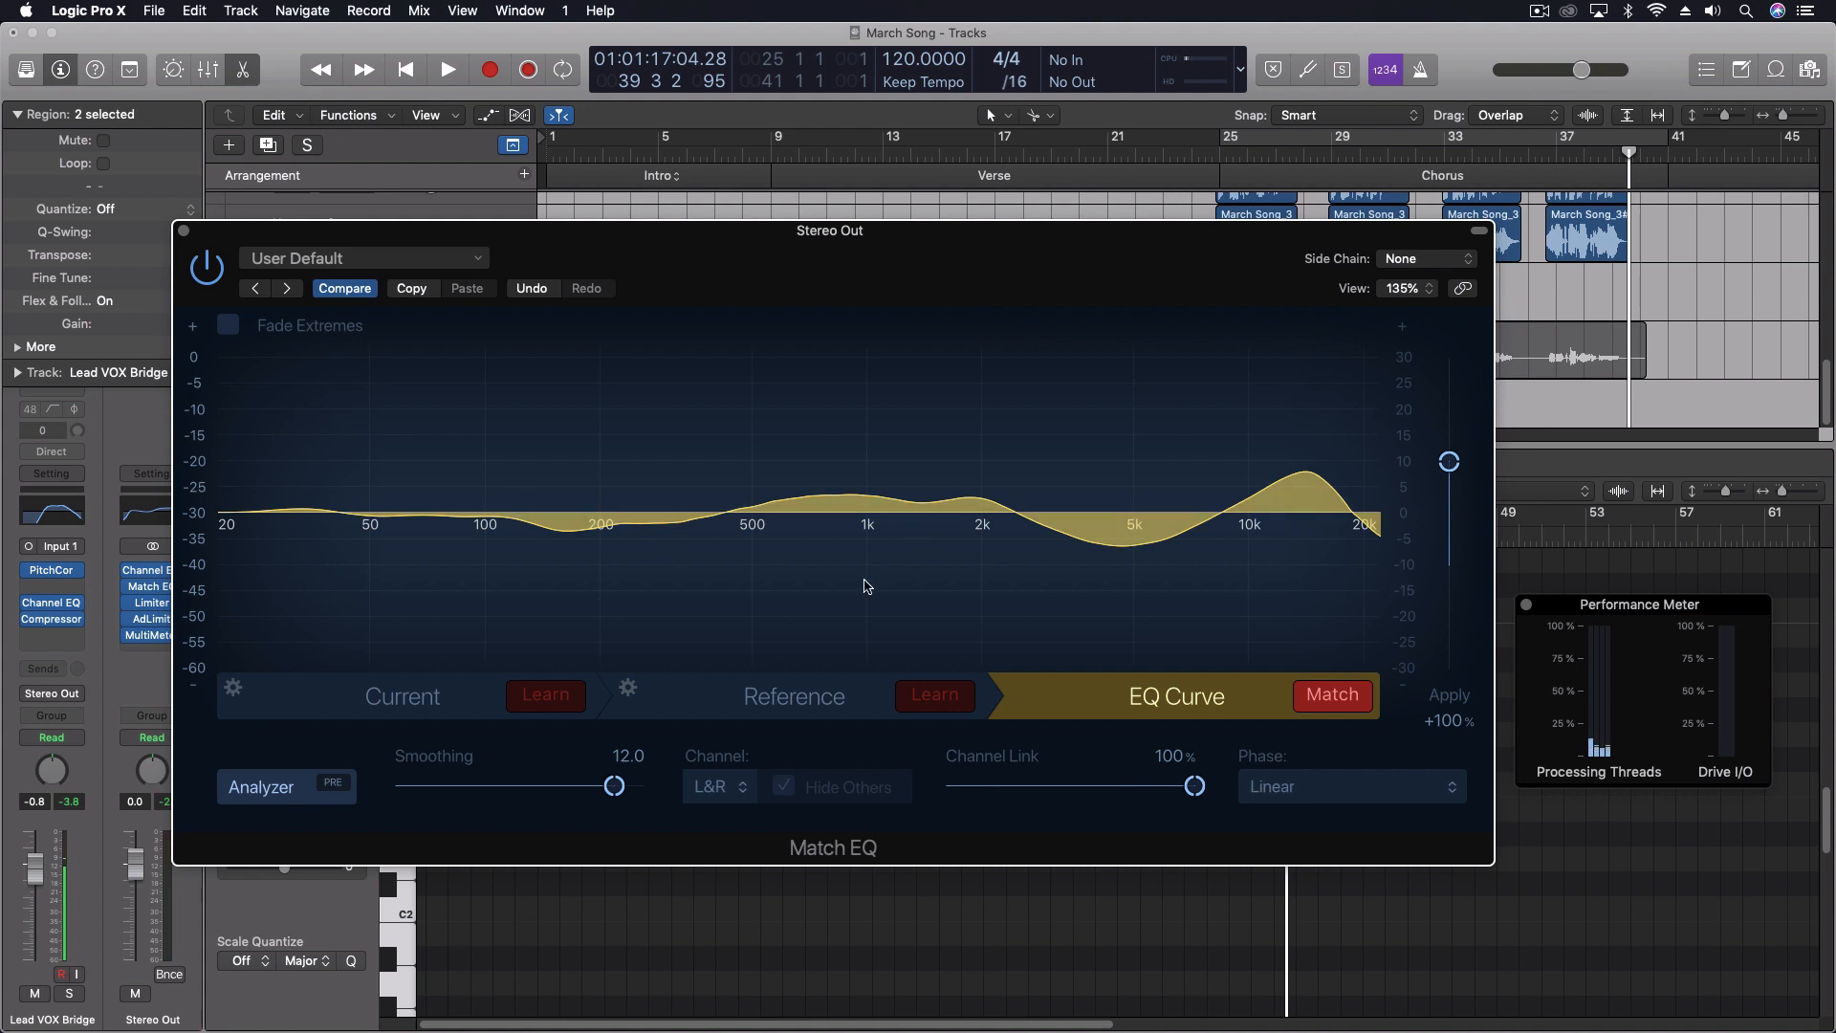
mouse_move(609, 532)
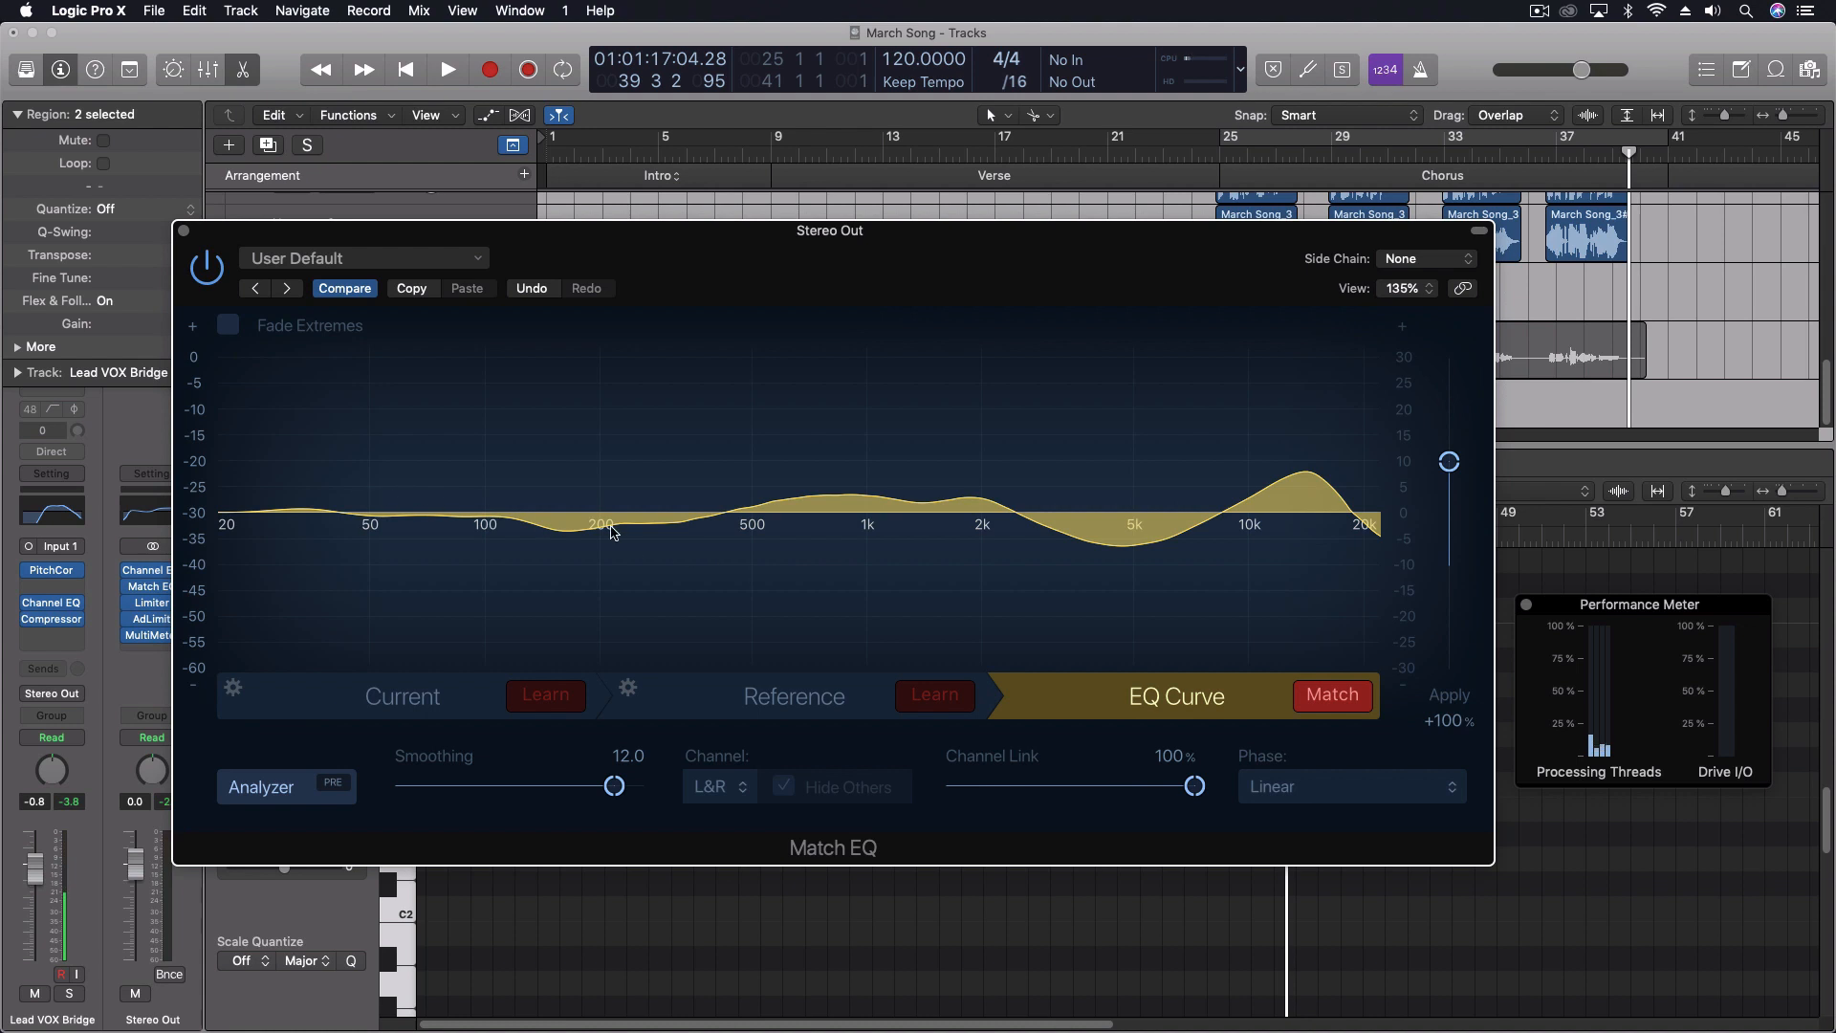
mouse_move(535, 551)
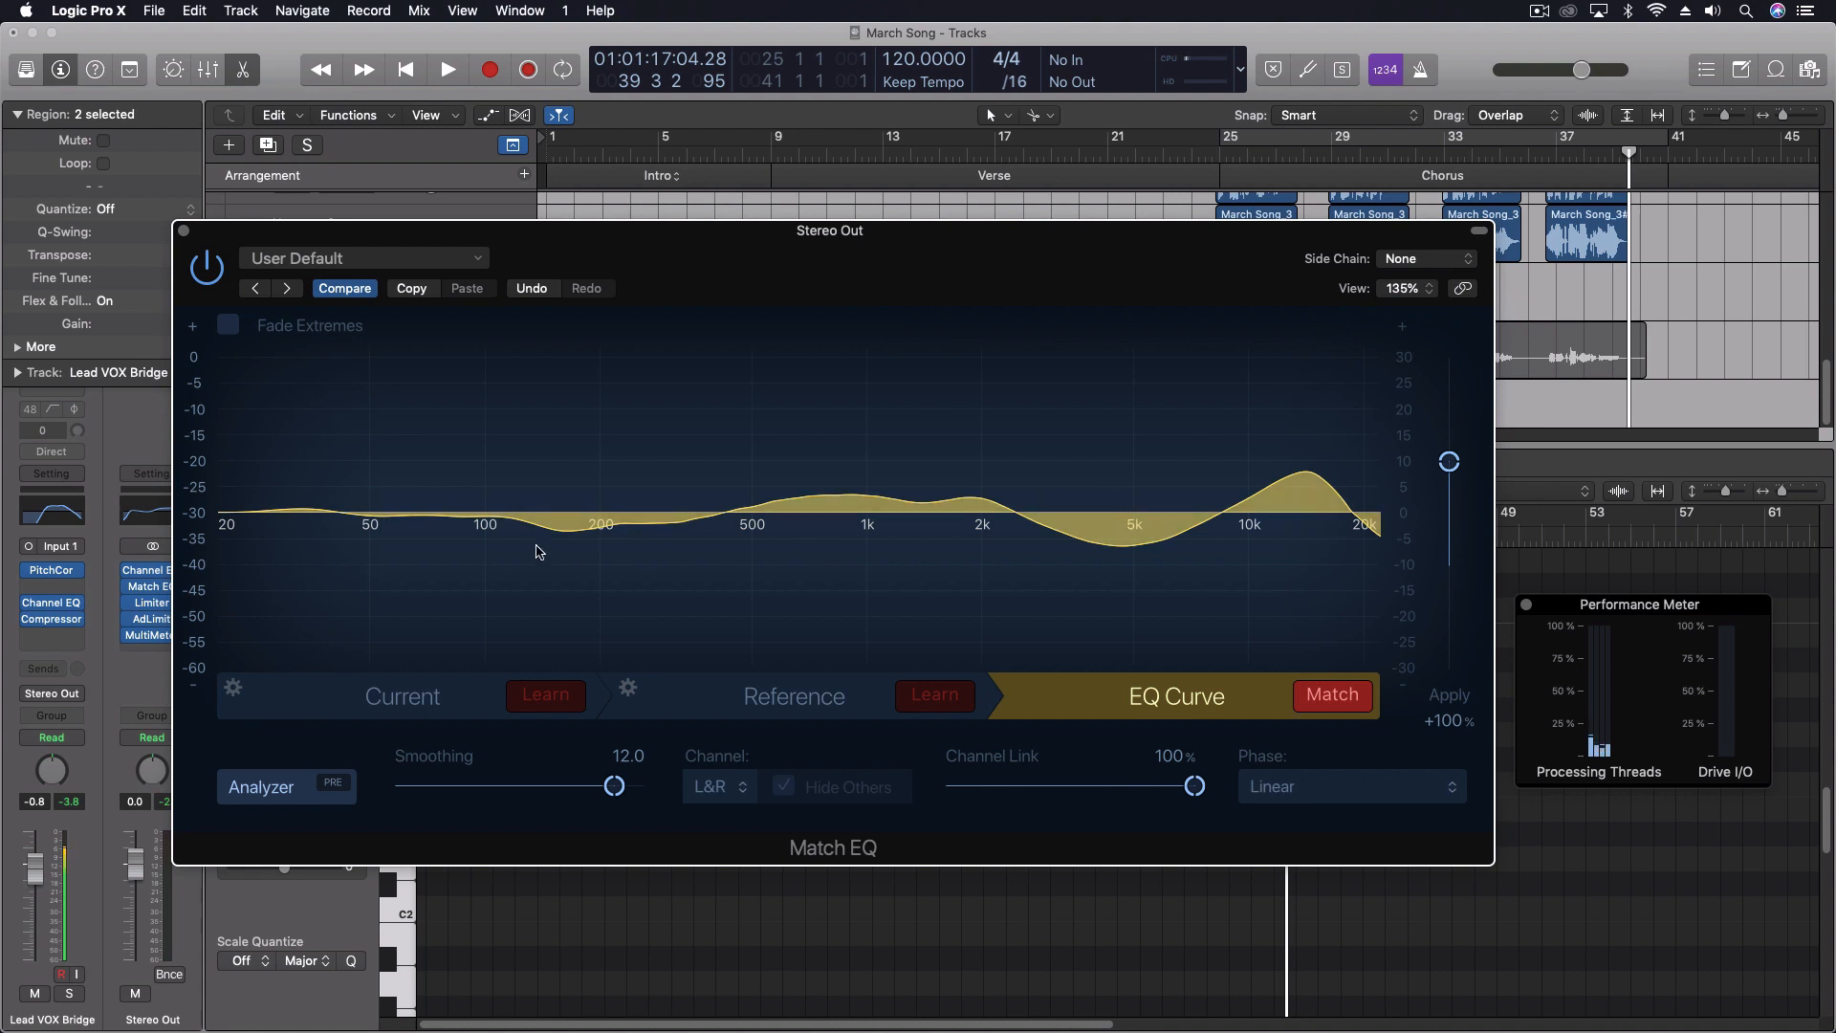
mouse_move(1270, 648)
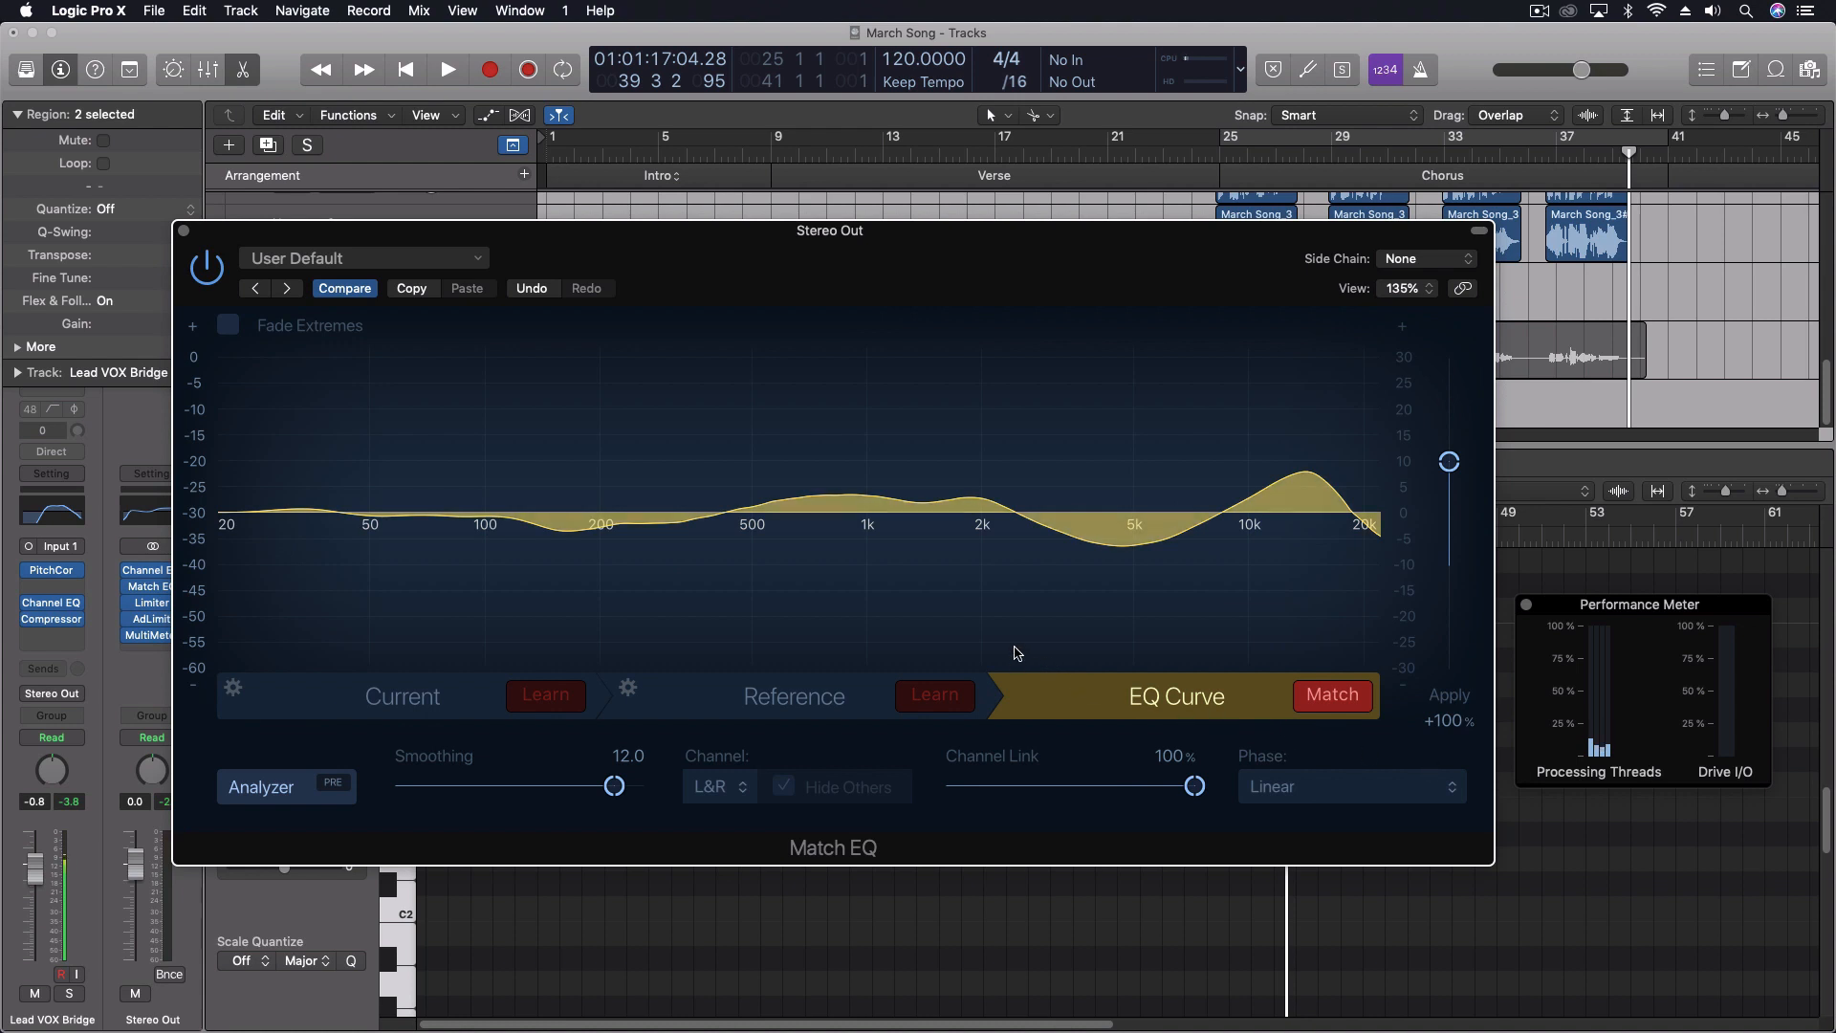
Play the song to watch live spectrum lines over the match curve, then stop.
left_click(448, 69)
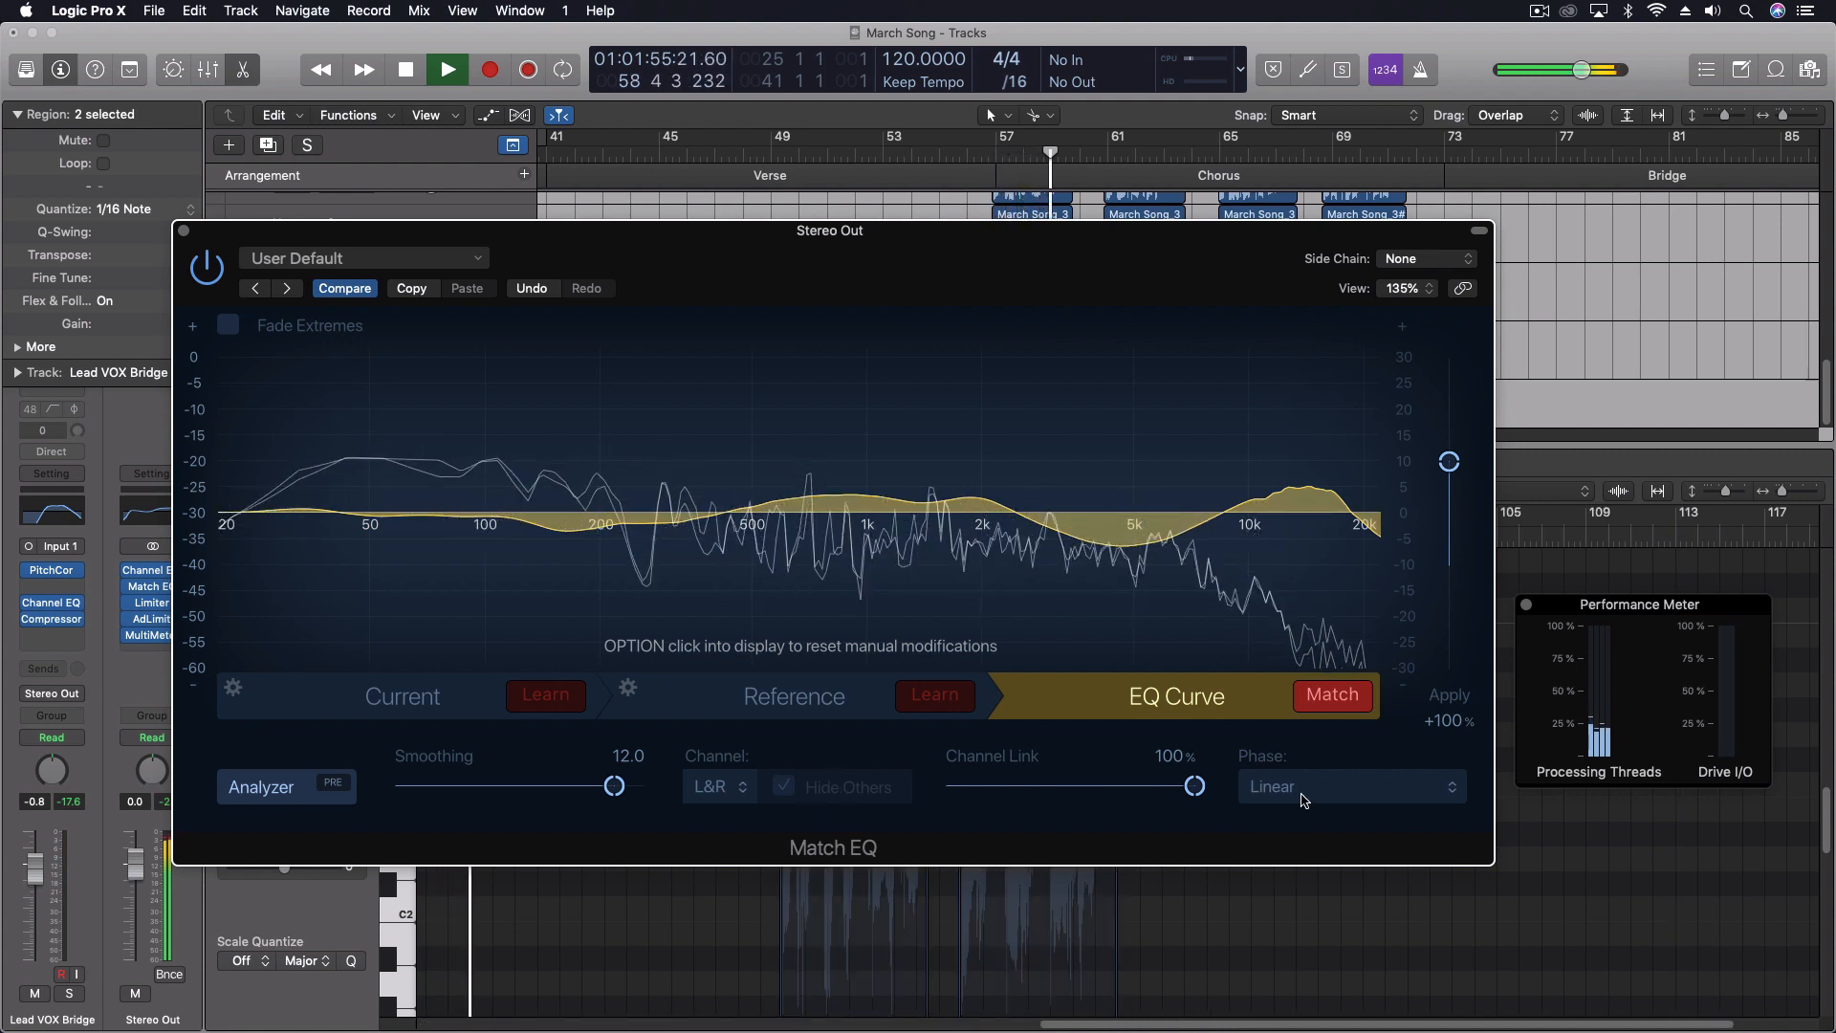
left_click(405, 69)
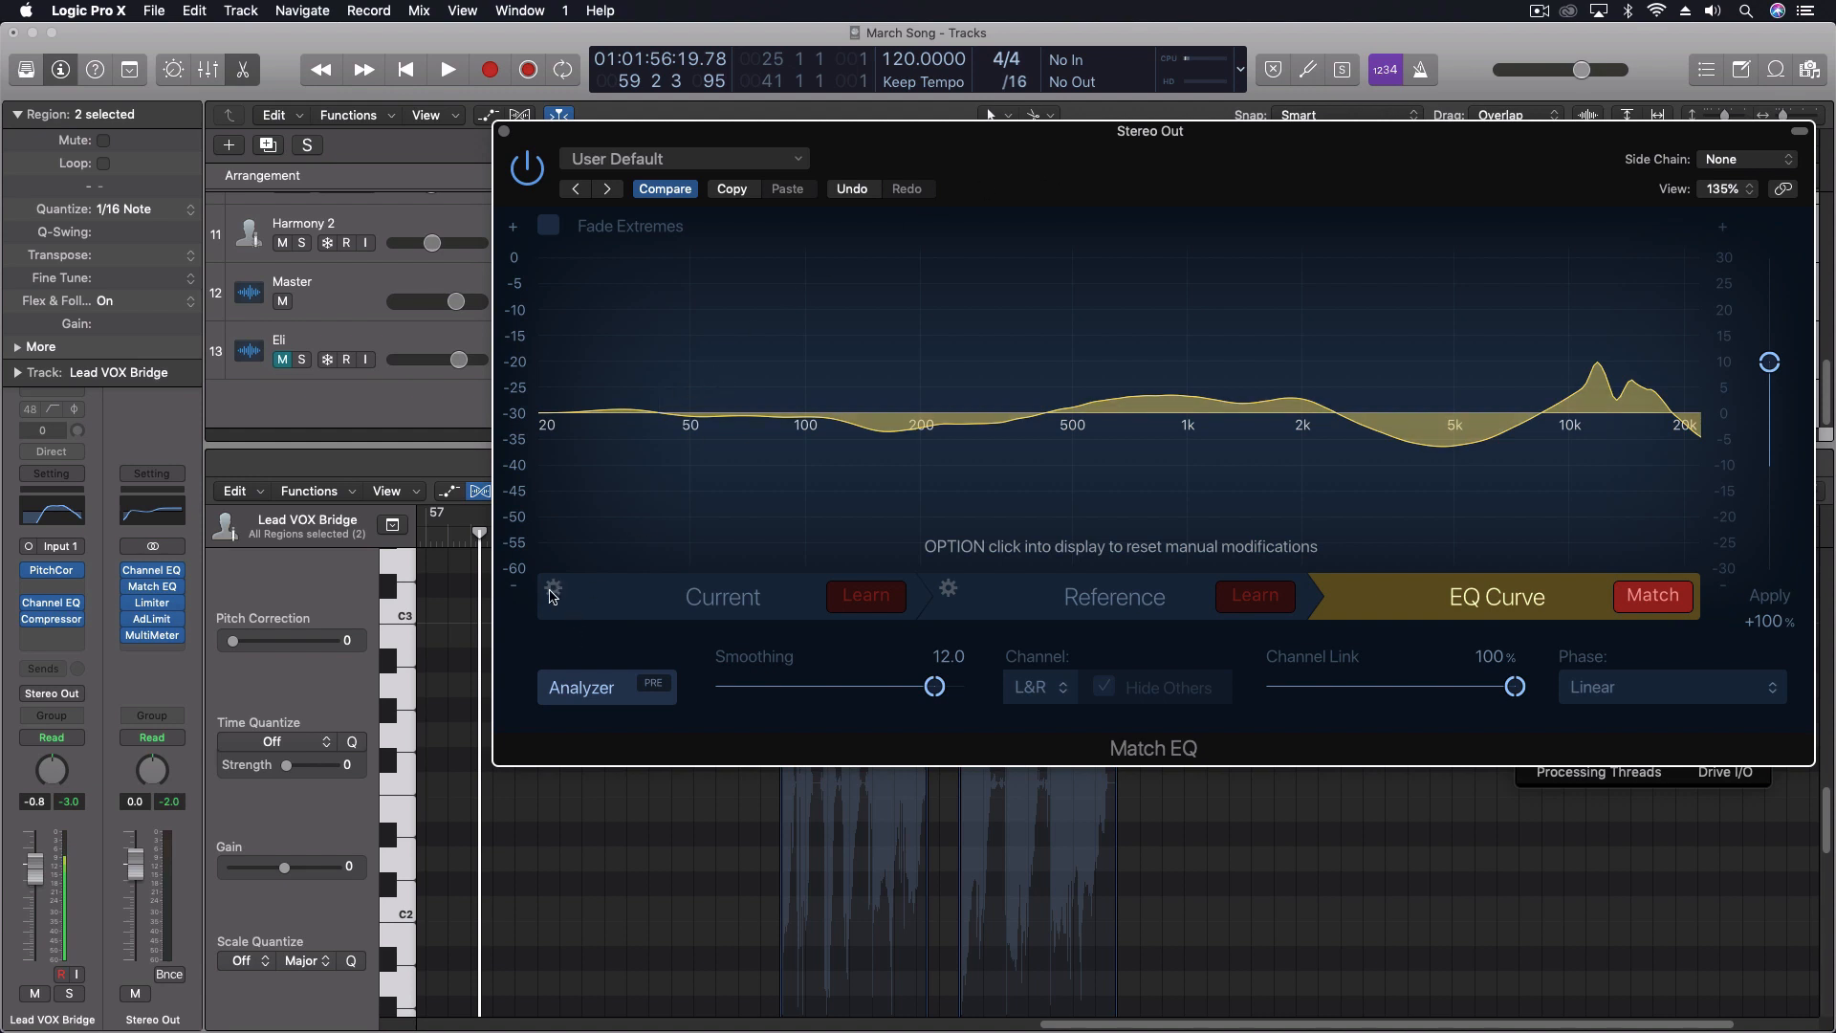
mouse_move(556, 600)
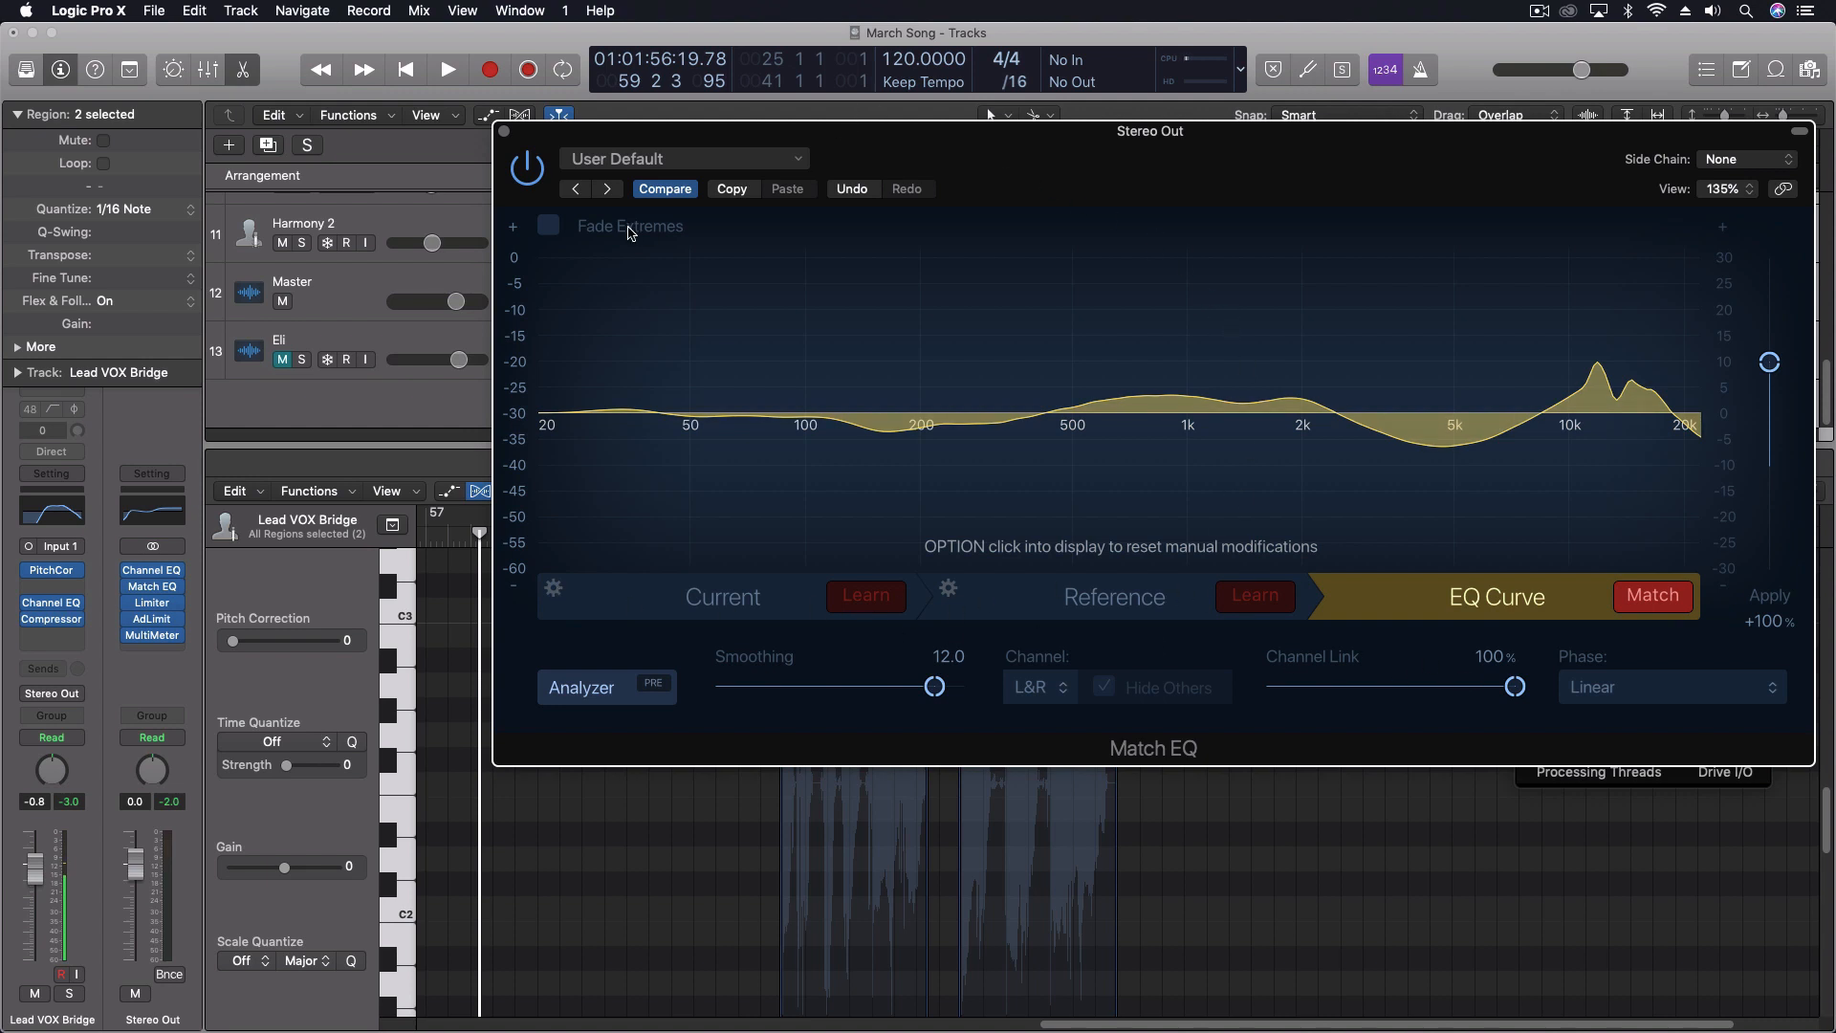
mouse_move(1440, 358)
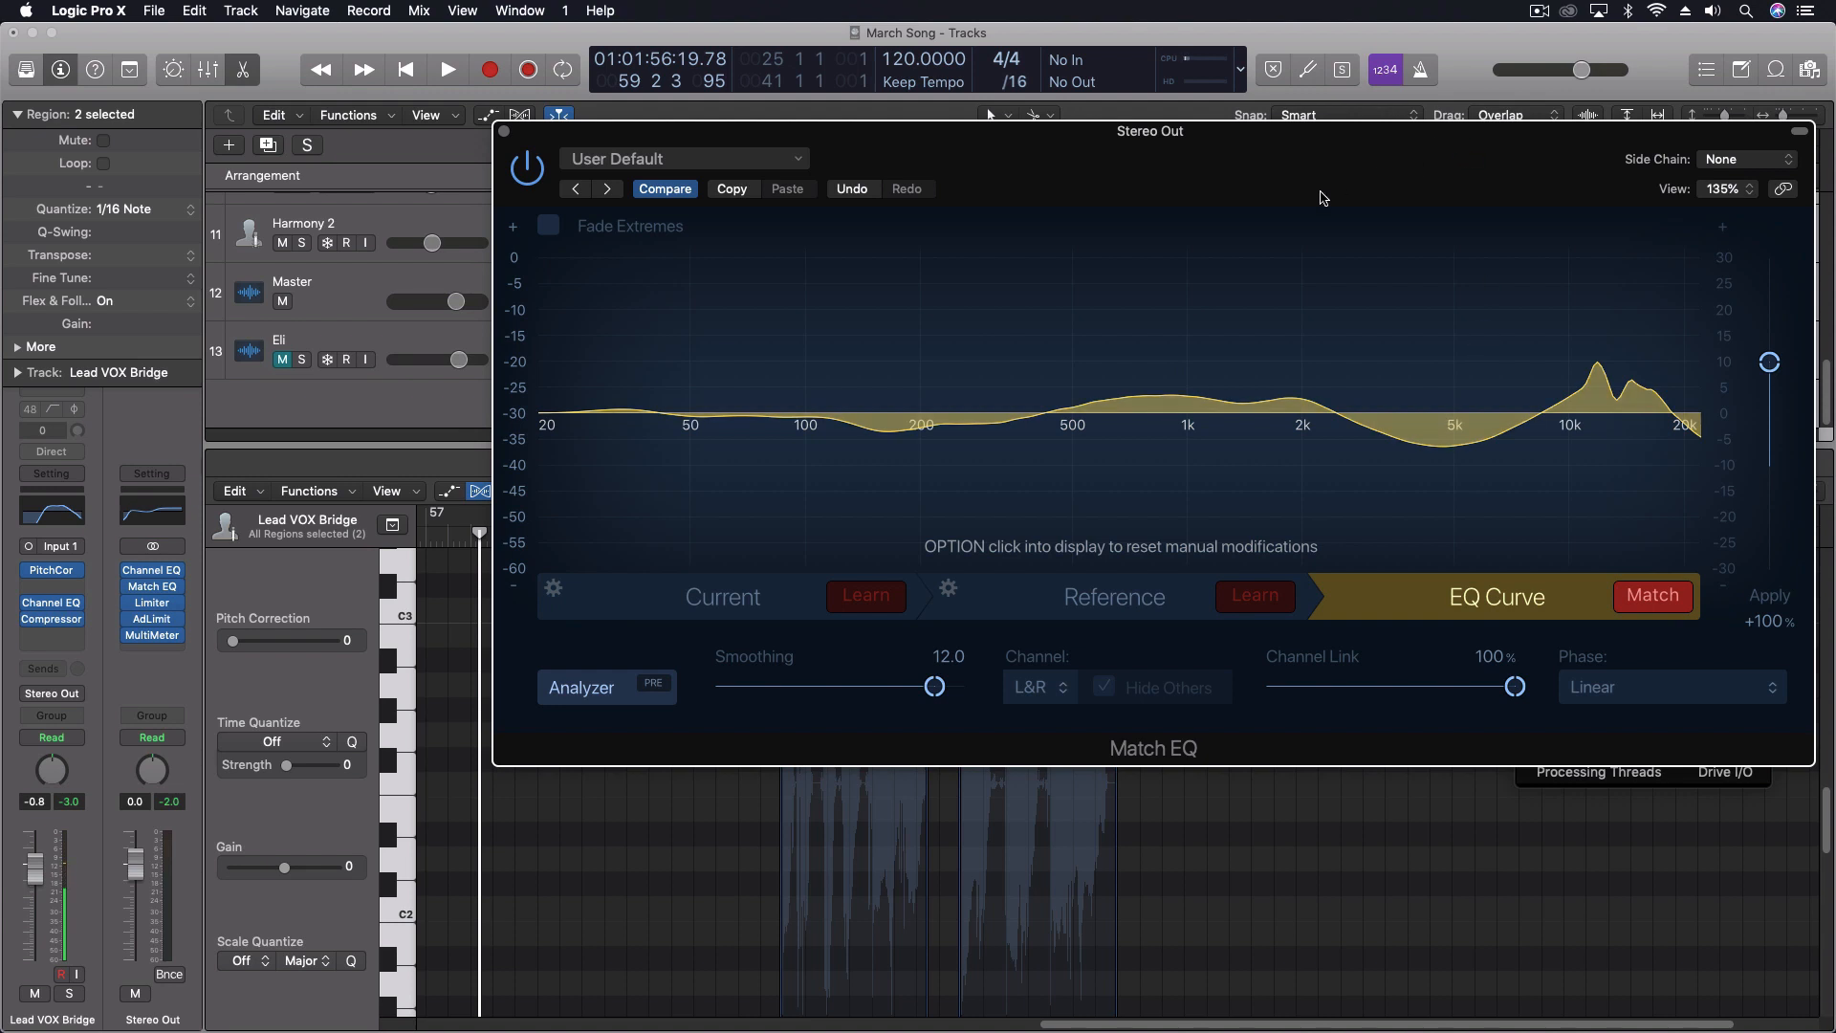
mouse_move(1281, 195)
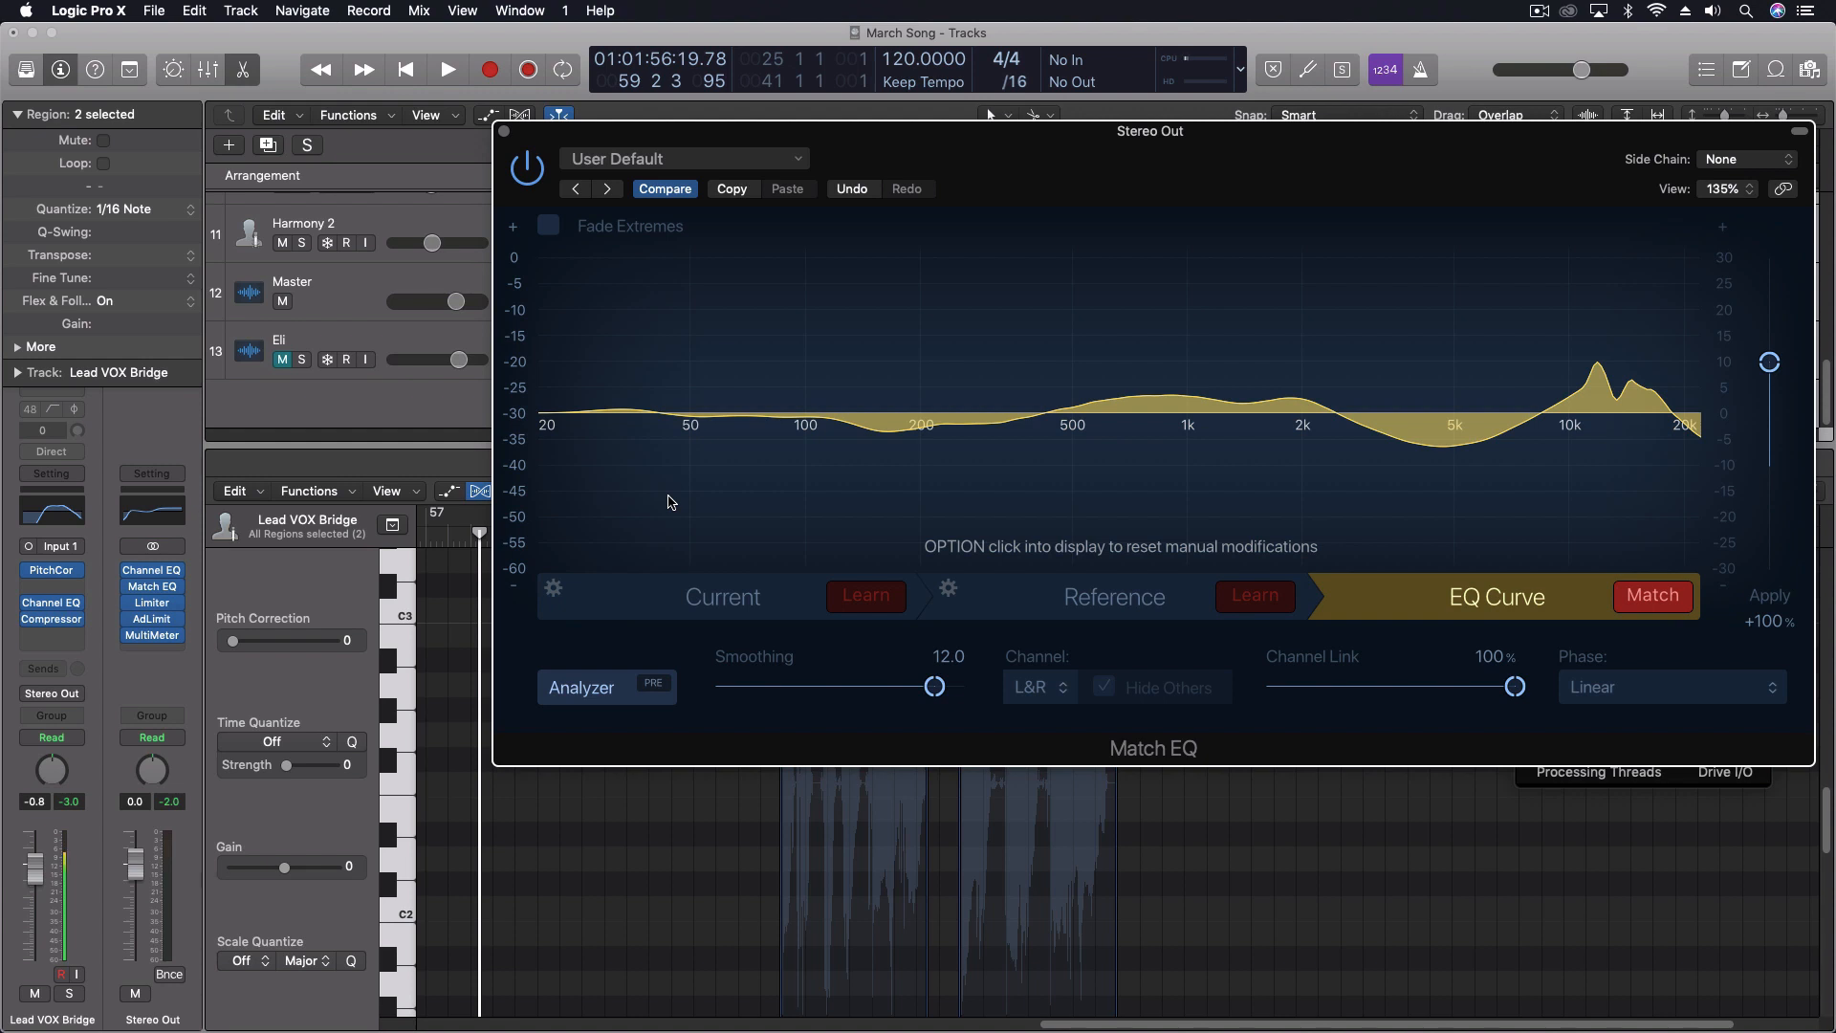
mouse_move(926, 247)
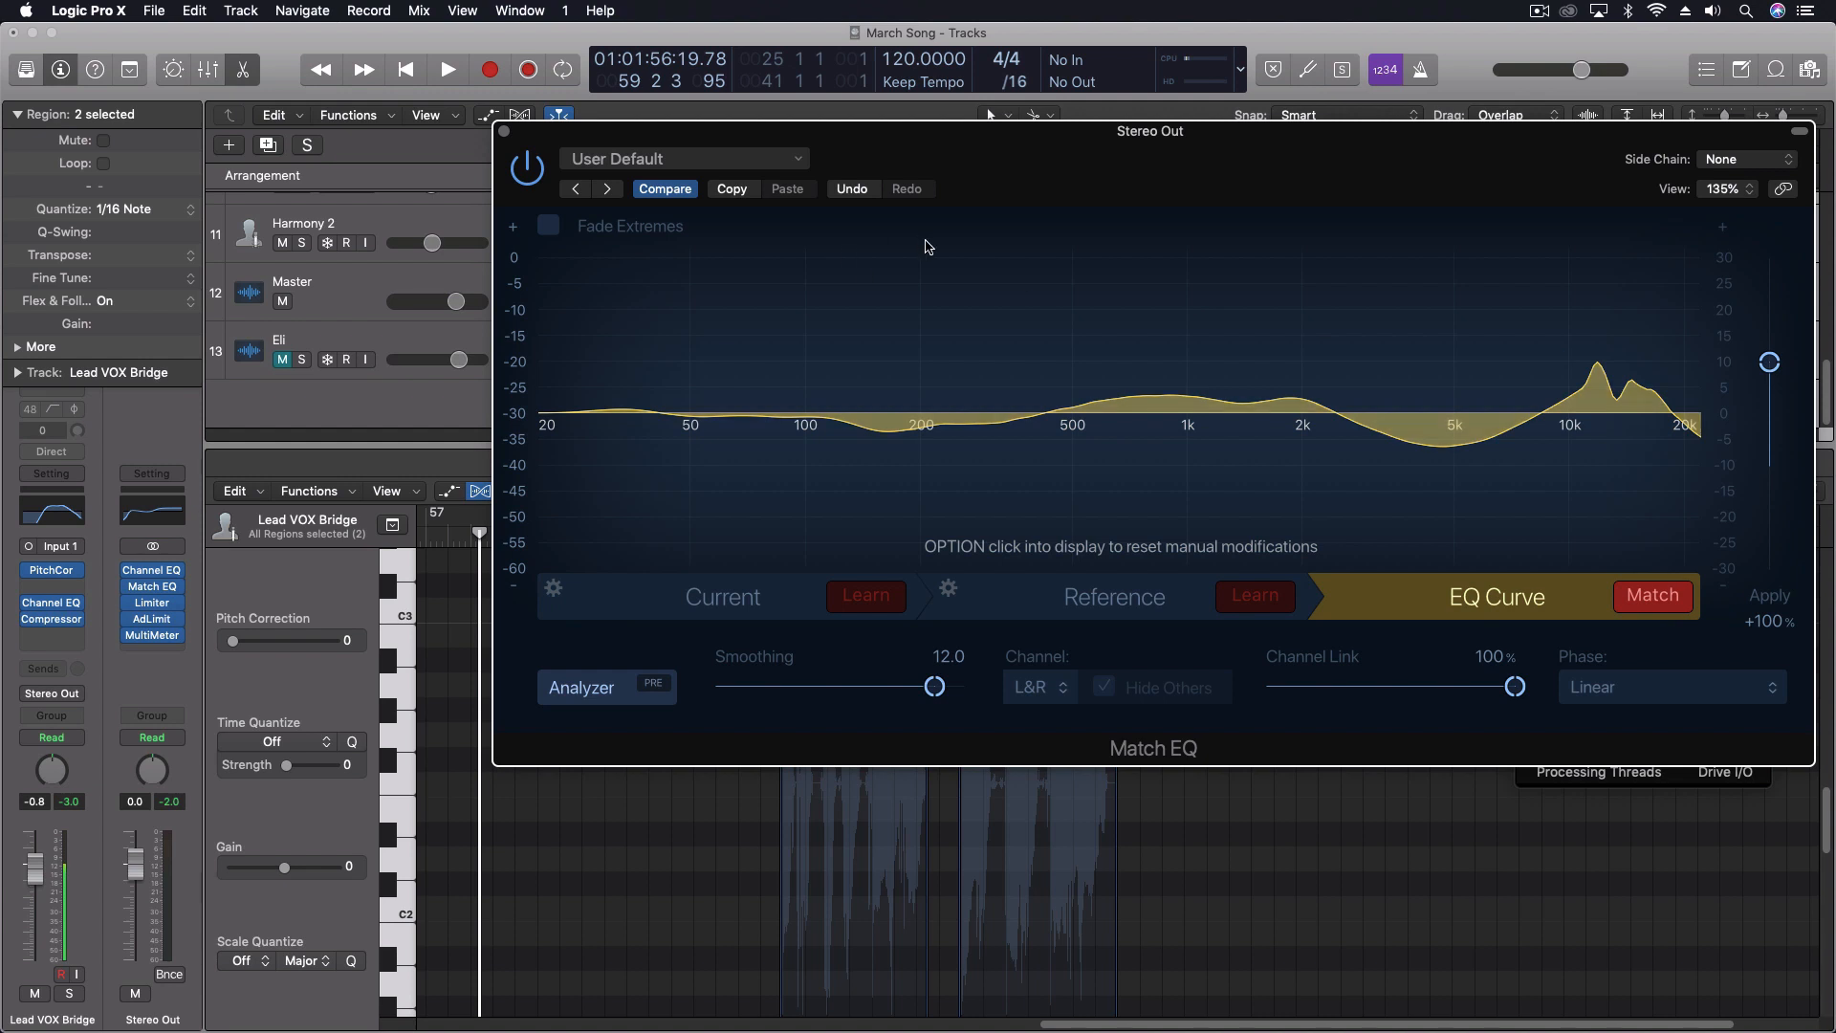